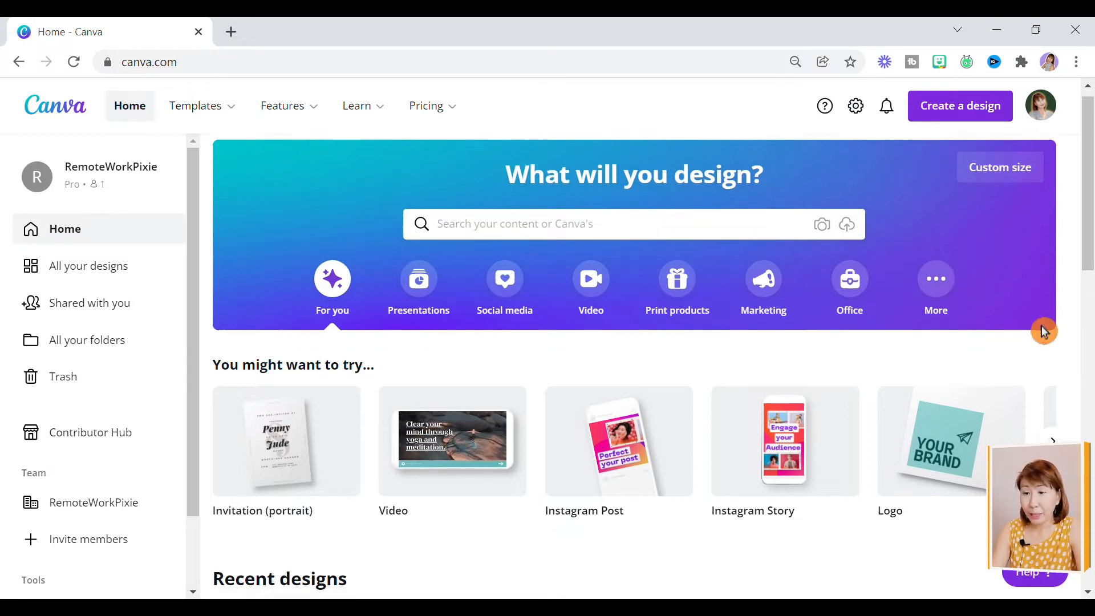
- Launch the Draw (Beta) app from the More apps list in the Drawing Tools design
{"action": "scroll", "scroll_direction": "down", "scroll_amount": 3}
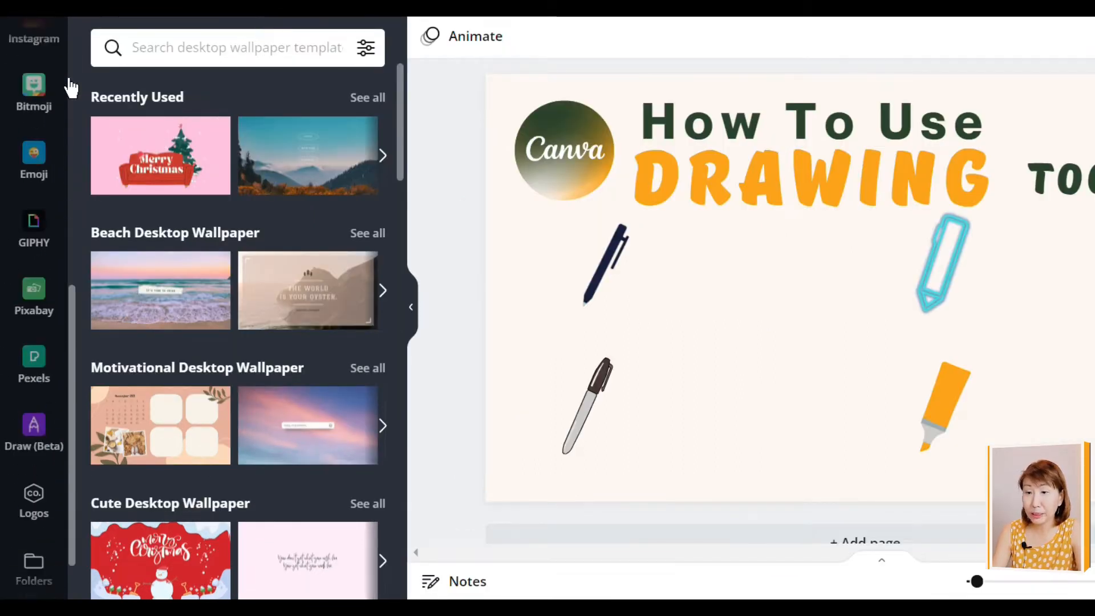
{"action": "scroll", "scroll_direction": "down", "scroll_amount": 3}
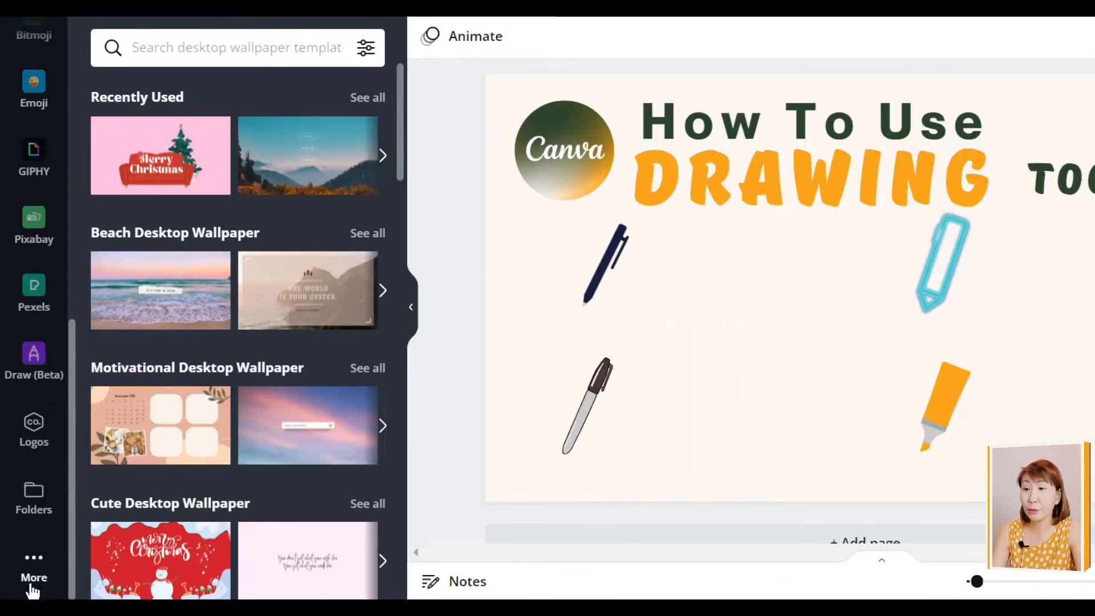
{"action": "left_click", "coordinate": [34, 566]}
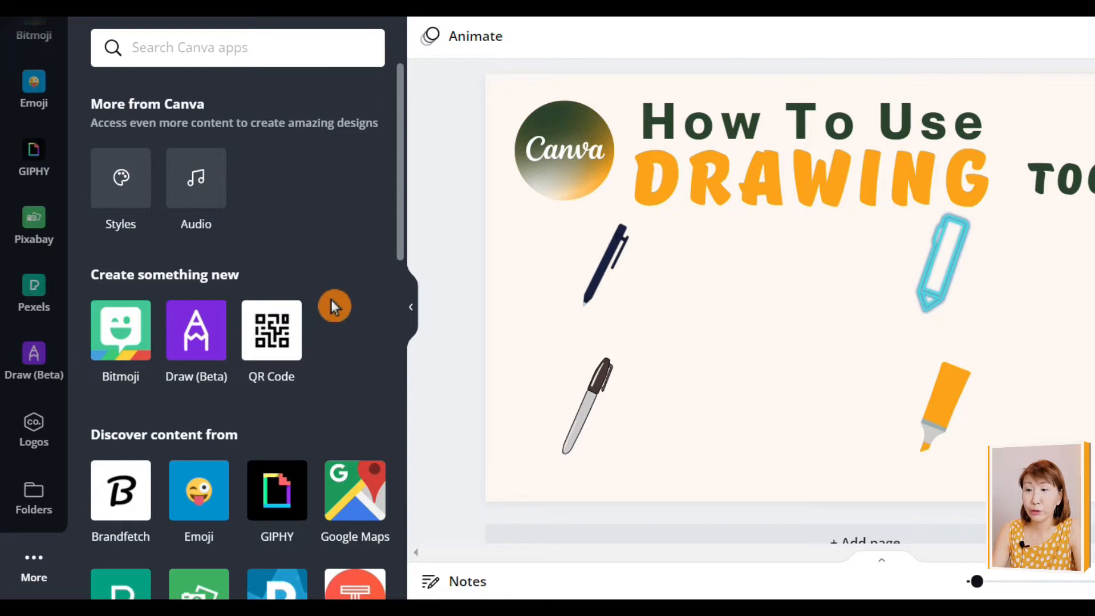
{"action": "scroll", "scroll_direction": "down", "scroll_amount": 3}
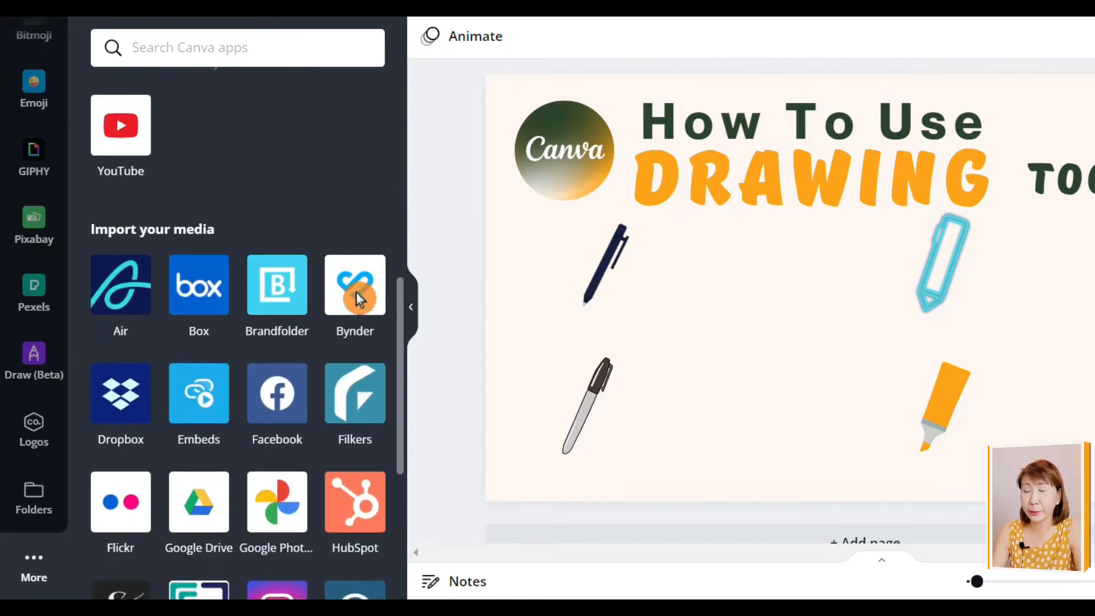
{"action": "scroll", "scroll_direction": "down", "scroll_amount": 3}
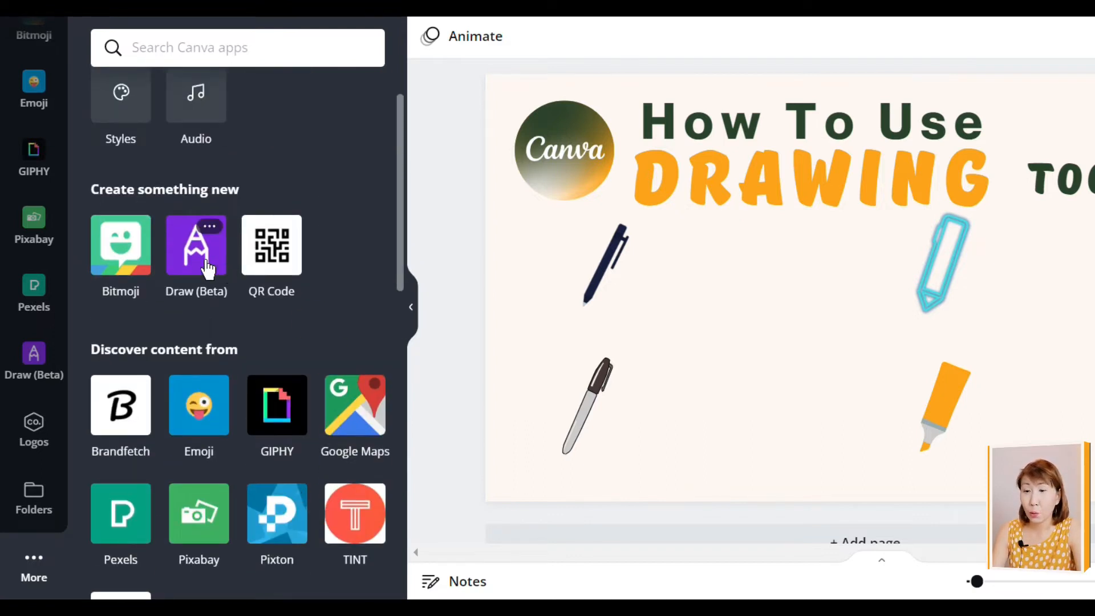
{"action": "left_click", "coordinate": [196, 245]}
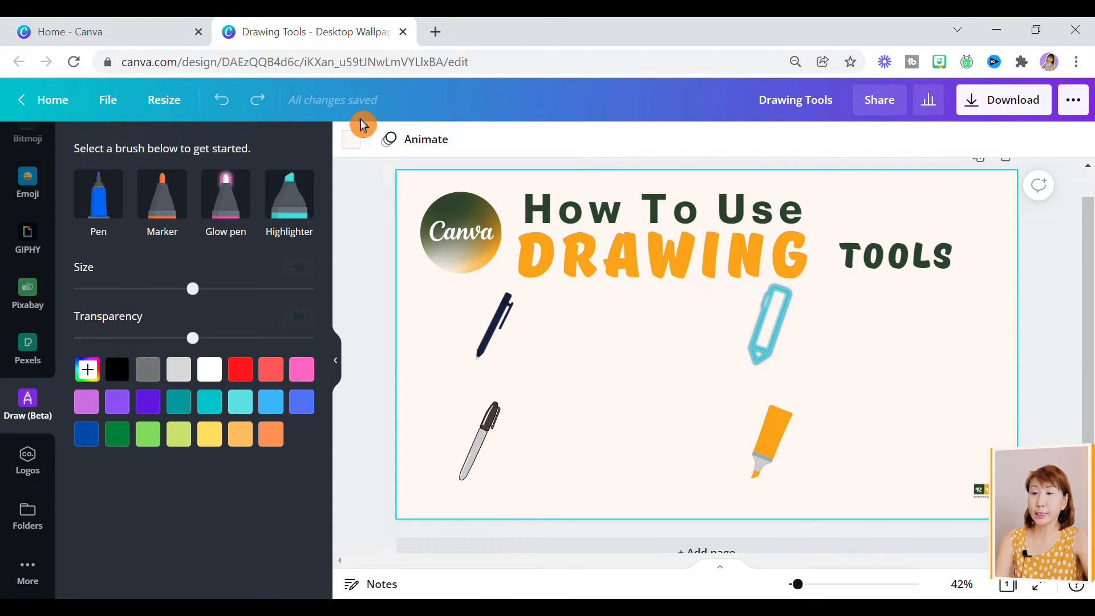
{"action": "mouse_move", "coordinate": [337, 563]}
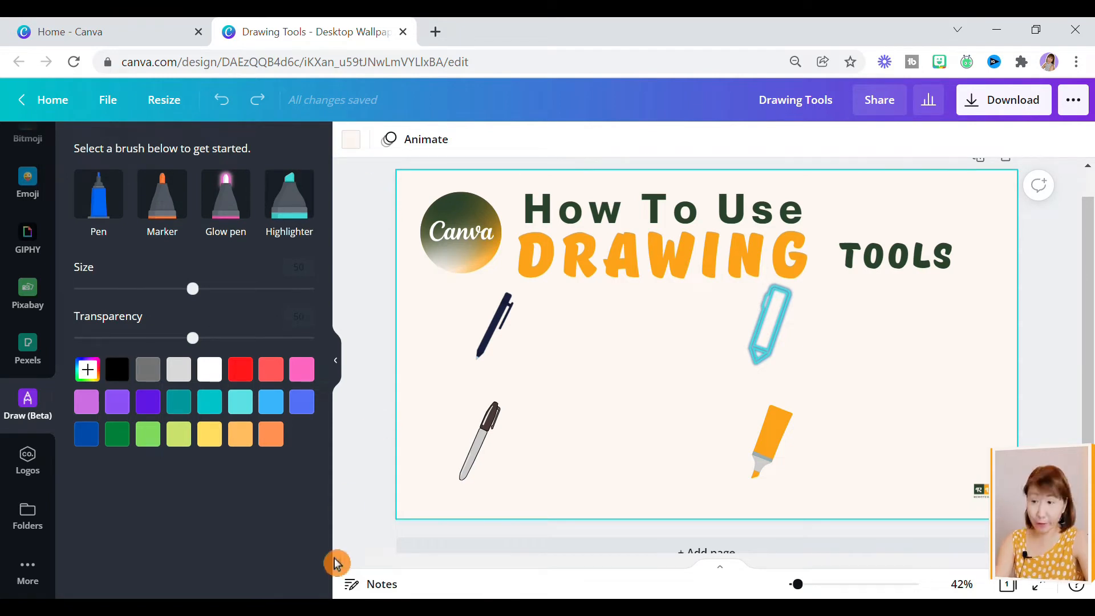
- Set up the black Pen brush at size 50 and nearly full opacity
{"action": "left_click", "coordinate": [99, 194]}
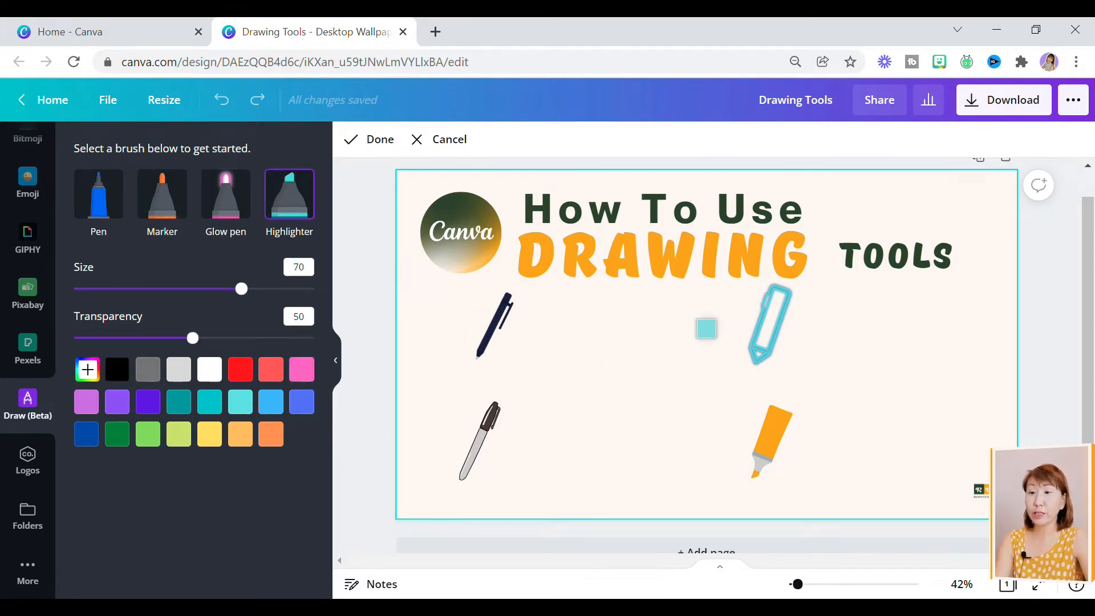
{"action": "left_click", "coordinate": [98, 194]}
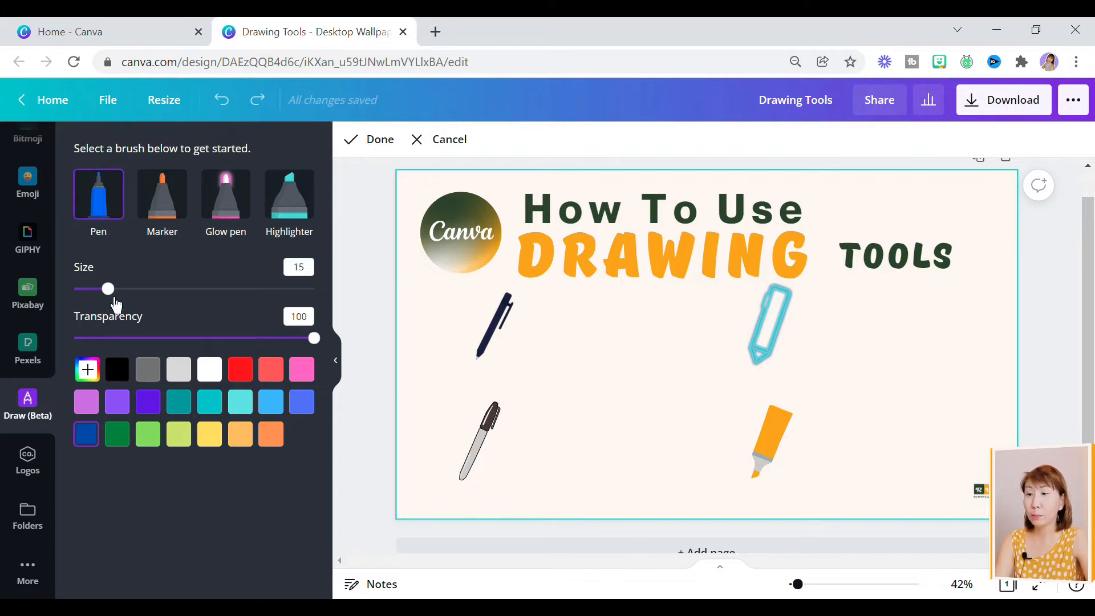
{"action": "left_click_drag", "start_coordinate": [108, 289], "coordinate": [177, 289]}
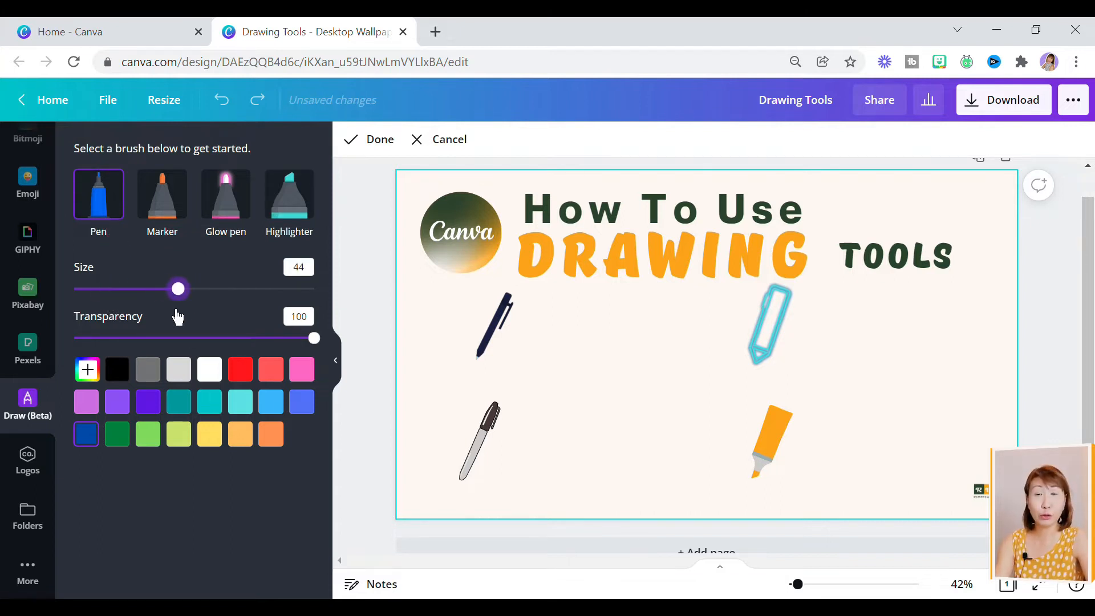
{"action": "left_click_drag", "start_coordinate": [178, 288], "coordinate": [312, 289]}
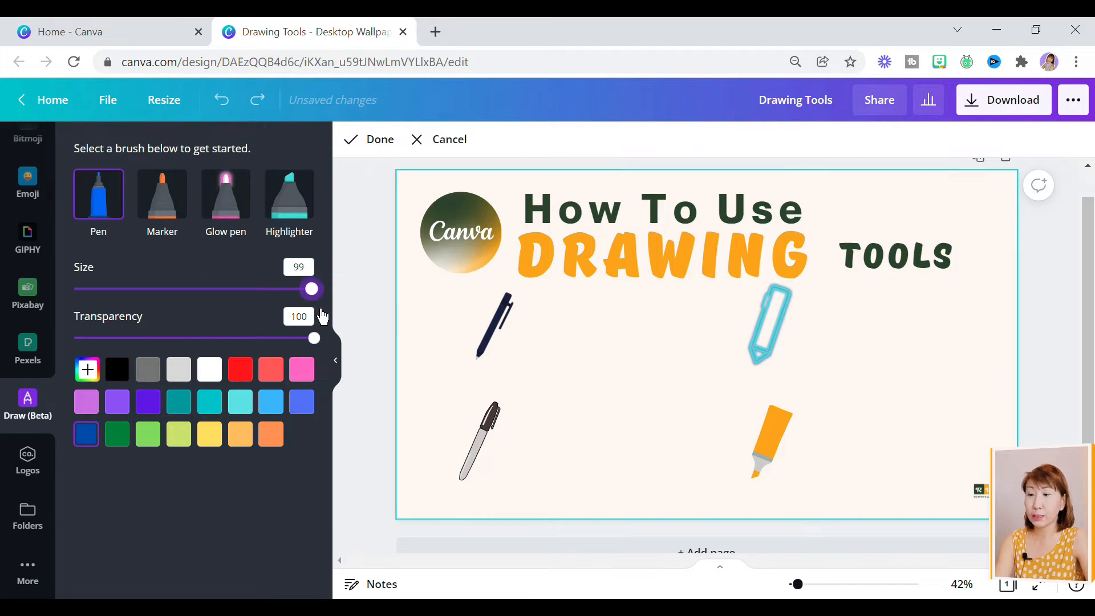
{"action": "left_click_drag", "start_coordinate": [311, 288], "coordinate": [193, 289]}
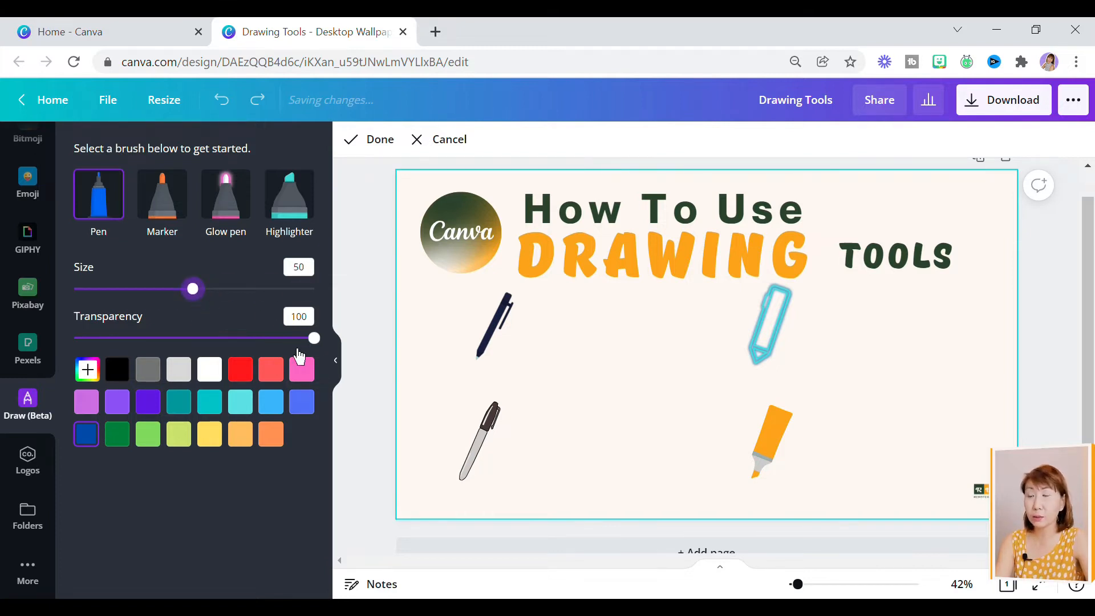
{"action": "left_click_drag", "start_coordinate": [314, 338], "coordinate": [156, 339]}
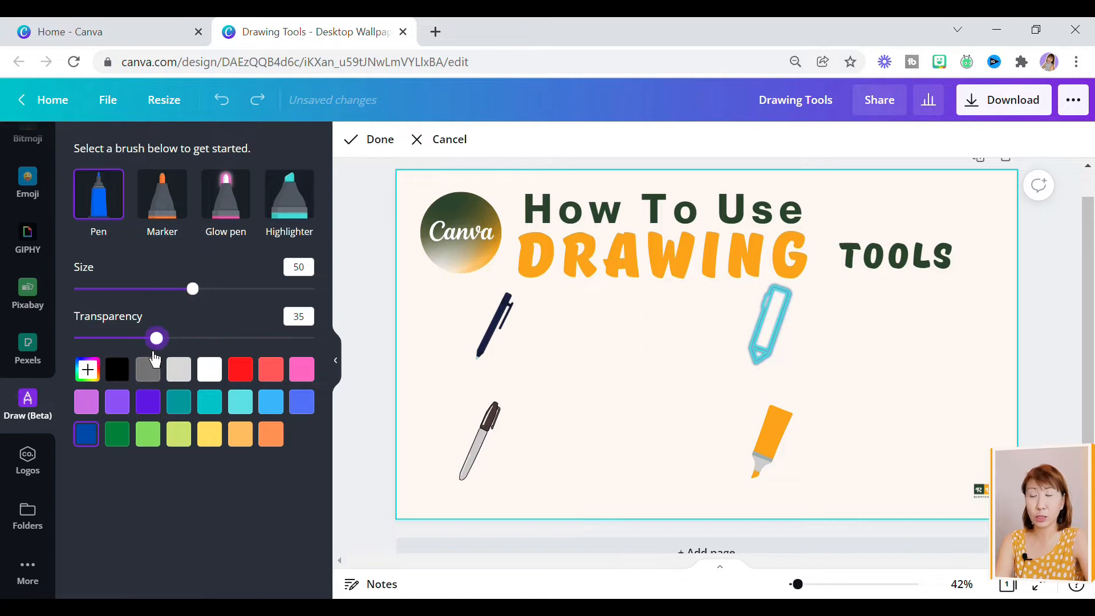
{"action": "left_click_drag", "start_coordinate": [156, 338], "coordinate": [306, 338]}
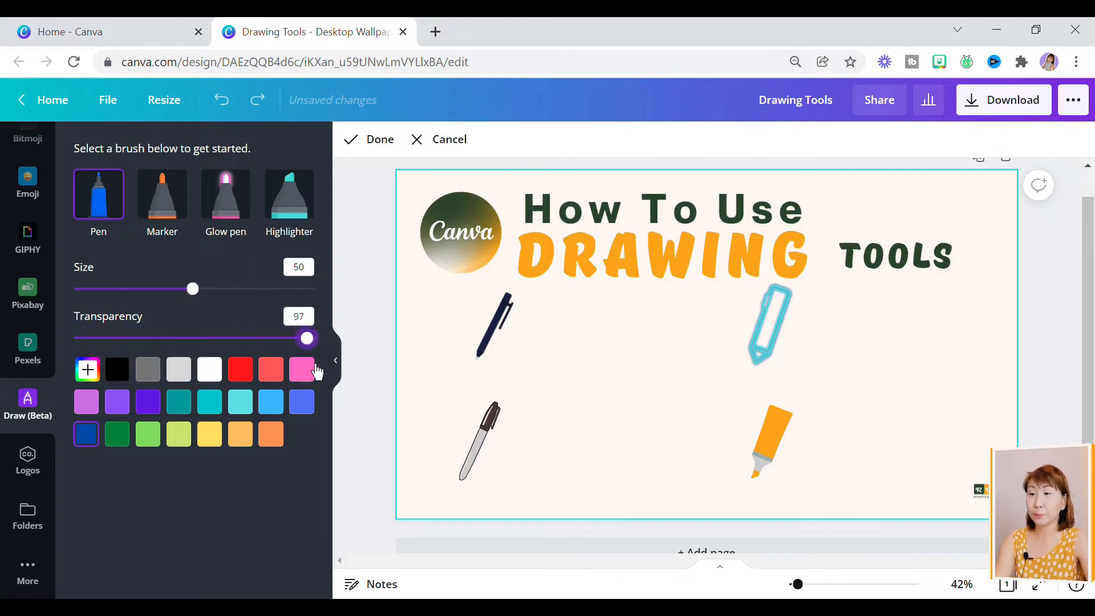
{"action": "left_click_drag", "start_coordinate": [306, 337], "coordinate": [311, 338]}
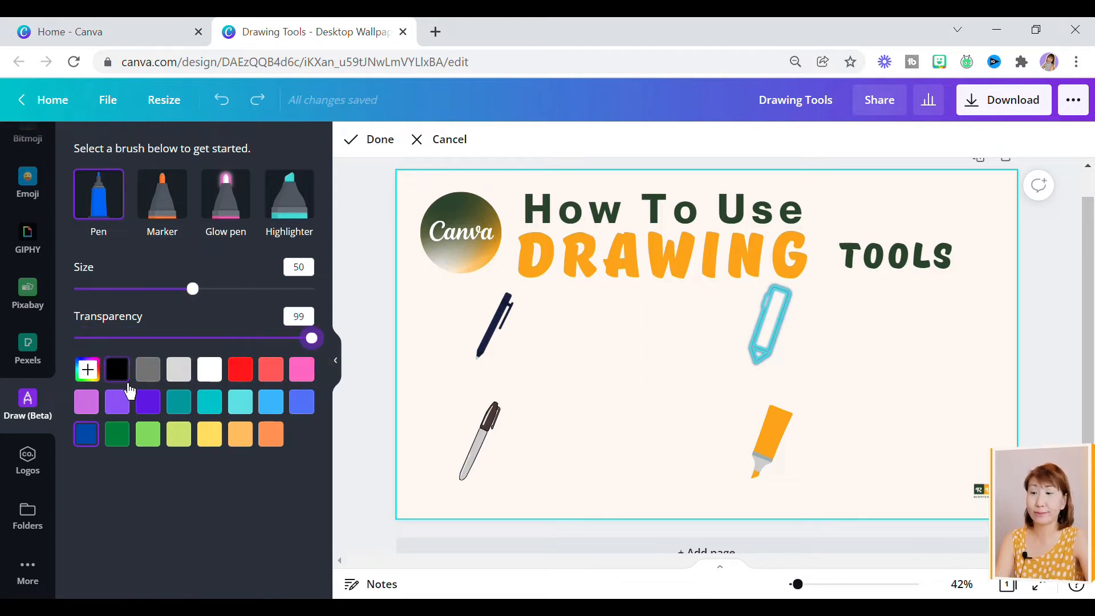
{"action": "left_click", "coordinate": [116, 370]}
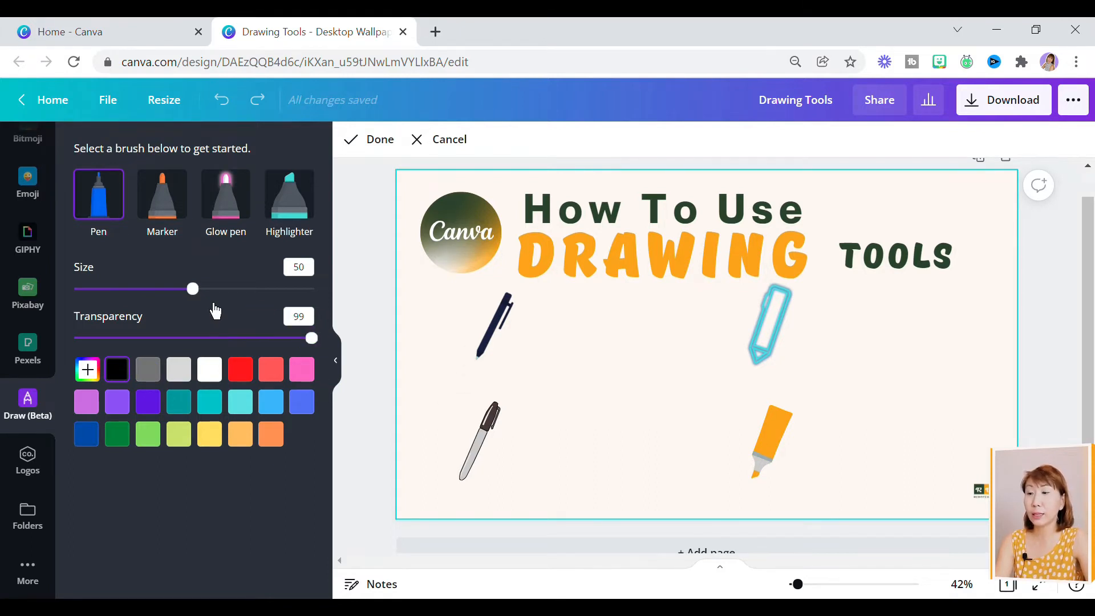
- Draw black lines between the top pen illustrations and erase the lower one with an enlarged eraser
{"action": "left_click_drag", "start_coordinate": [192, 289], "coordinate": [138, 289]}
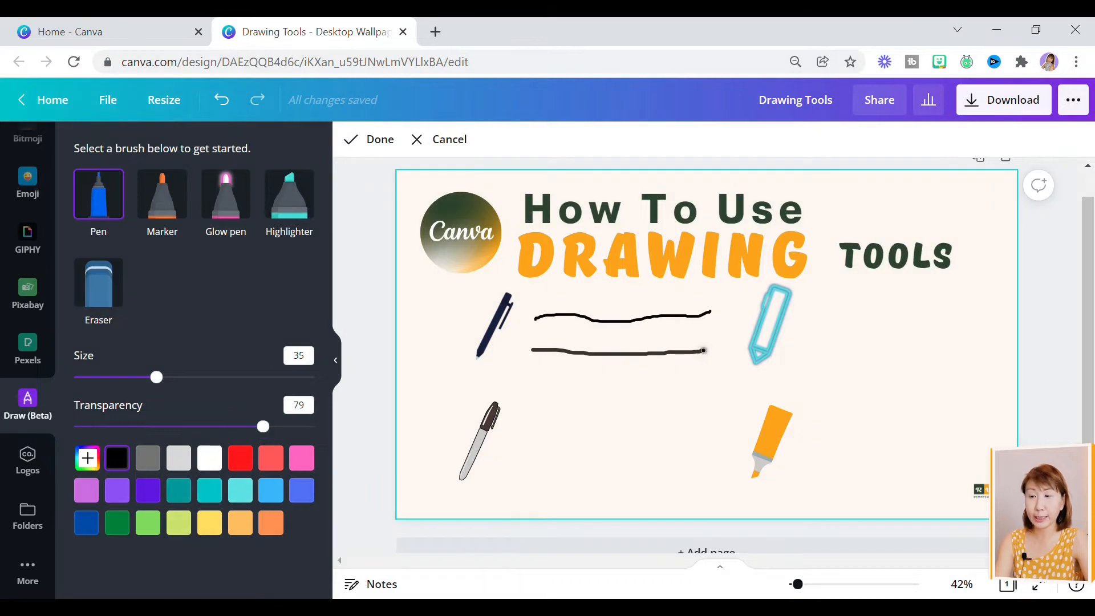
{"action": "left_click", "coordinate": [98, 286]}
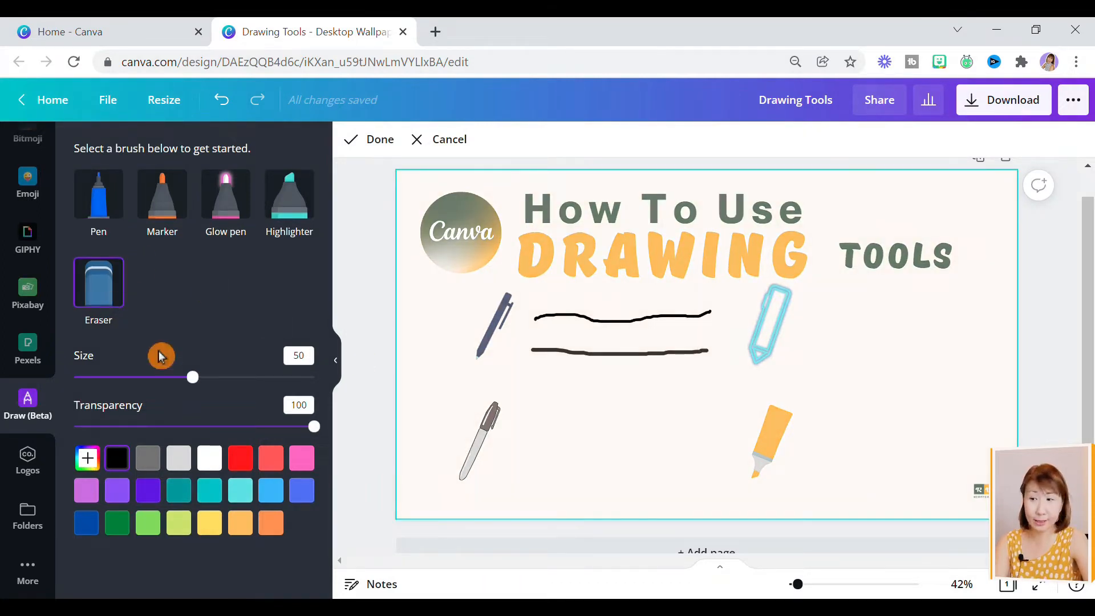
{"action": "left_click_drag", "start_coordinate": [193, 377], "coordinate": [252, 377]}
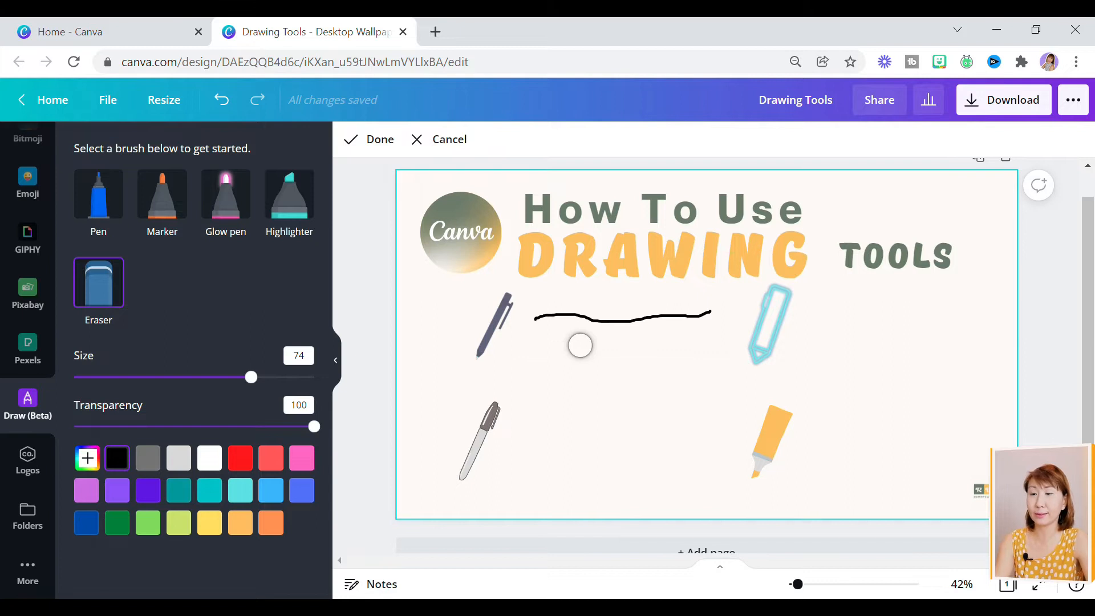
{"action": "mouse_move", "coordinate": [597, 413]}
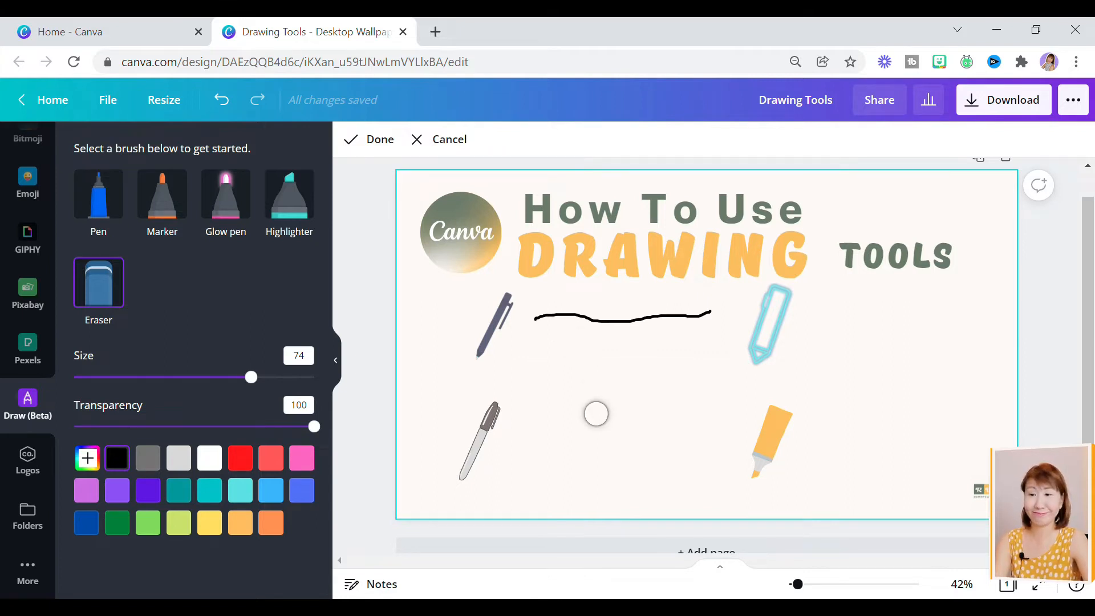
{"action": "left_click", "coordinate": [162, 193]}
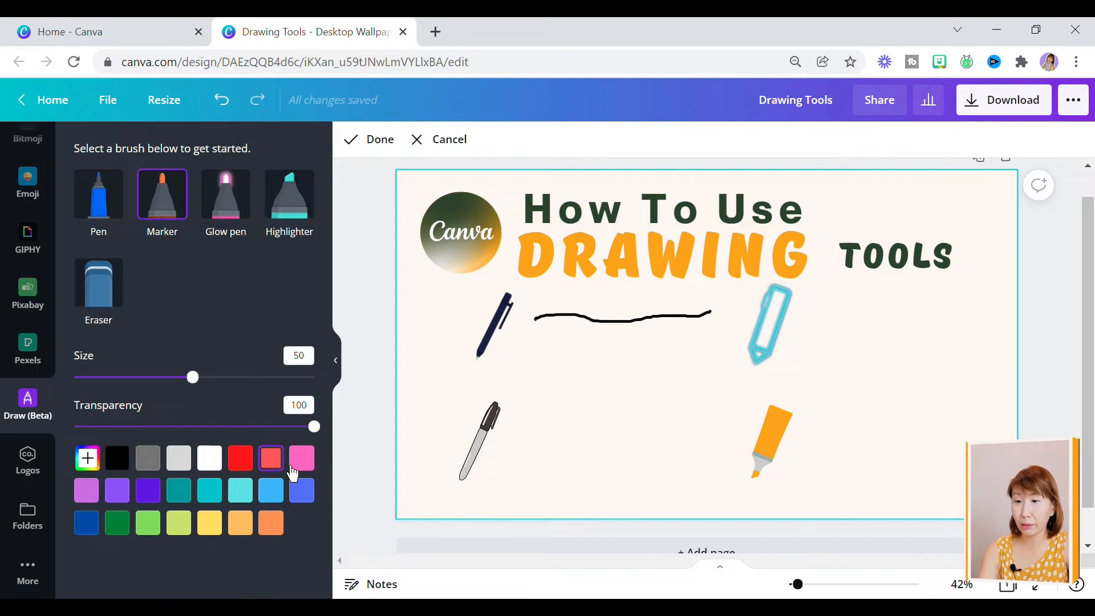
- Draw red marker strokes, including a thicker, partly transparent one below the lower-left pen
{"action": "left_click_drag", "start_coordinate": [193, 377], "coordinate": [185, 377]}
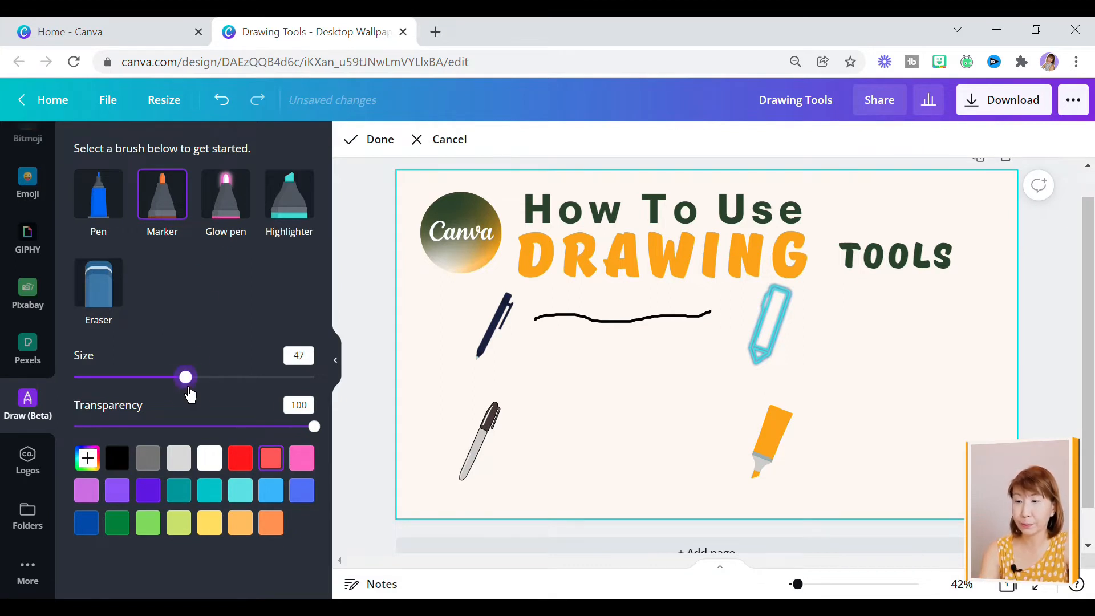
{"action": "left_click_drag", "start_coordinate": [185, 377], "coordinate": [161, 377]}
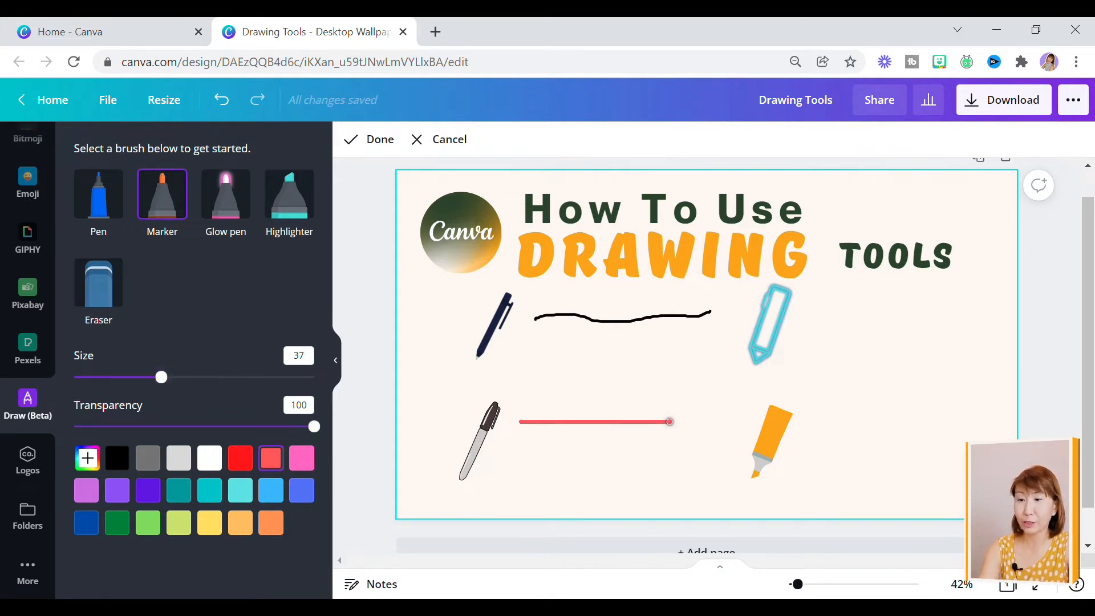
{"action": "left_click_drag", "start_coordinate": [315, 426], "coordinate": [228, 427]}
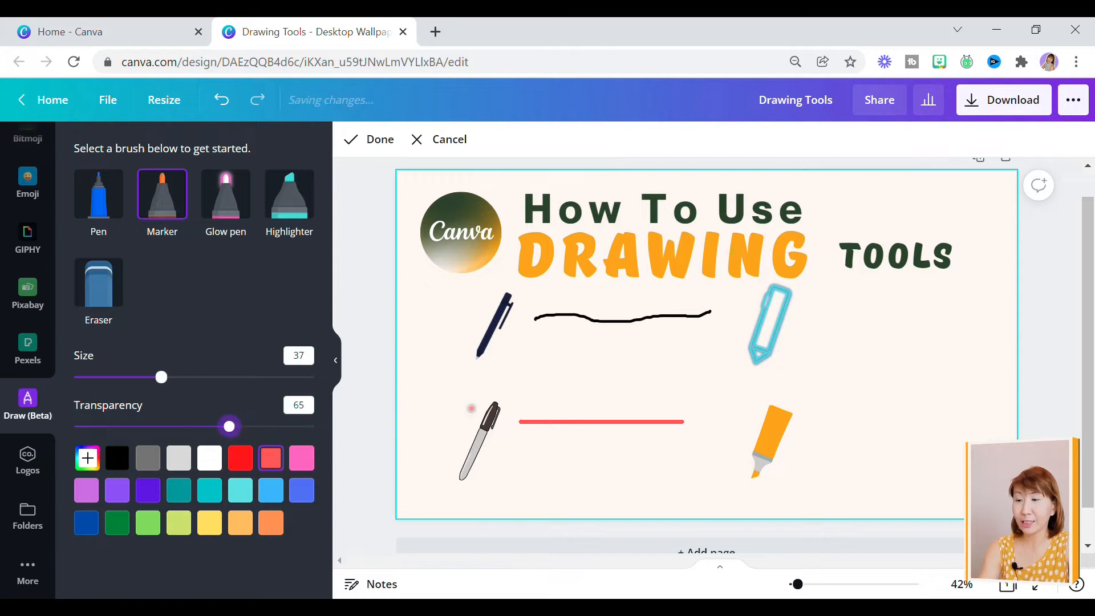
{"action": "left_click_drag", "start_coordinate": [160, 376], "coordinate": [202, 377]}
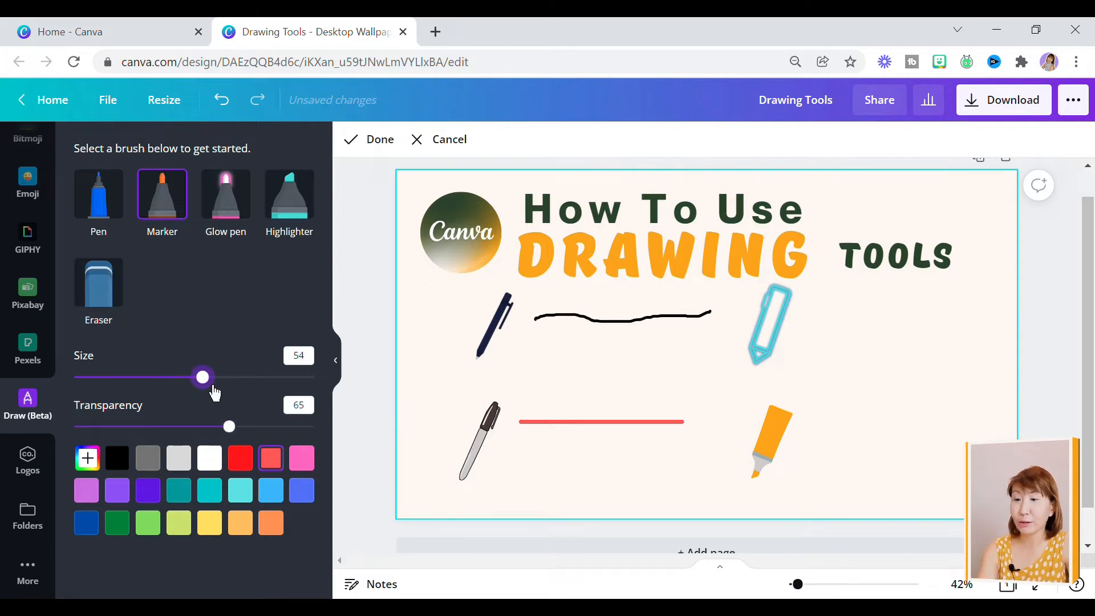
{"action": "left_click_drag", "start_coordinate": [517, 472], "coordinate": [583, 477]}
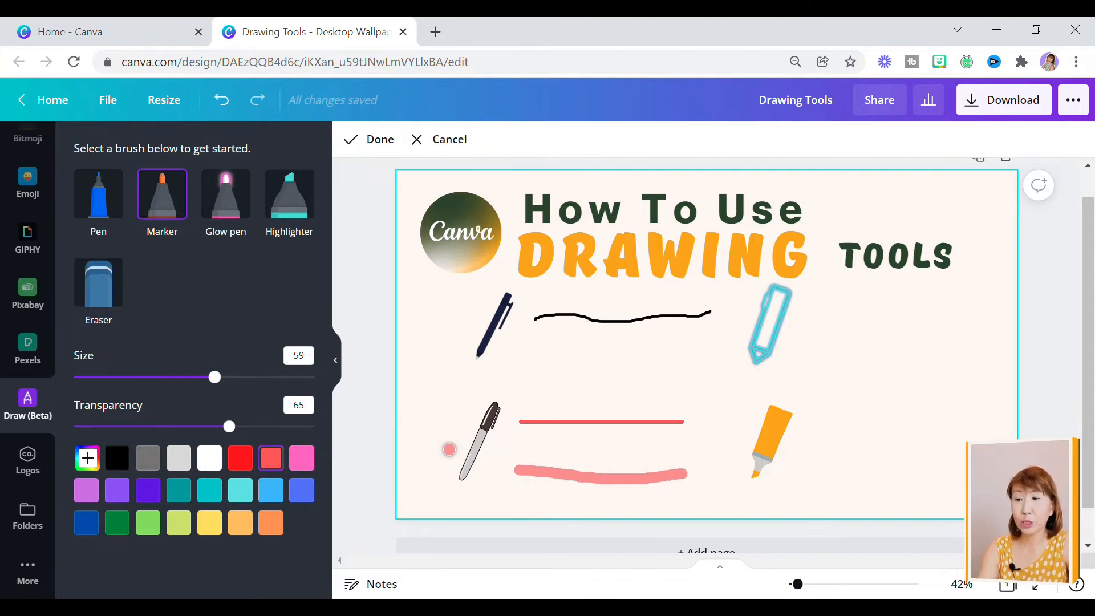
- With a periwinkle Glow pen at size 33, draw a zigzag and a thin faint line
{"action": "left_click", "coordinate": [225, 193]}
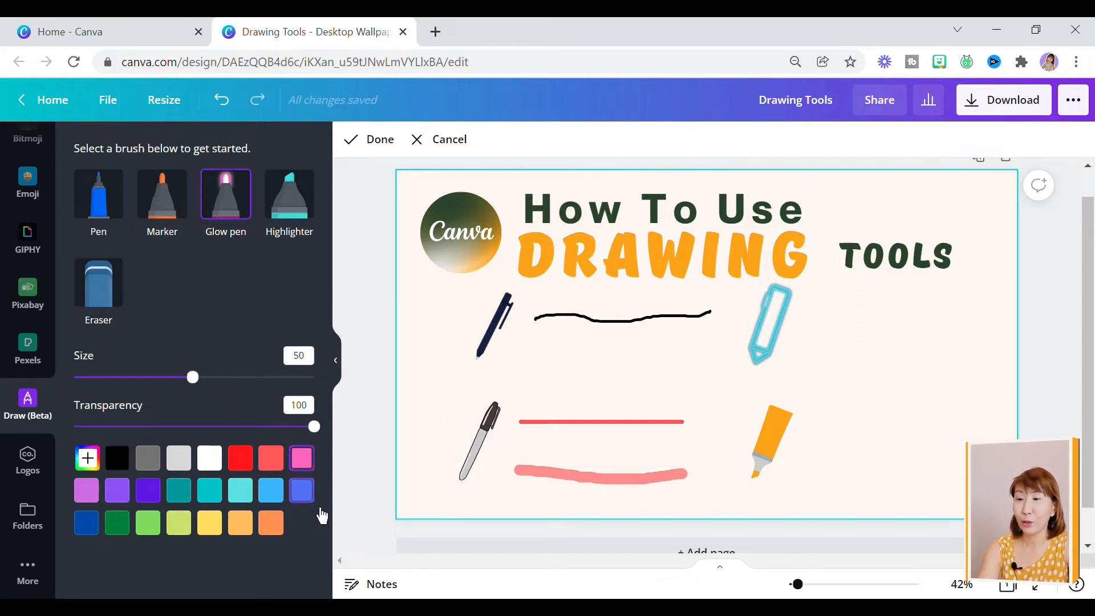
{"action": "left_click", "coordinate": [301, 491]}
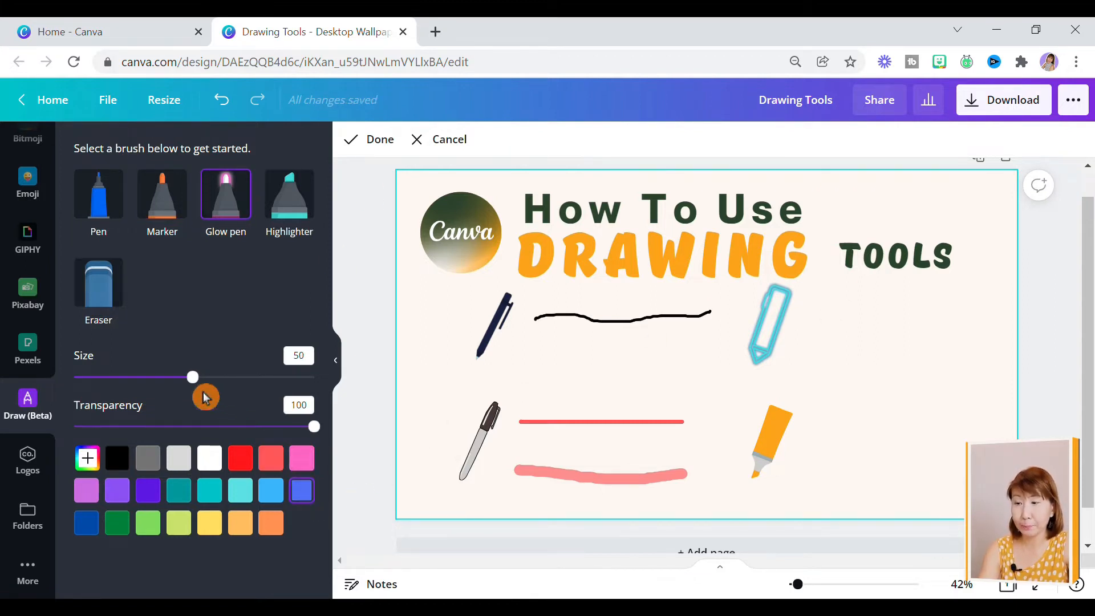
{"action": "left_click_drag", "start_coordinate": [193, 377], "coordinate": [150, 377]}
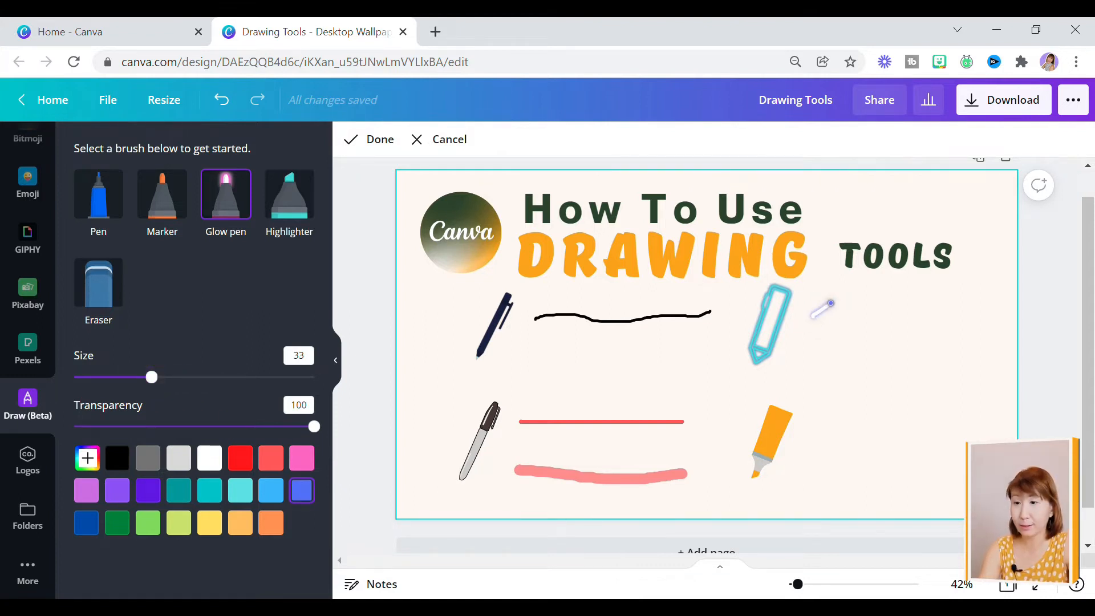
{"action": "left_click_drag", "start_coordinate": [814, 310], "coordinate": [926, 303]}
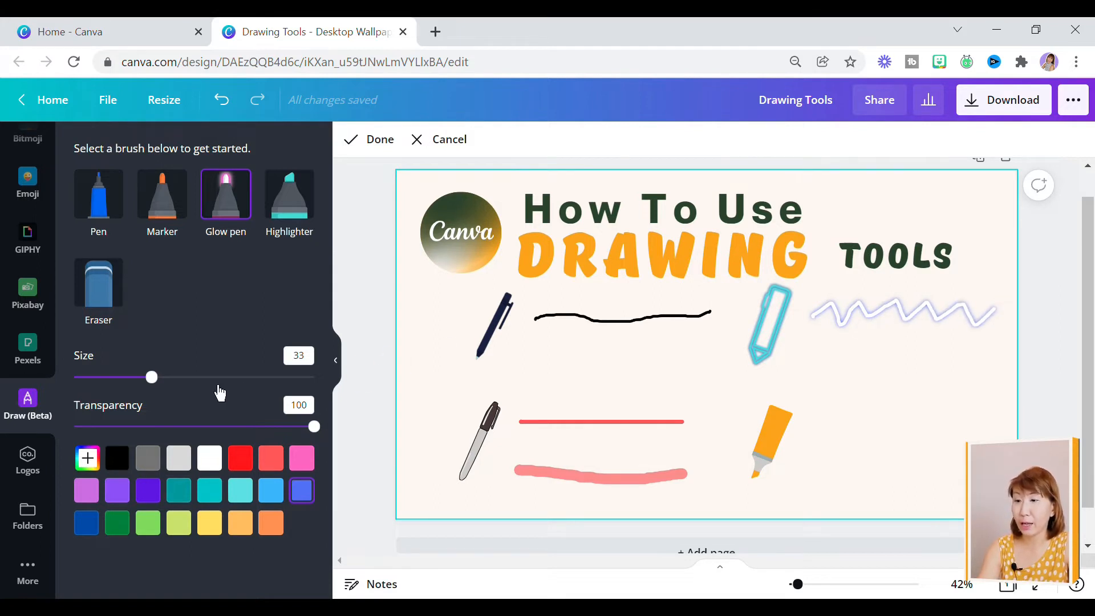
{"action": "left_click_drag", "start_coordinate": [152, 378], "coordinate": [106, 377]}
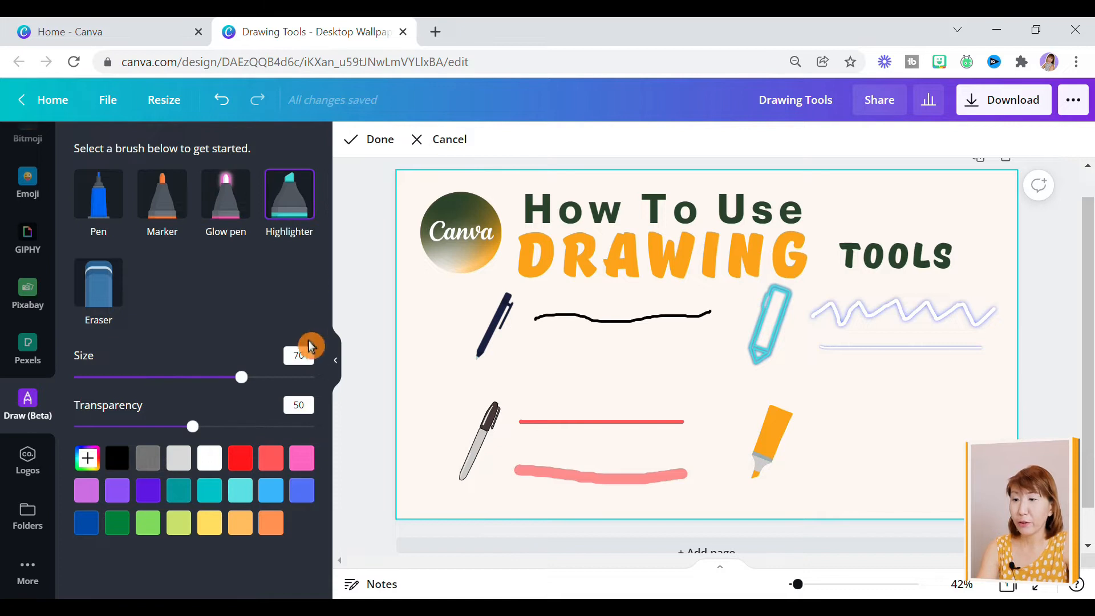
- Resize the highlighter and draw a wide translucent stroke beside the orange highlighter illustration
{"action": "left_click_drag", "start_coordinate": [241, 377], "coordinate": [215, 377]}
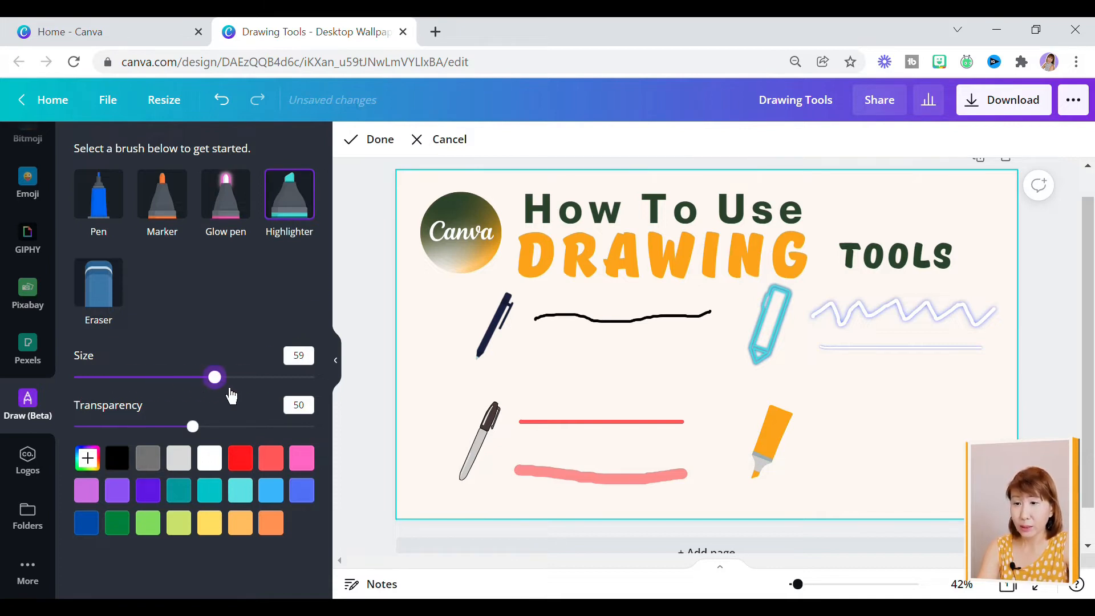
{"action": "left_click_drag", "start_coordinate": [215, 377], "coordinate": [314, 377]}
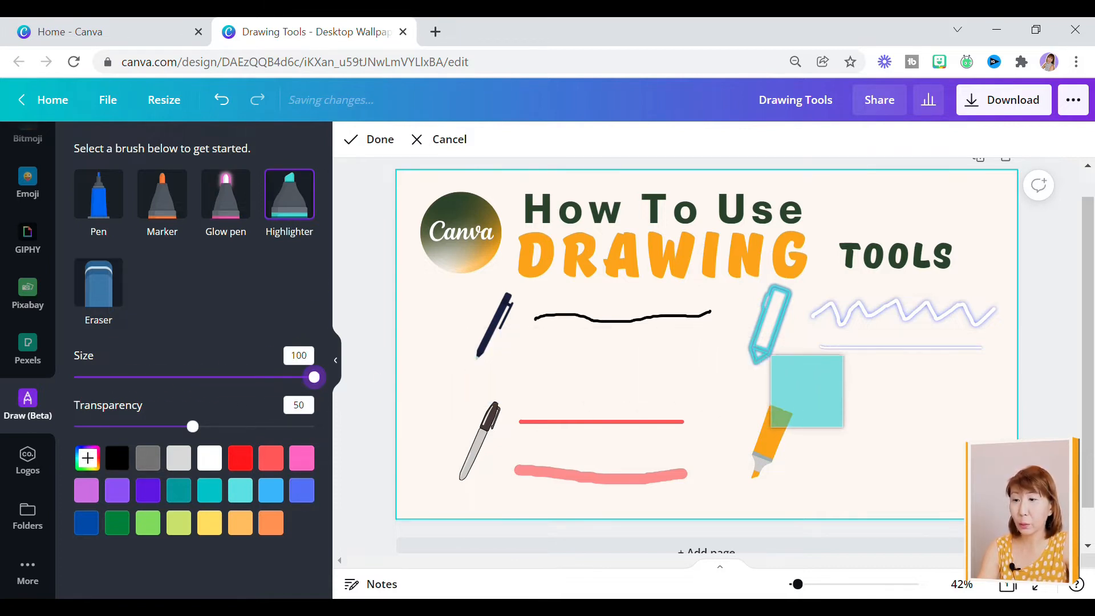
{"action": "left_click_drag", "start_coordinate": [807, 391], "coordinate": [417, 395]}
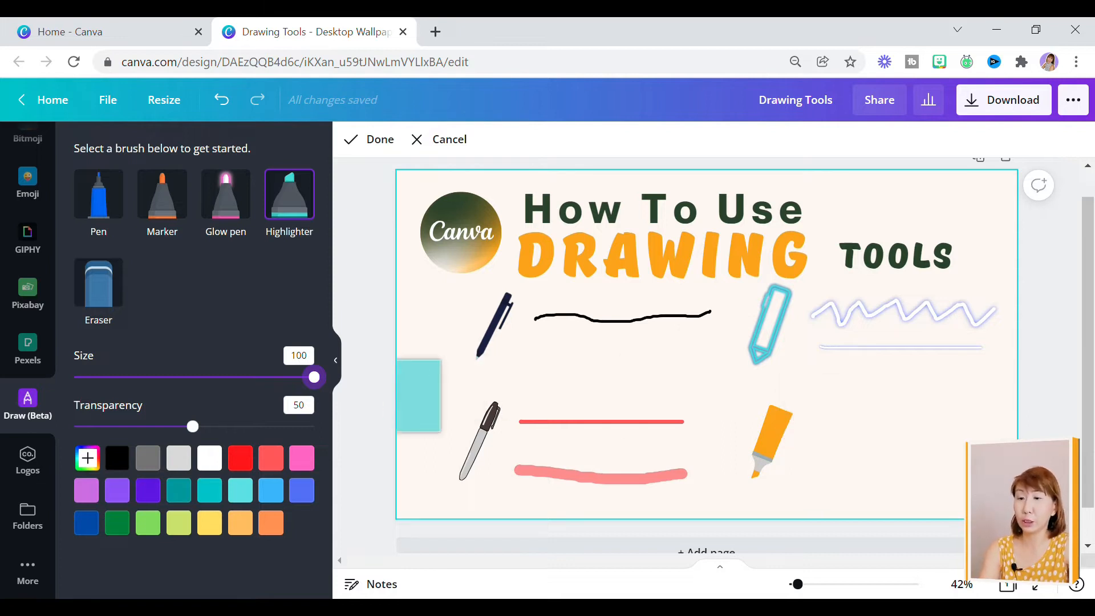
{"action": "left_click_drag", "start_coordinate": [314, 377], "coordinate": [311, 377]}
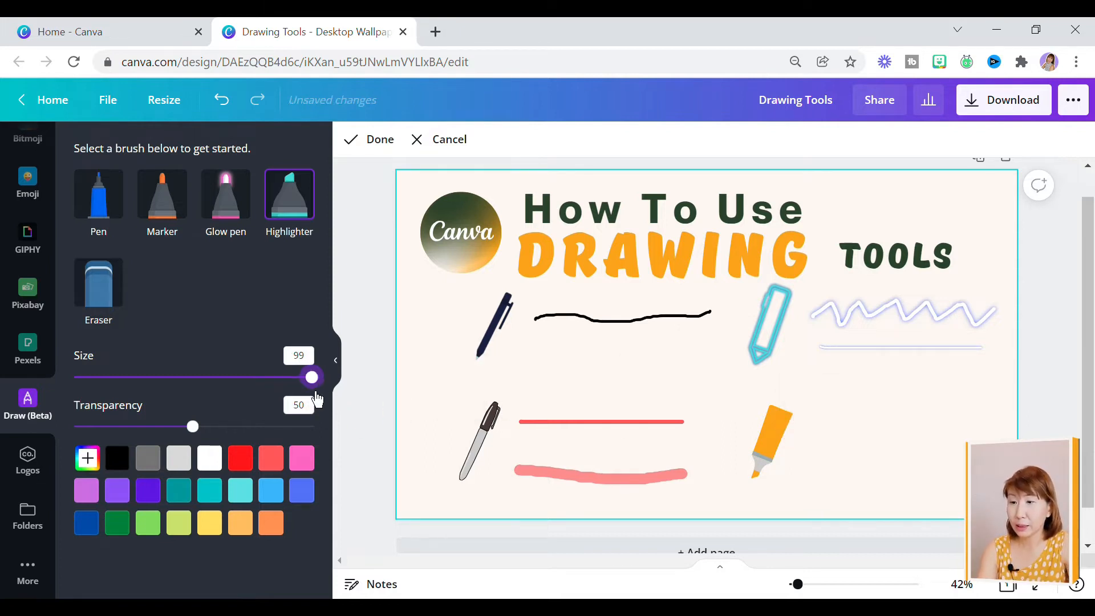
{"action": "left_click_drag", "start_coordinate": [312, 377], "coordinate": [265, 377]}
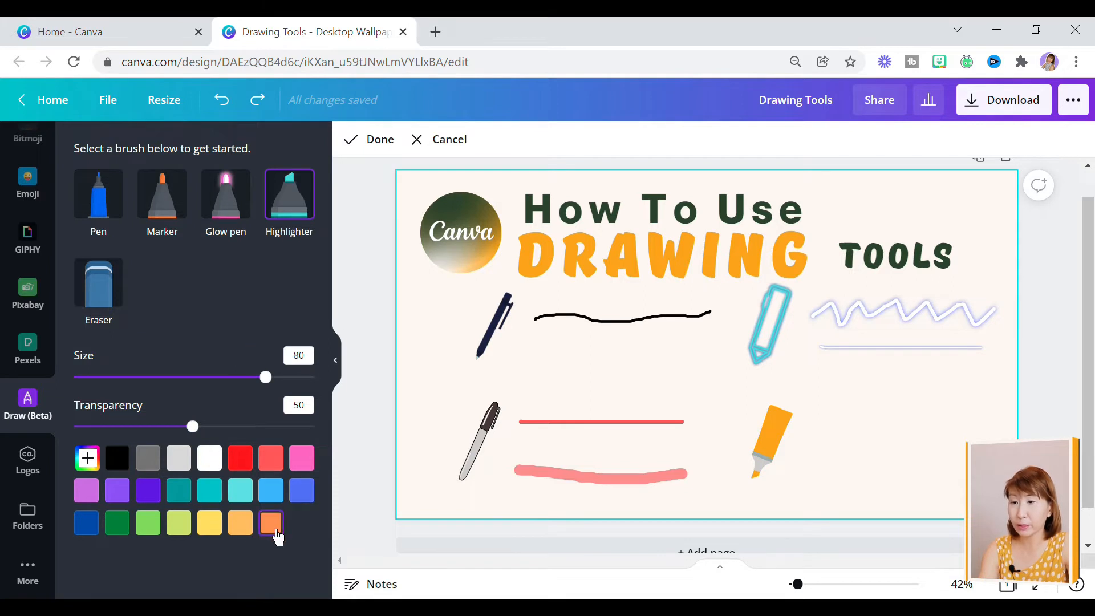
- Draw a thinner orange line at full opacity and size 34, then finish drawing
{"action": "left_click", "coordinate": [271, 522]}
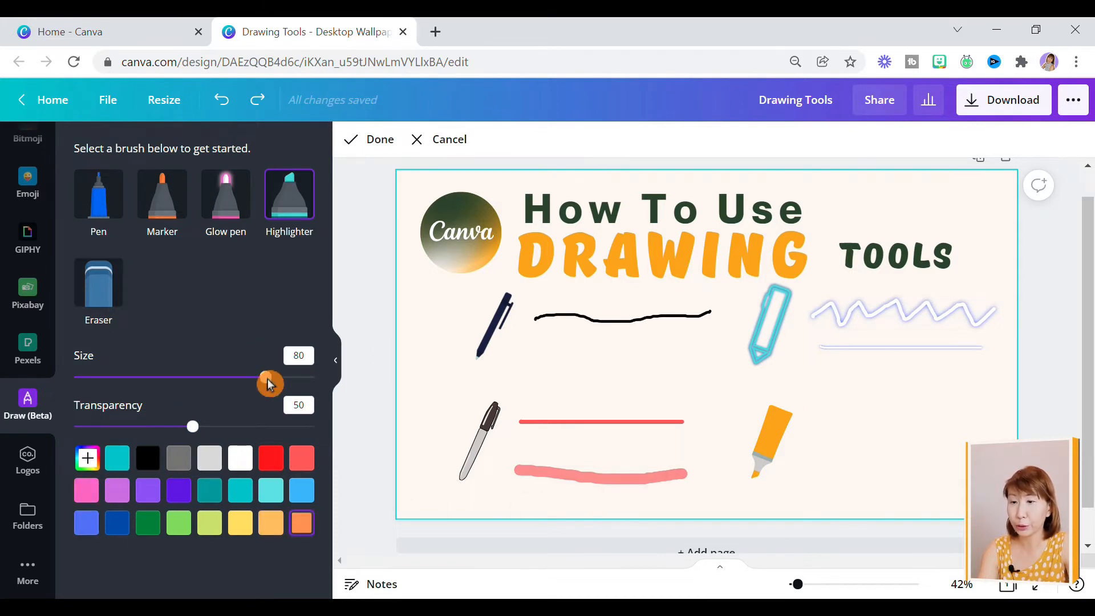
{"action": "left_click_drag", "start_coordinate": [269, 377], "coordinate": [211, 377]}
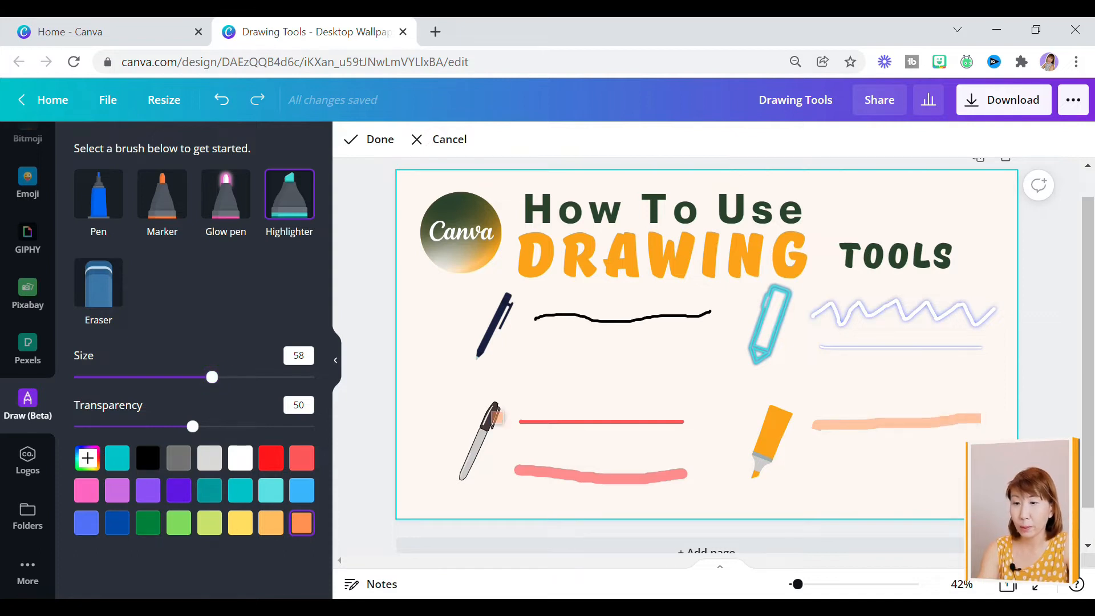
{"action": "left_click_drag", "start_coordinate": [192, 426], "coordinate": [314, 426]}
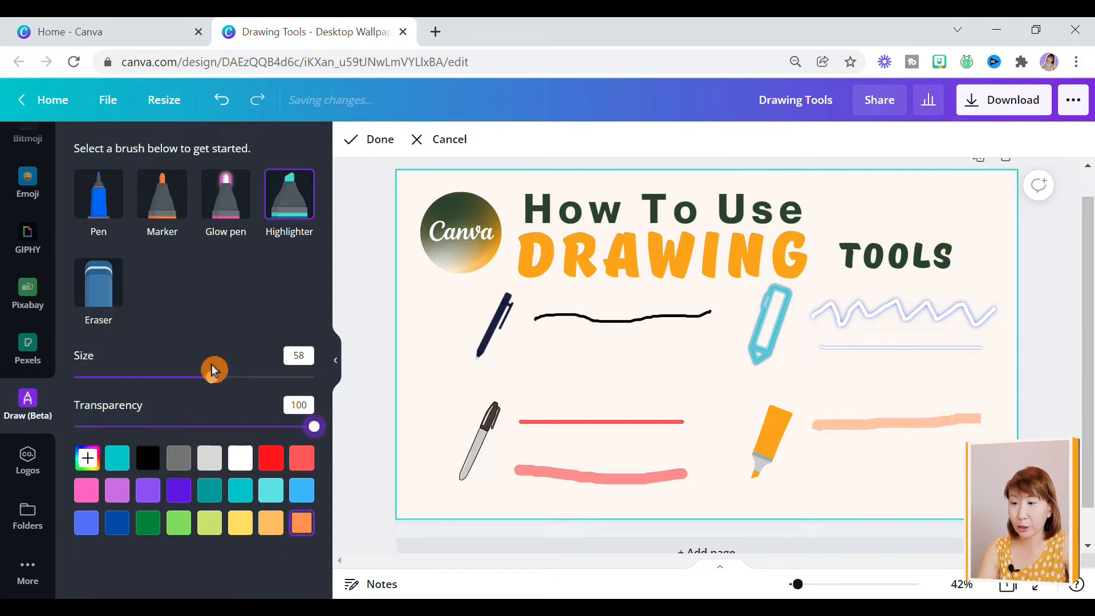
{"action": "left_click_drag", "start_coordinate": [212, 376], "coordinate": [153, 377]}
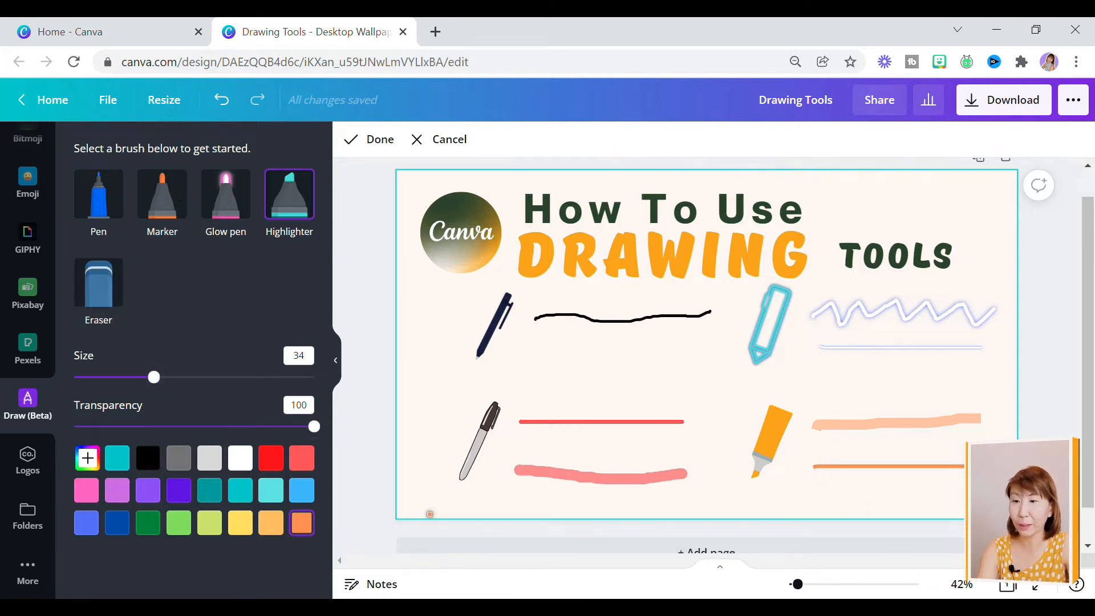
{"action": "left_click", "coordinate": [371, 139]}
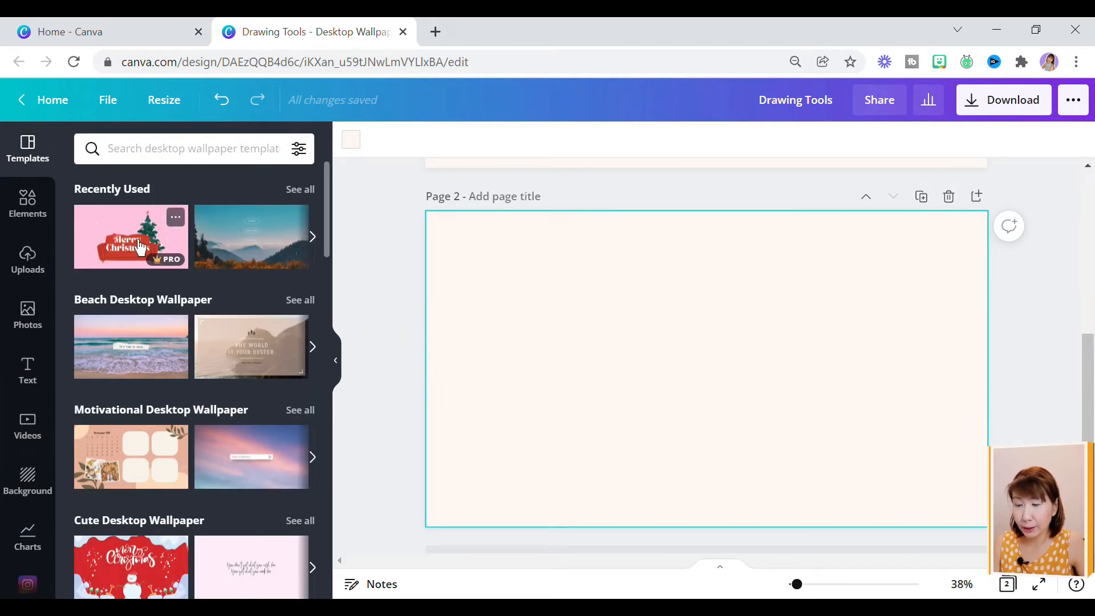
- Apply the Merry Christmas sofa template to page 2 and move its greeting above the sofa
{"action": "left_click", "coordinate": [131, 236]}
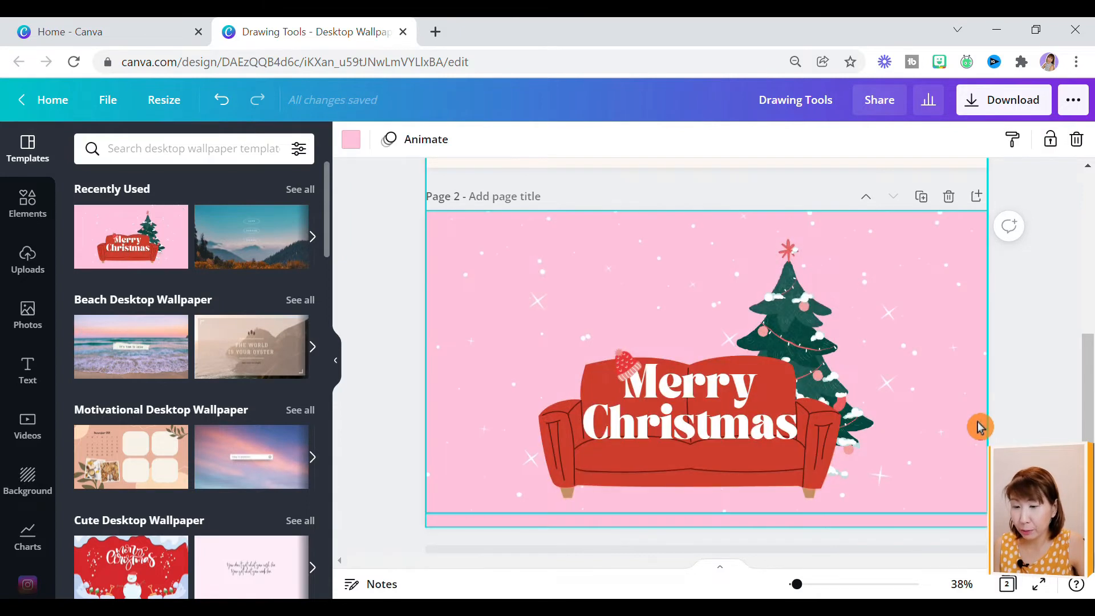
{"action": "left_click", "coordinate": [698, 349]}
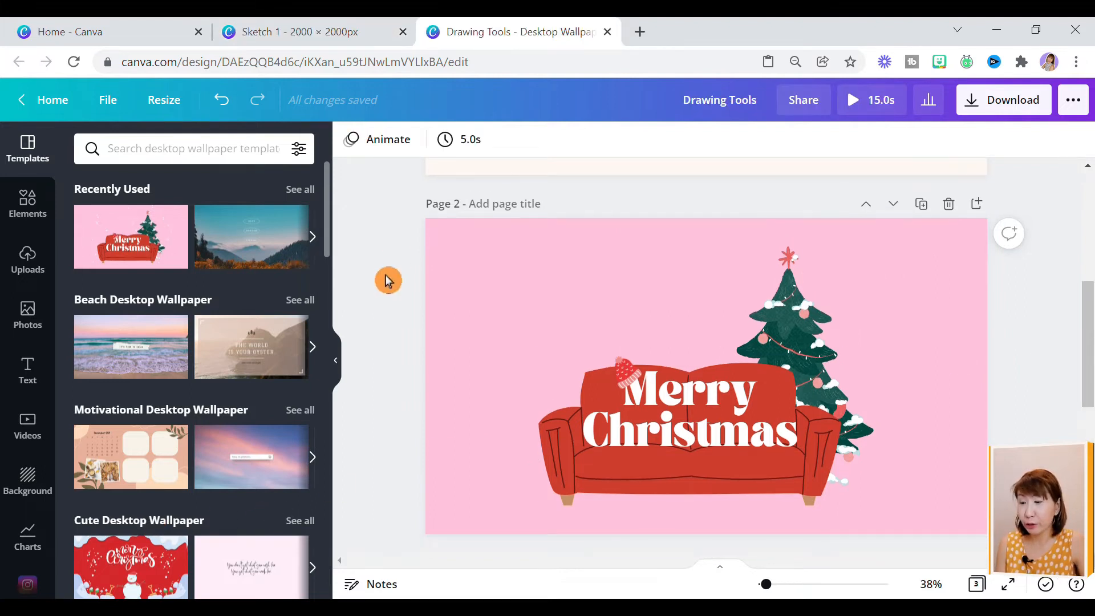
{"action": "left_click", "coordinate": [688, 412]}
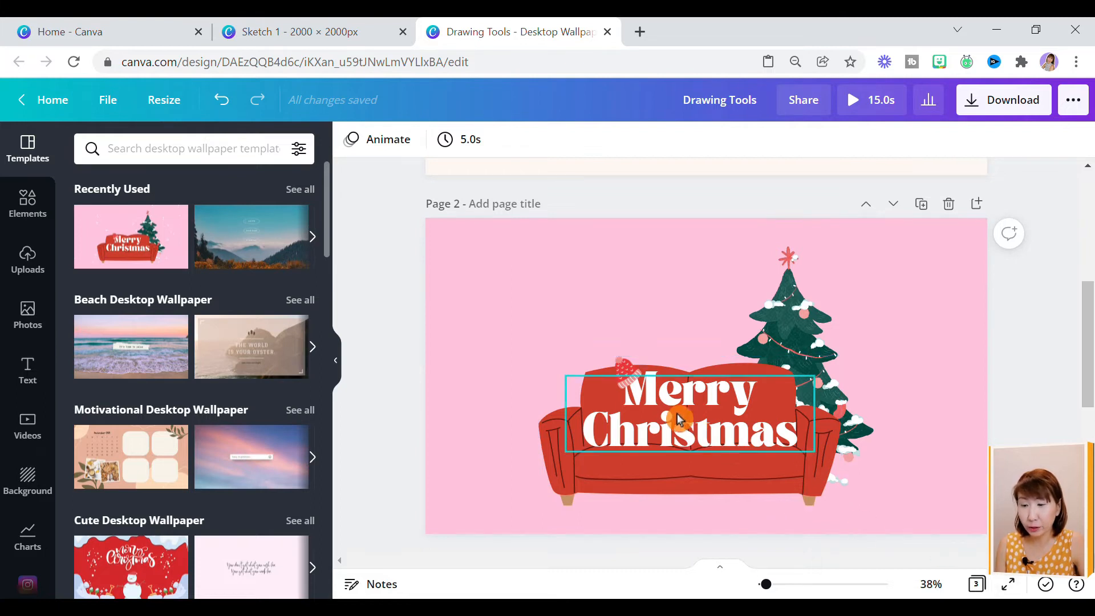
{"action": "left_click_drag", "start_coordinate": [681, 416], "coordinate": [619, 321]}
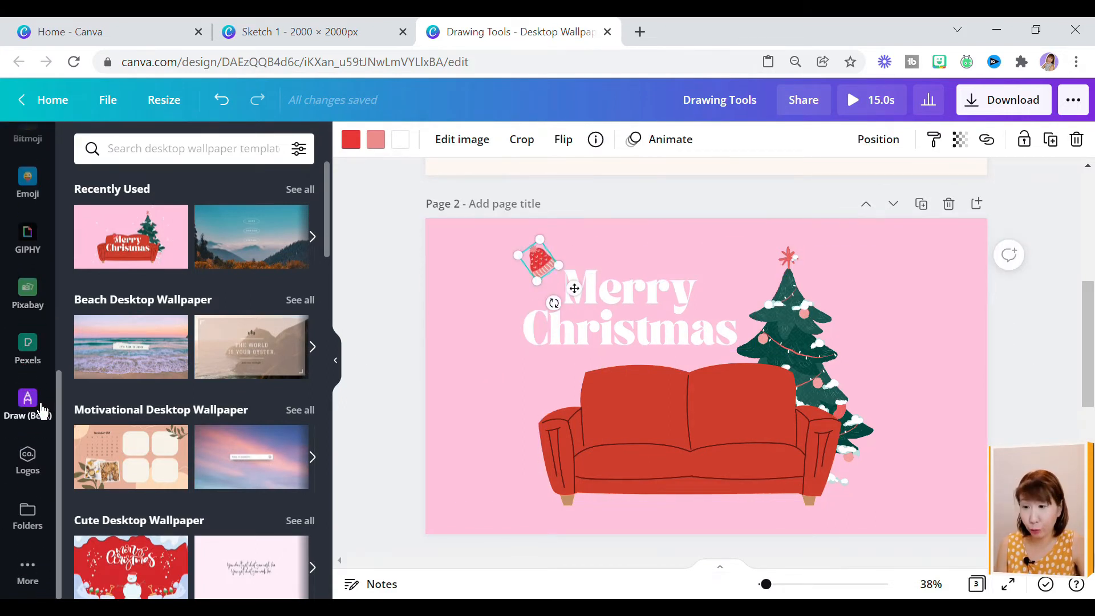
- Reopen Draw and select a slightly thinner black Marker brush
{"action": "left_click", "coordinate": [27, 404]}
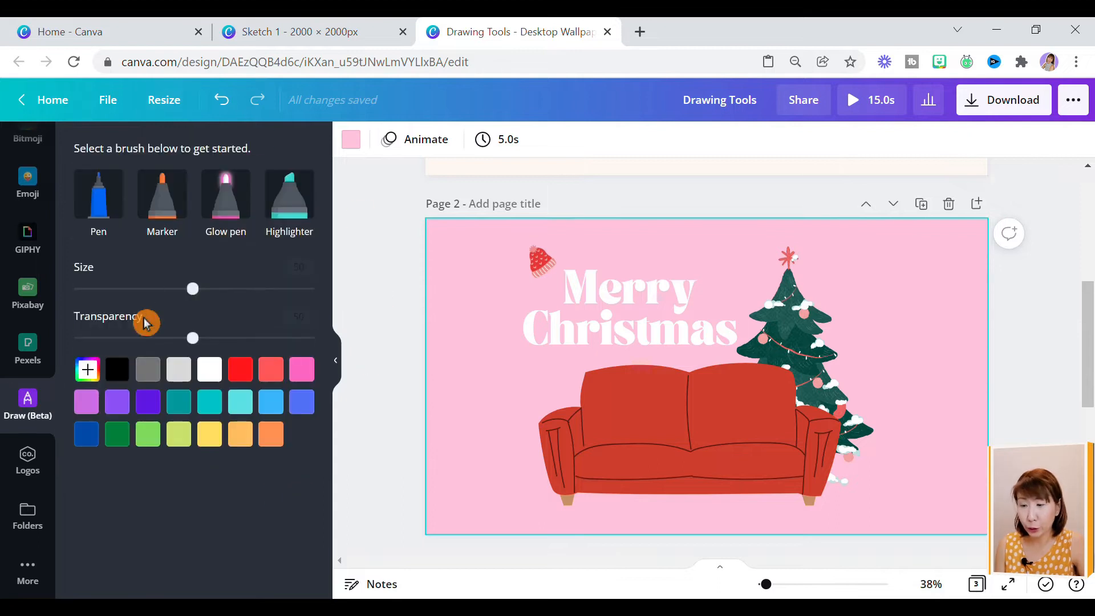
{"action": "left_click", "coordinate": [161, 194]}
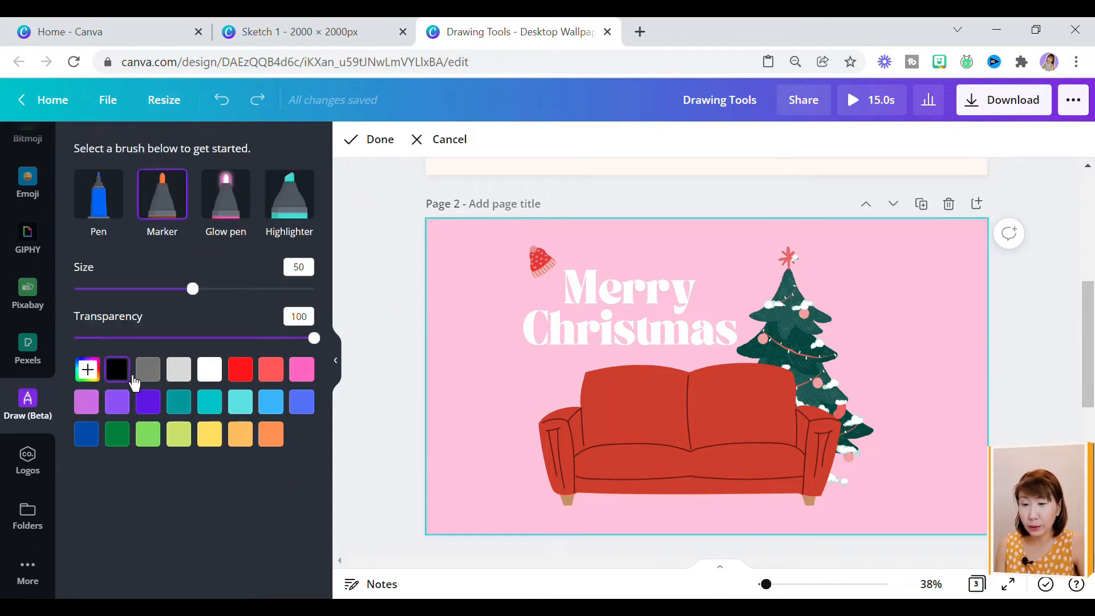
{"action": "mouse_move", "coordinate": [162, 203]}
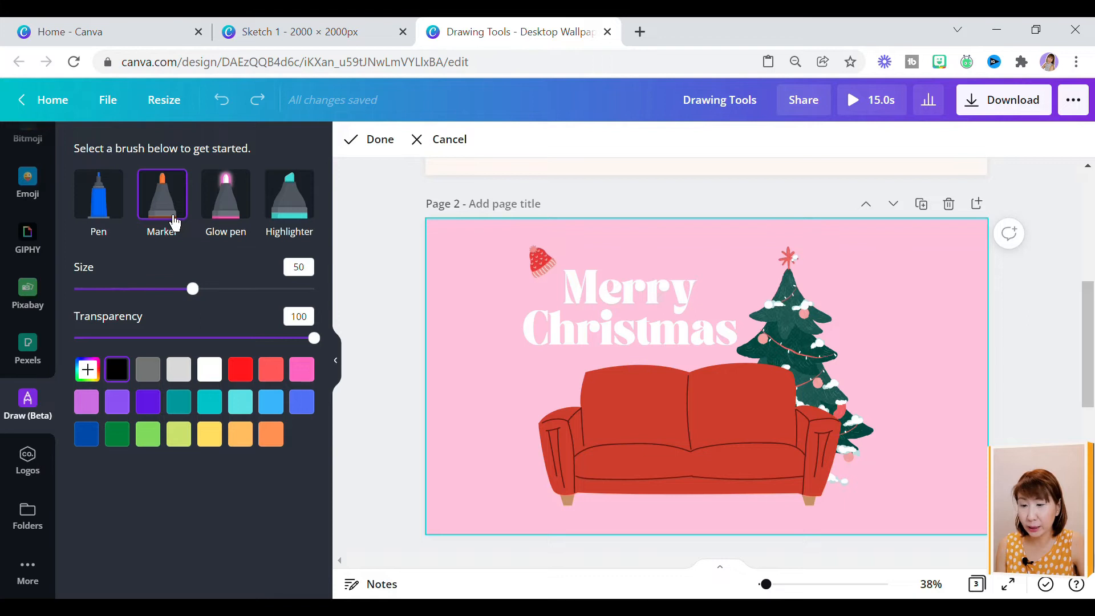
{"action": "left_click_drag", "start_coordinate": [193, 289], "coordinate": [164, 289]}
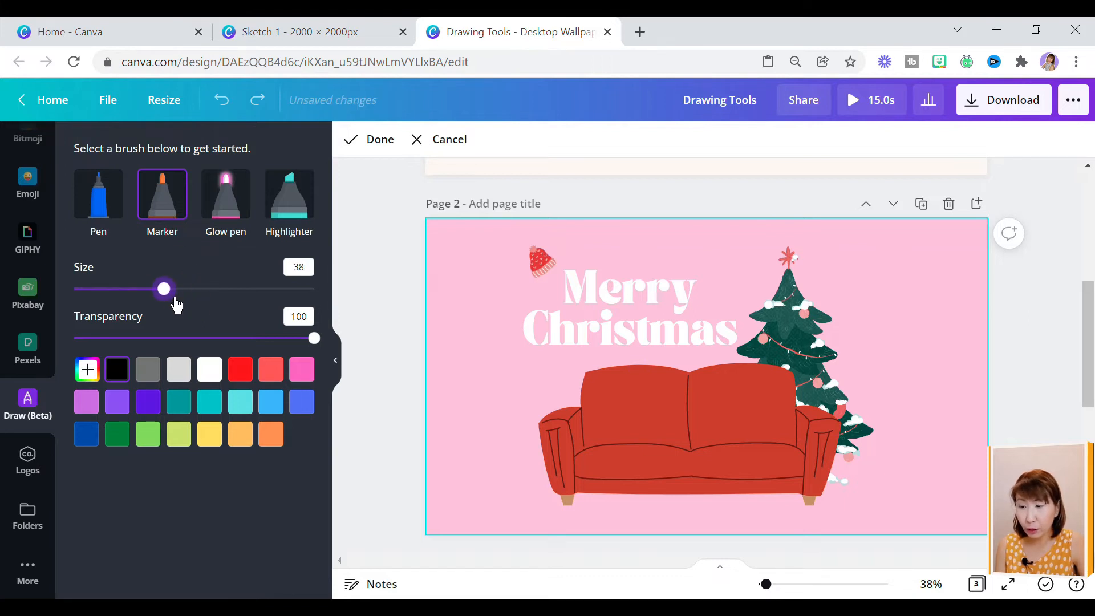
{"action": "left_click_drag", "start_coordinate": [164, 289], "coordinate": [158, 289]}
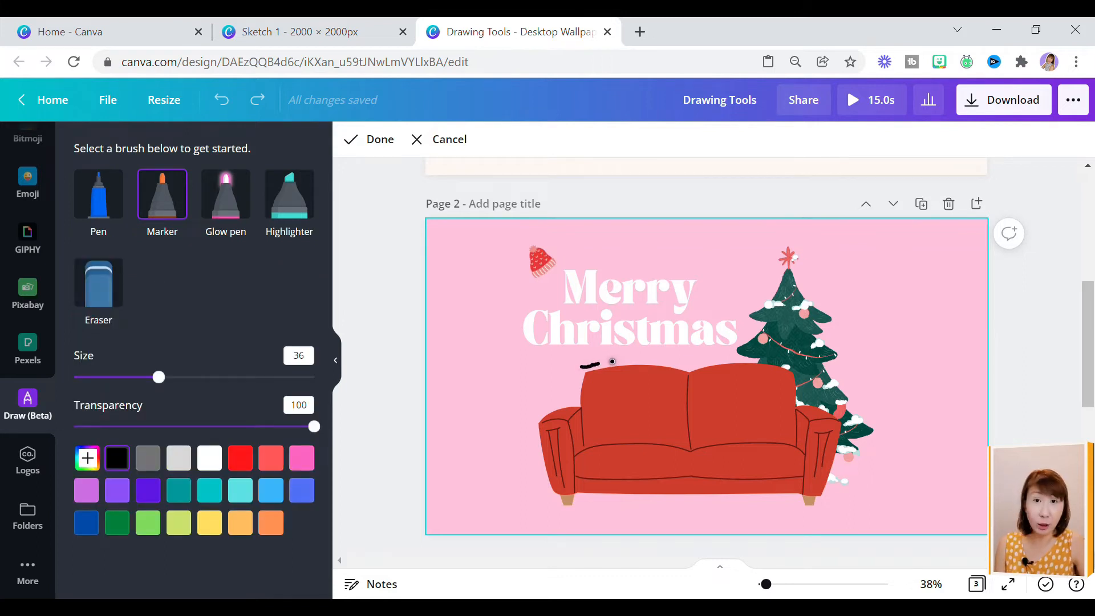
- Sketch a dashed black outline around the sofa's back, left arm and bottom, then finish
{"action": "left_click_drag", "start_coordinate": [611, 362], "coordinate": [639, 361]}
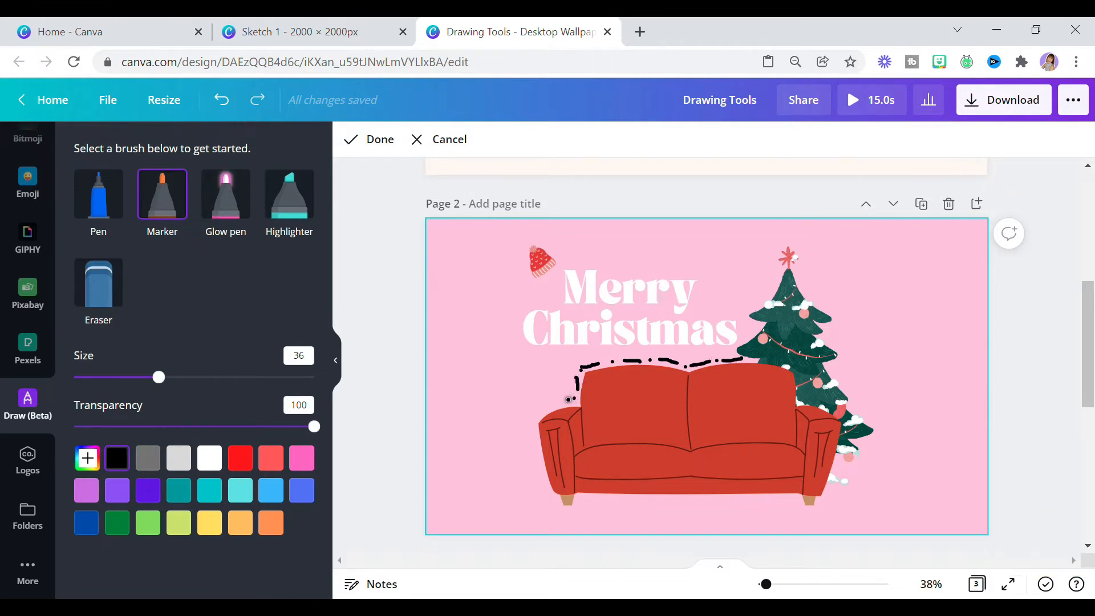
{"action": "left_click_drag", "start_coordinate": [573, 381], "coordinate": [534, 426]}
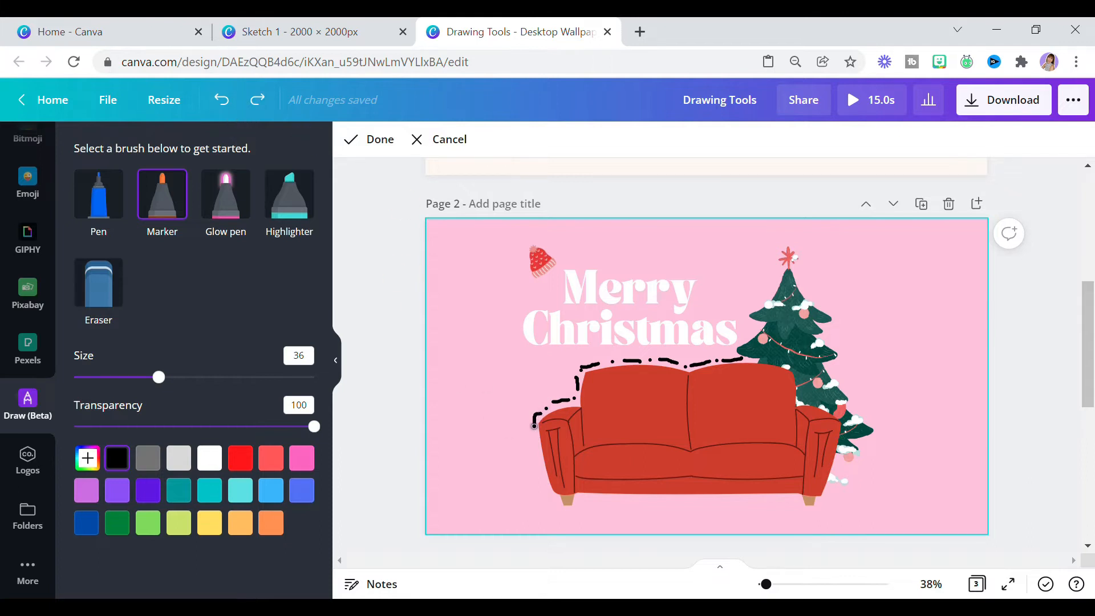
{"action": "left_click_drag", "start_coordinate": [538, 420], "coordinate": [580, 500]}
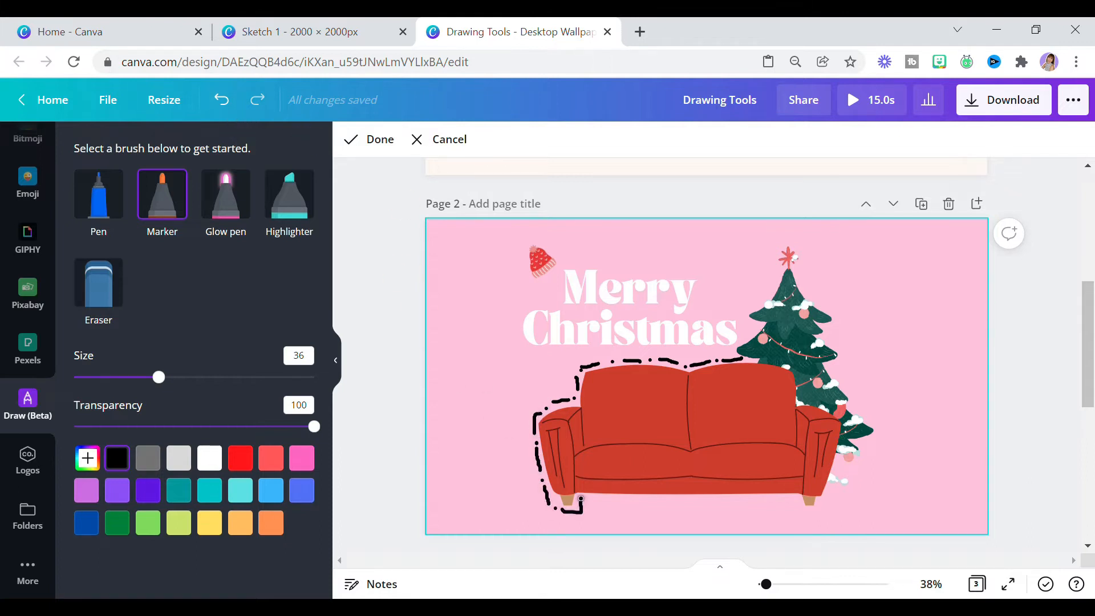
{"action": "left_click_drag", "start_coordinate": [580, 500], "coordinate": [744, 501]}
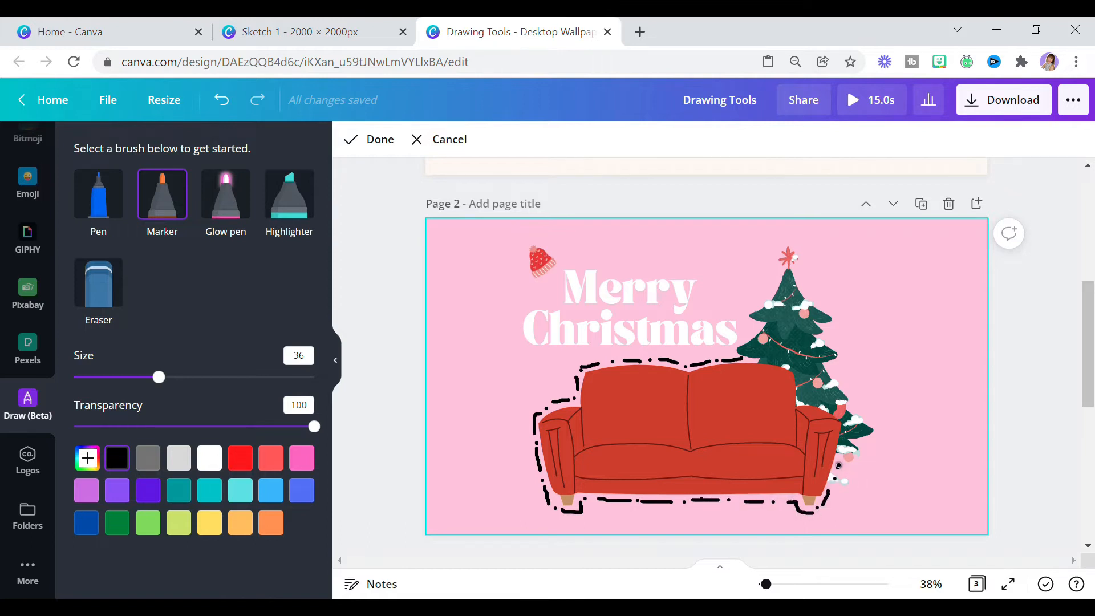
{"action": "left_click", "coordinate": [370, 139]}
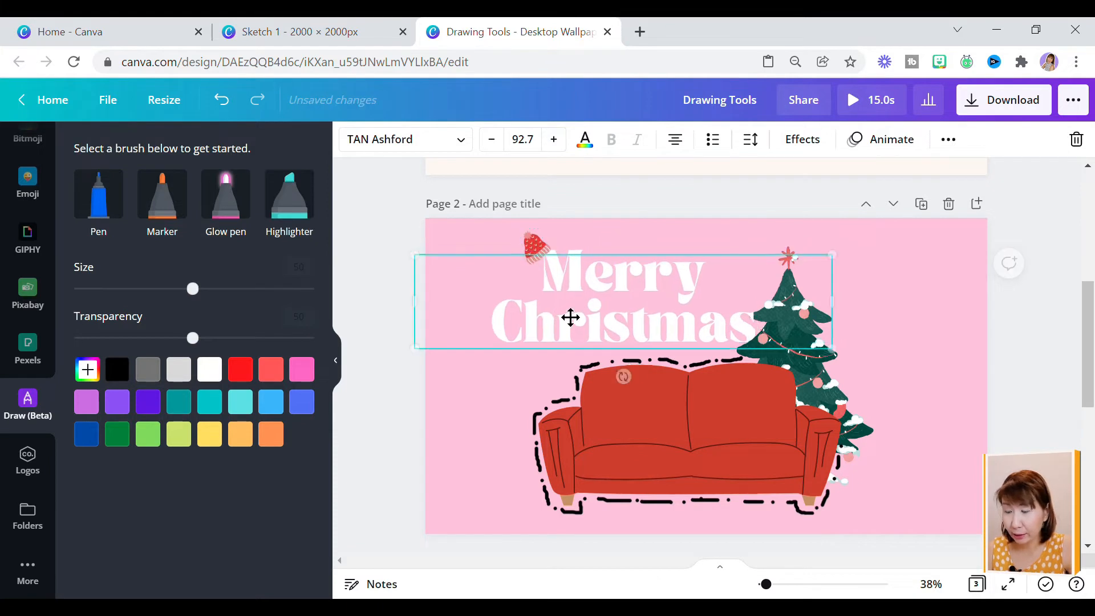
- Move the Santa hat sticker beside 'Merry' and select the title
{"action": "left_click", "coordinate": [534, 248]}
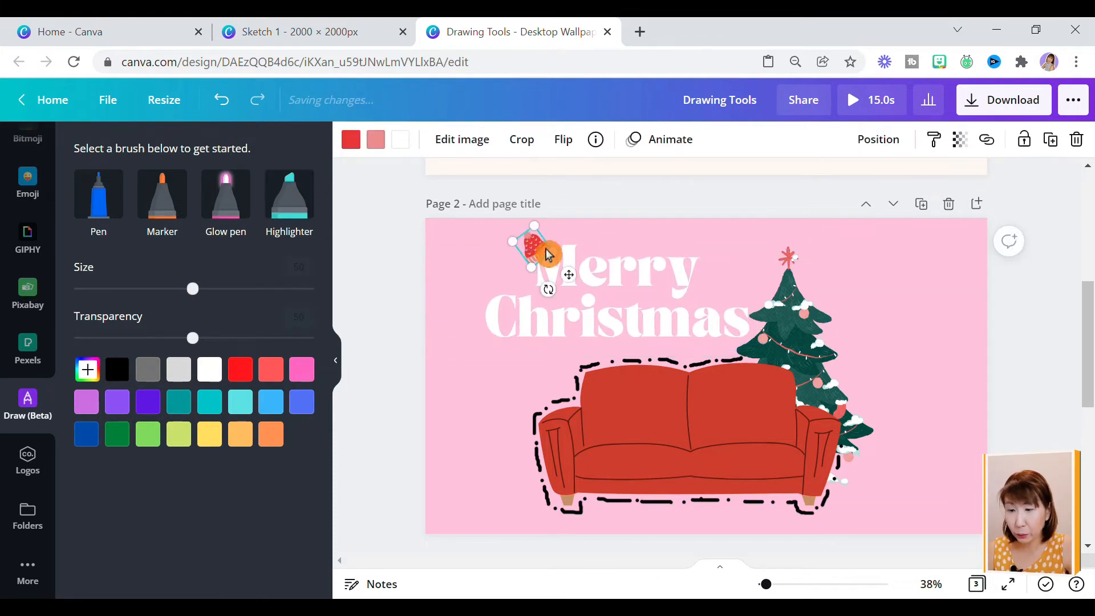
{"action": "left_click_drag", "start_coordinate": [534, 251], "coordinate": [510, 268]}
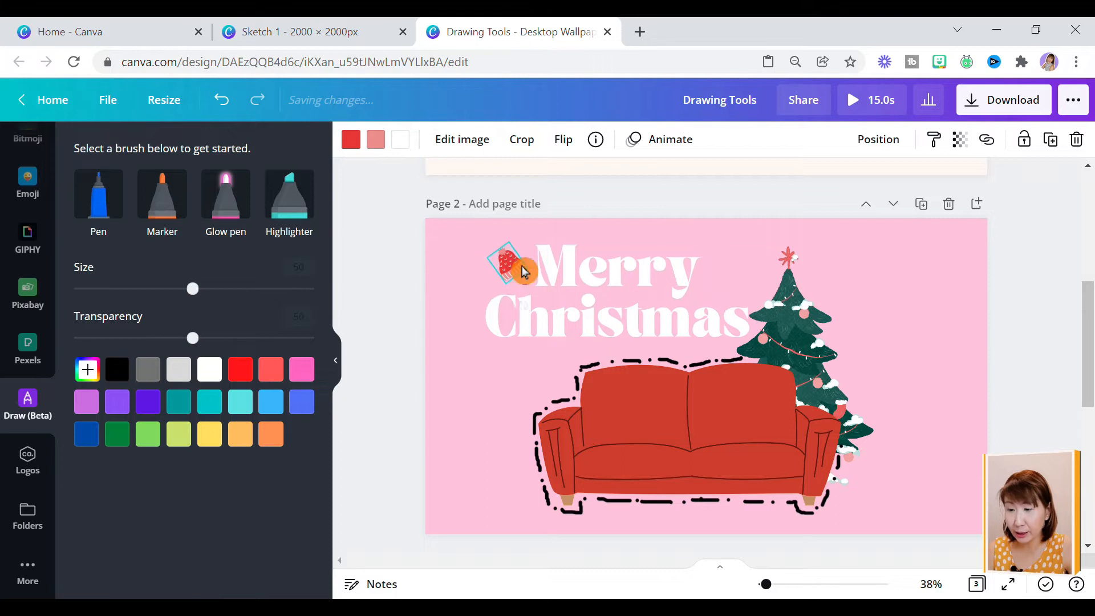
{"action": "left_click", "coordinate": [594, 269]}
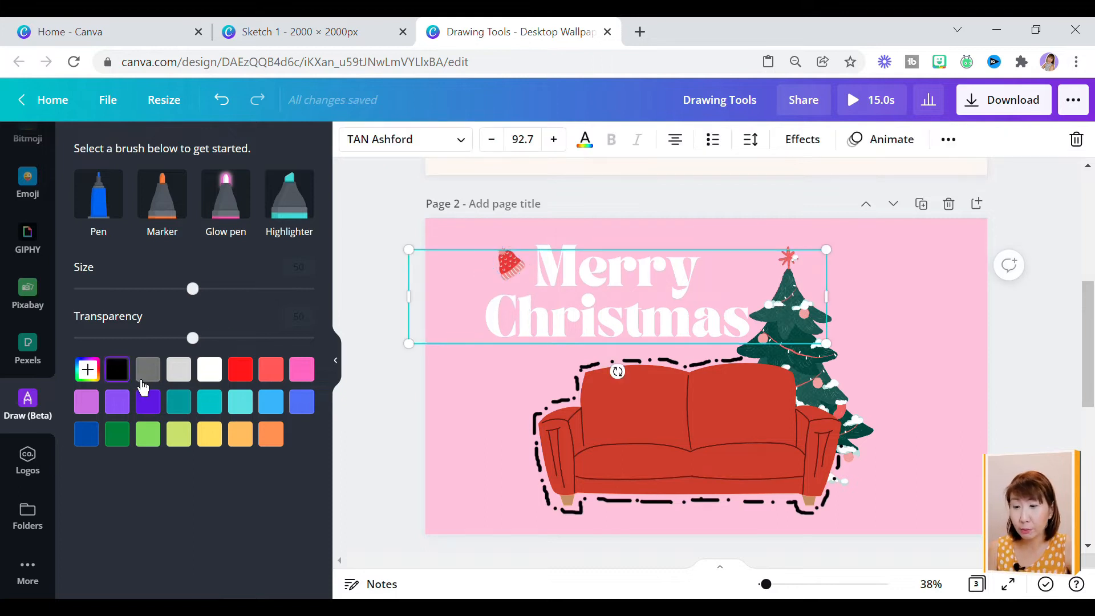
- Trace white pen outlines over the Merry Christmas letters with a thicker stroke
{"action": "left_click", "coordinate": [161, 193]}
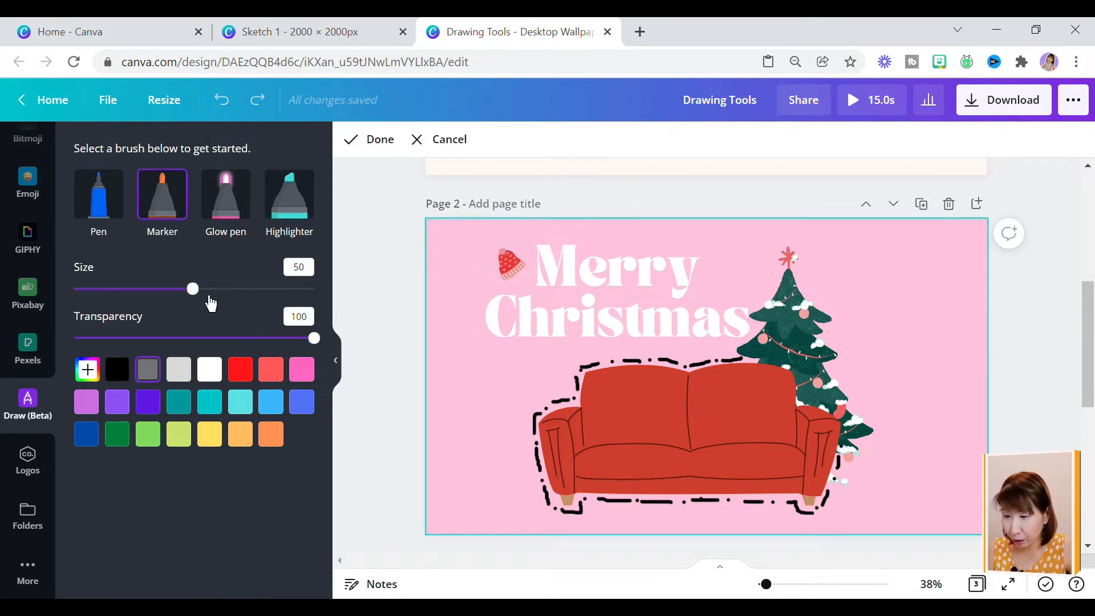
{"action": "left_click_drag", "start_coordinate": [192, 289], "coordinate": [135, 289]}
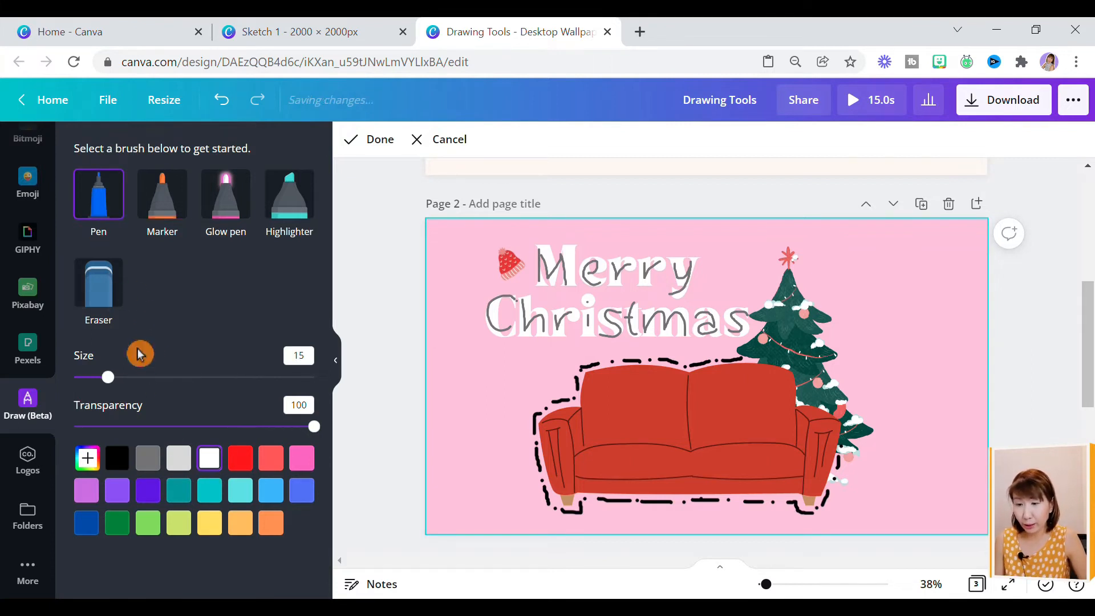
{"action": "left_click_drag", "start_coordinate": [106, 377], "coordinate": [138, 372]}
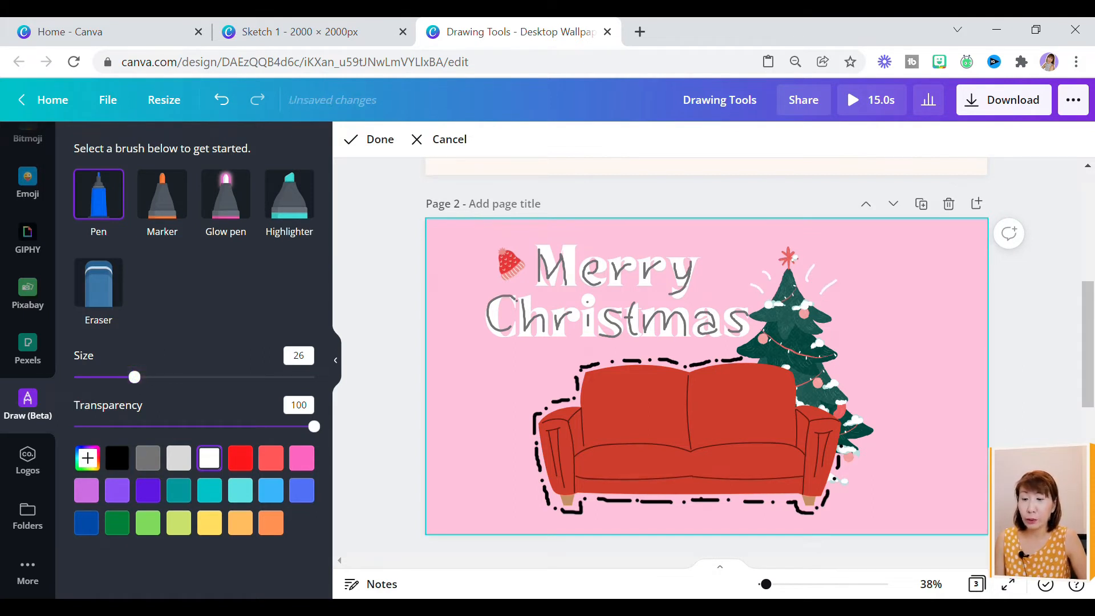
{"action": "left_click", "coordinate": [225, 194]}
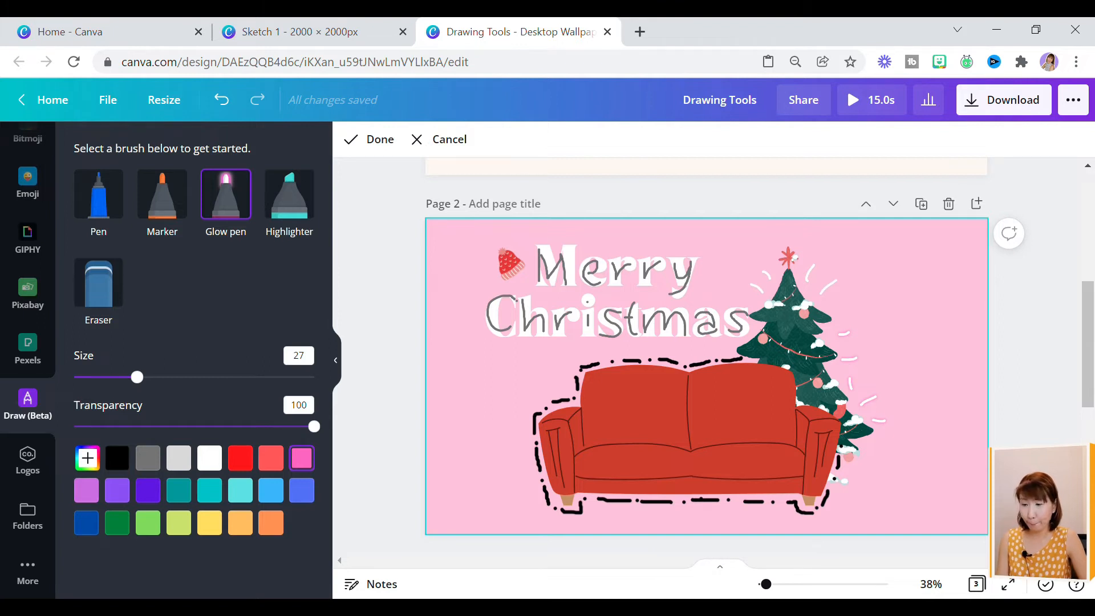
- Pick dark green from Document Colours and handwrite XoXo with the pen right of the sofa
{"action": "left_click", "coordinate": [161, 194]}
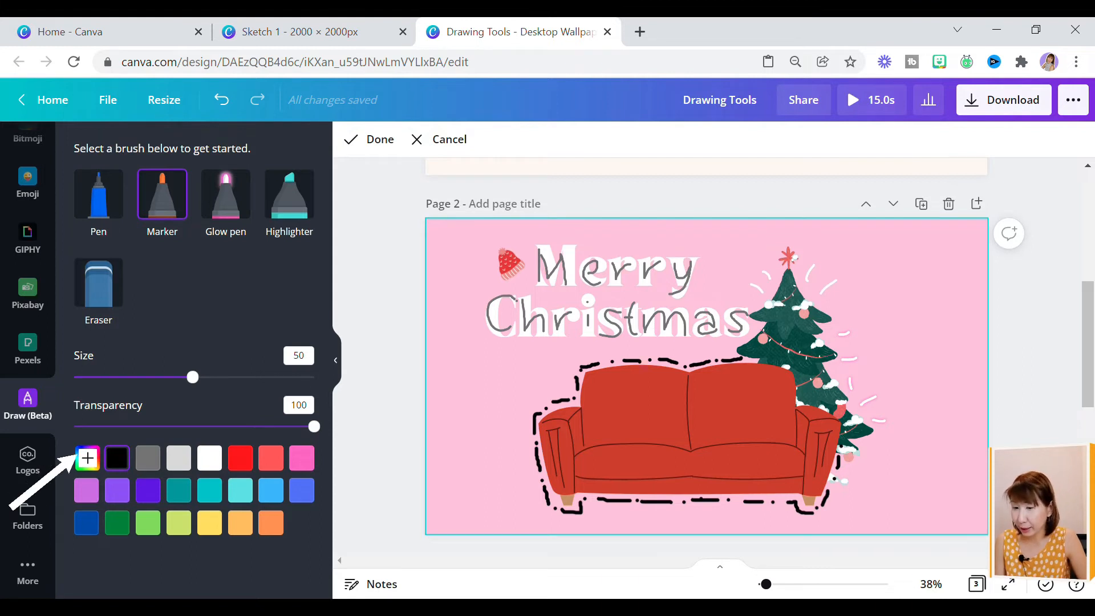
{"action": "left_click", "coordinate": [87, 457]}
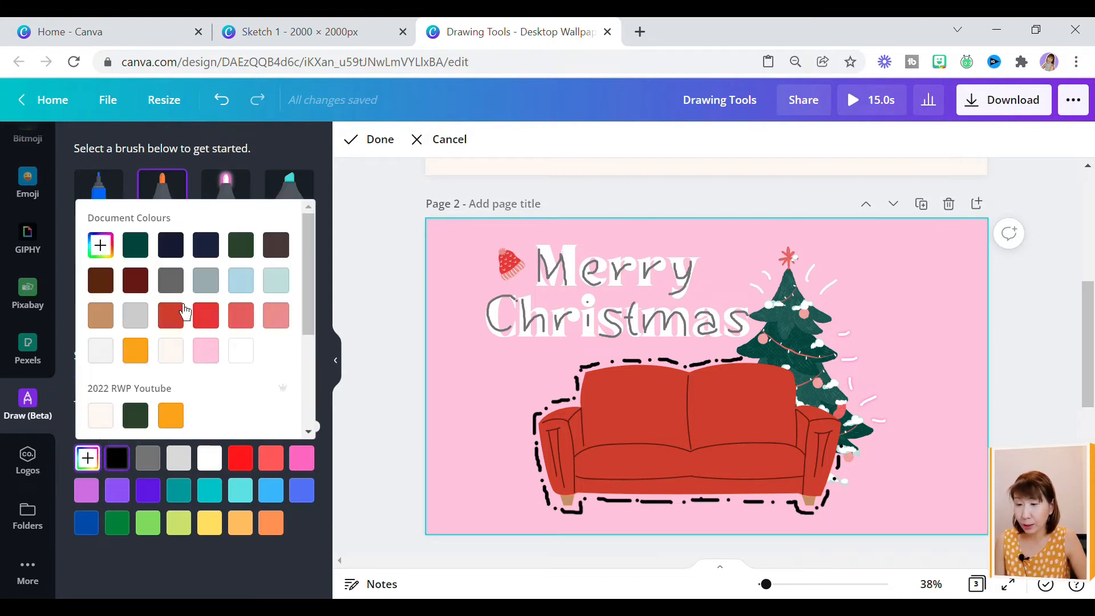
{"action": "left_click", "coordinate": [100, 244]}
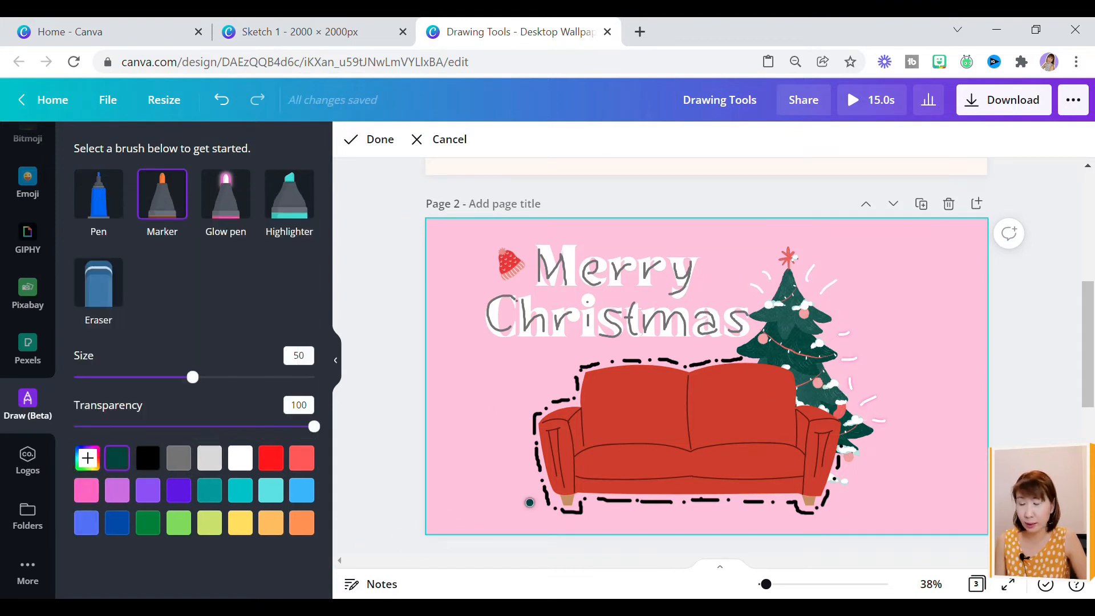
{"action": "left_click", "coordinate": [97, 193]}
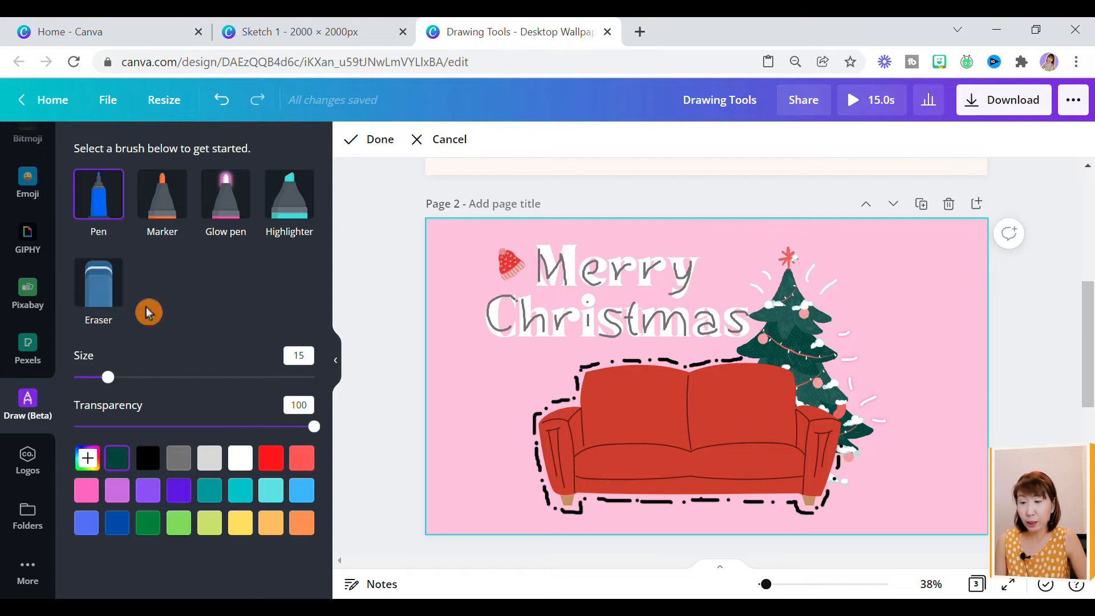
{"action": "mouse_move", "coordinate": [115, 392]}
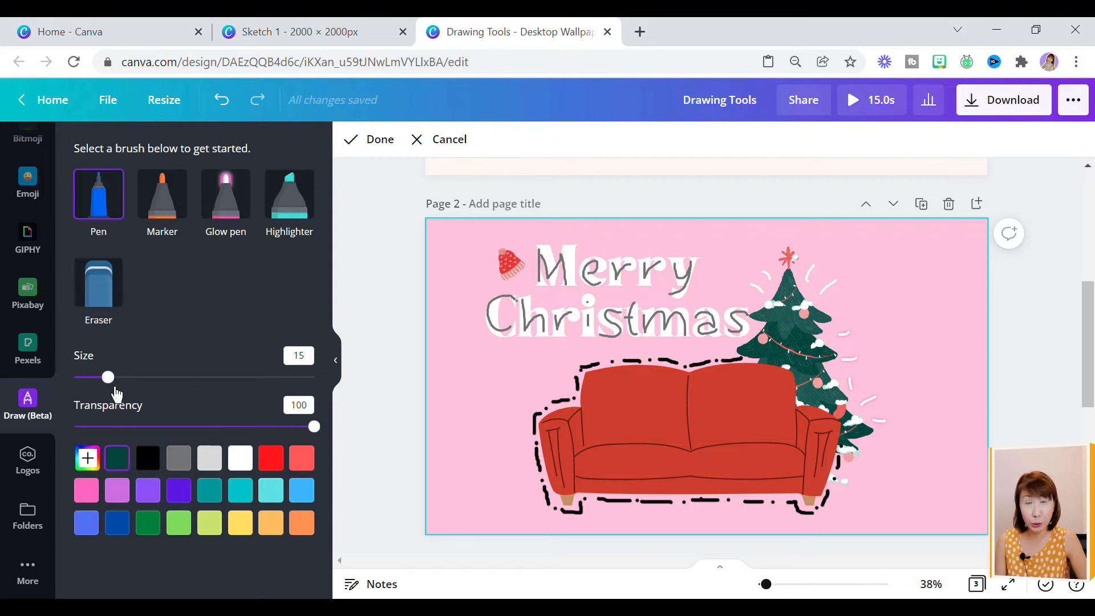
{"action": "left_click_drag", "start_coordinate": [108, 377], "coordinate": [119, 377]}
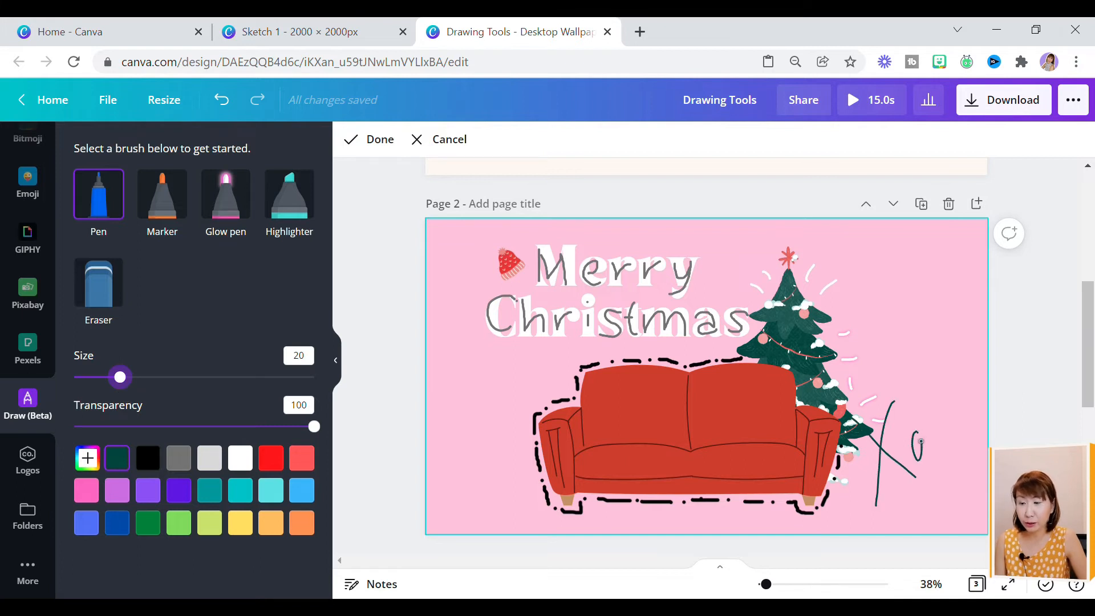
{"action": "left_click_drag", "start_coordinate": [902, 419], "coordinate": [957, 454]}
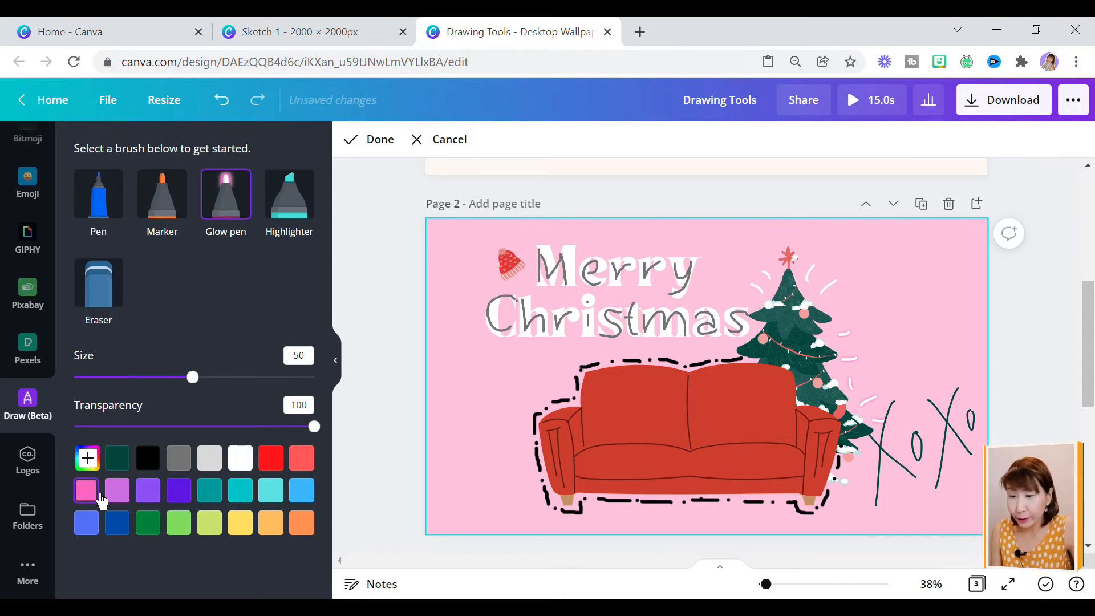
- Write 'Sally...' across the sofa with the pink glow pen, undo, and redo it at size 42
{"action": "left_click_drag", "start_coordinate": [193, 377], "coordinate": [149, 377]}
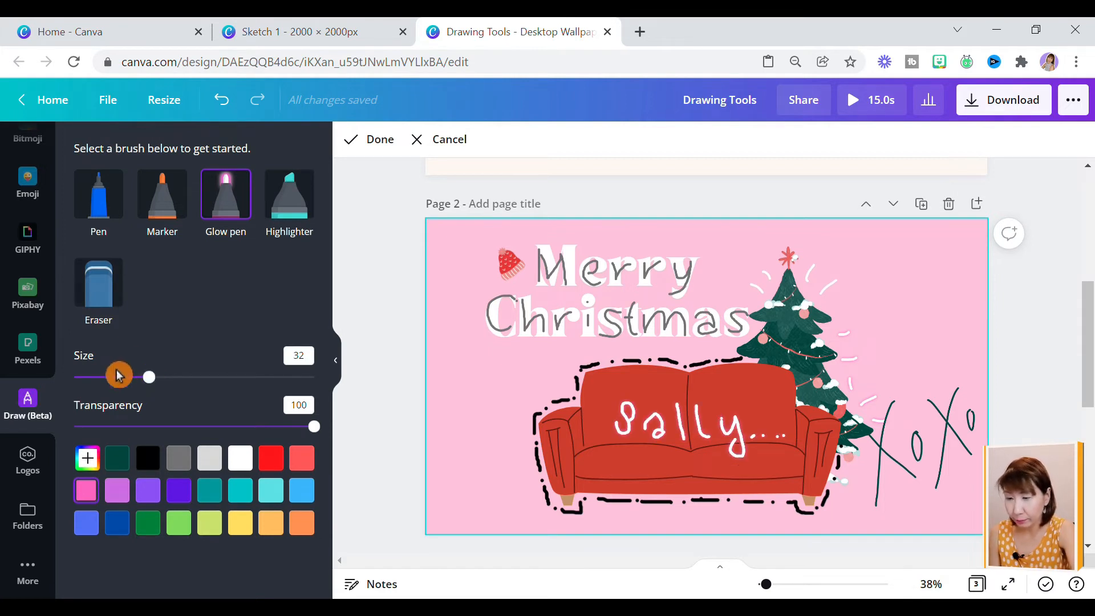
{"action": "left_click", "coordinate": [222, 100]}
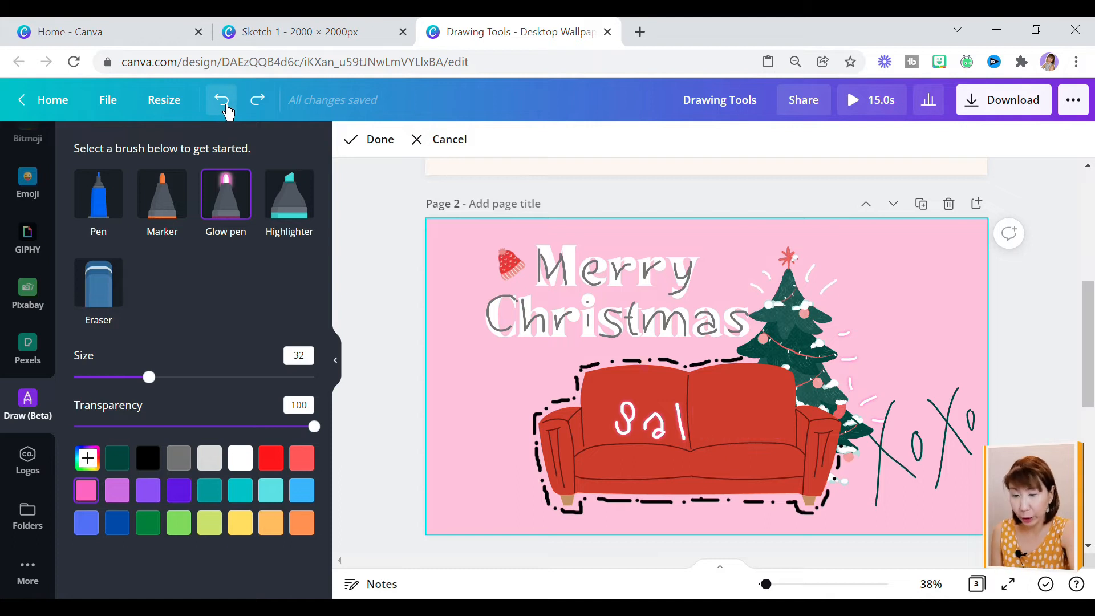
{"action": "left_click", "coordinate": [222, 100]}
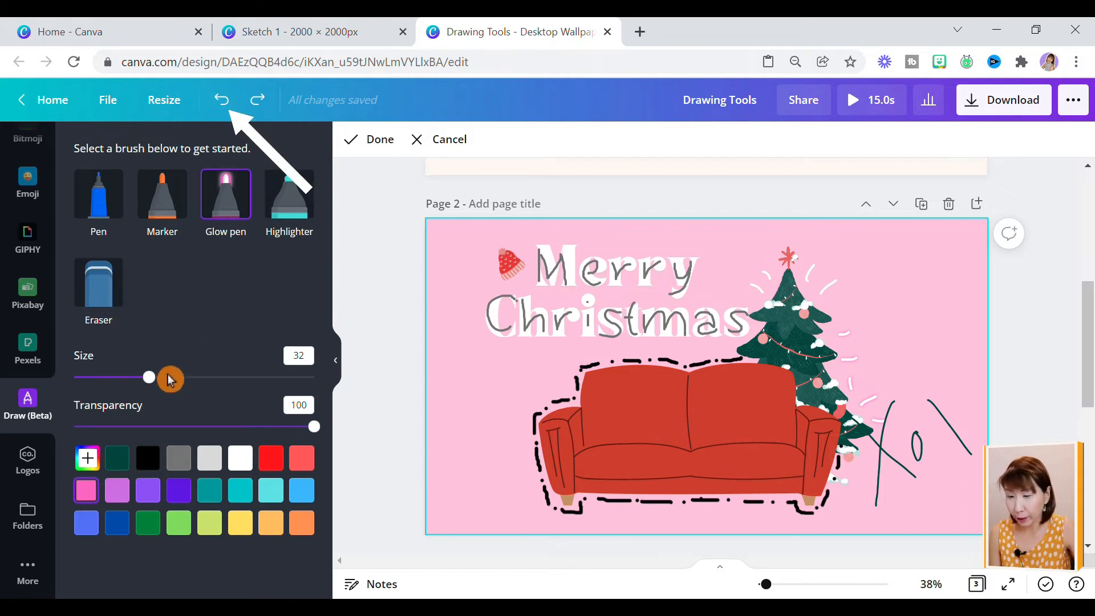
{"action": "left_click_drag", "start_coordinate": [149, 377], "coordinate": [172, 378]}
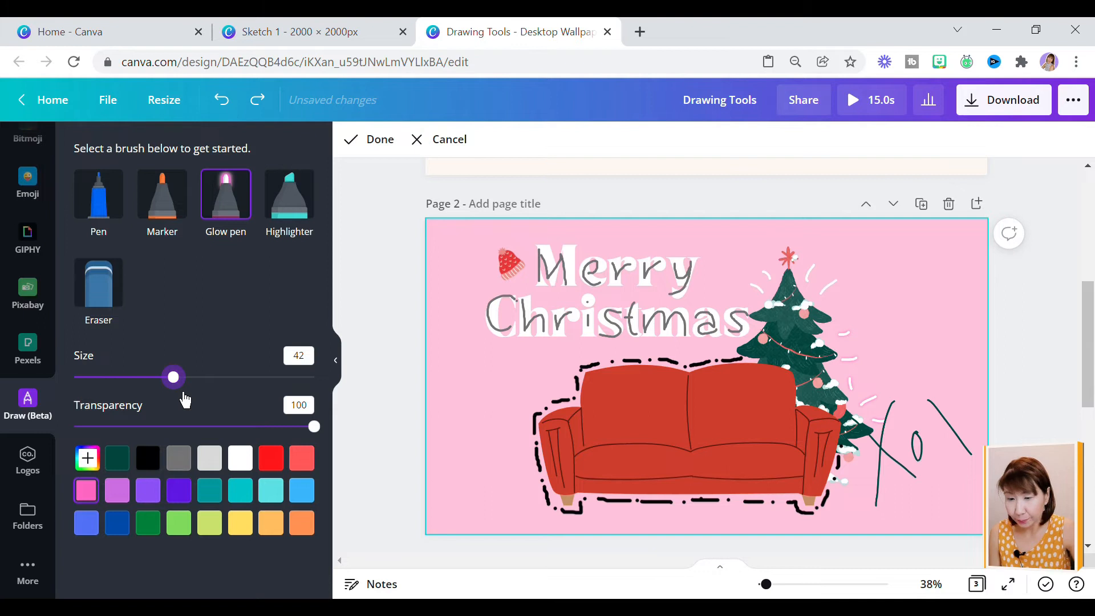
{"action": "left_click_drag", "start_coordinate": [601, 448], "coordinate": [663, 419]}
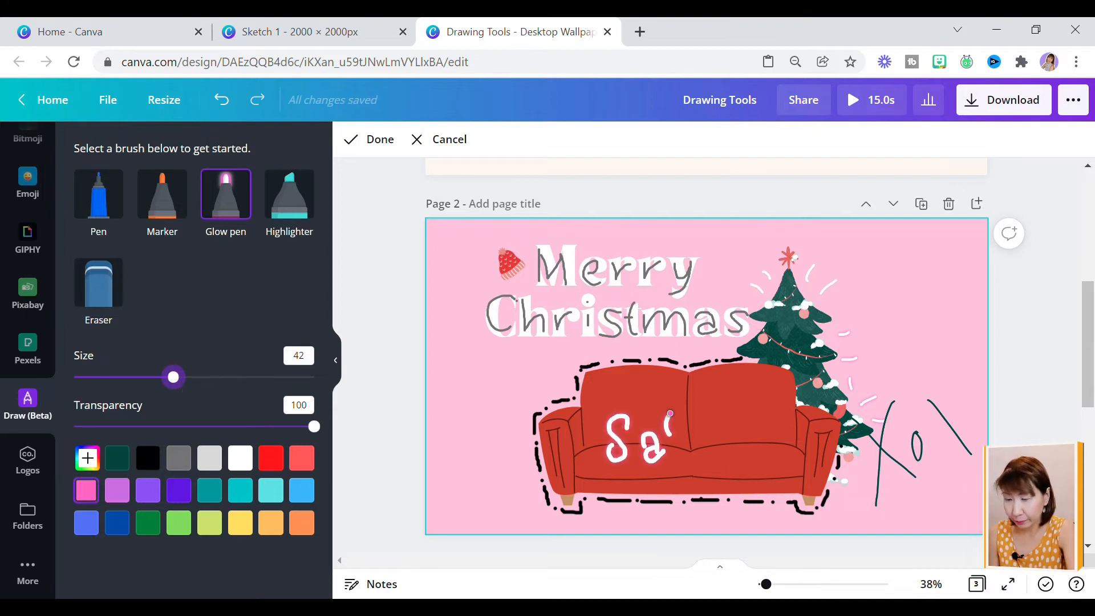
{"action": "left_click_drag", "start_coordinate": [685, 444], "coordinate": [790, 454]}
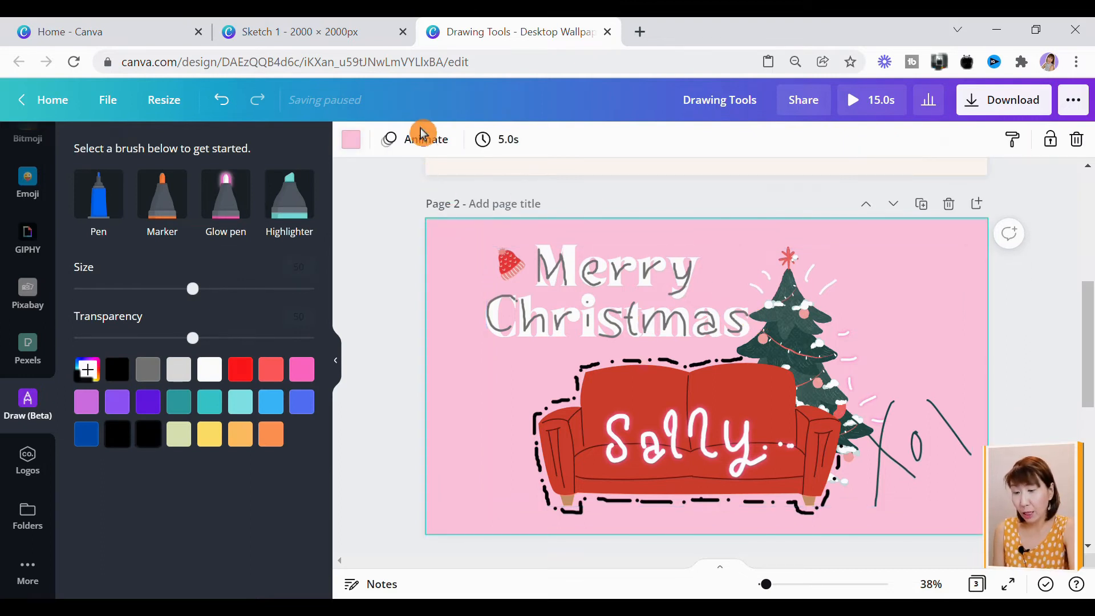
- Apply the Pan page animation to page 2 and view the MP4 download options
{"action": "left_click", "coordinate": [416, 139]}
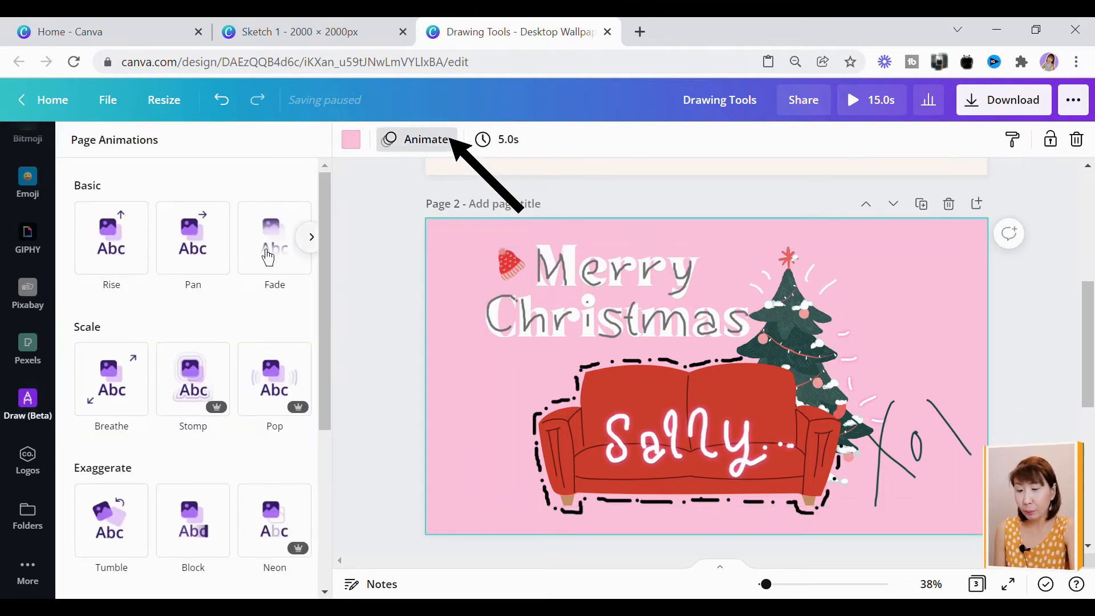
{"action": "left_click", "coordinate": [111, 237]}
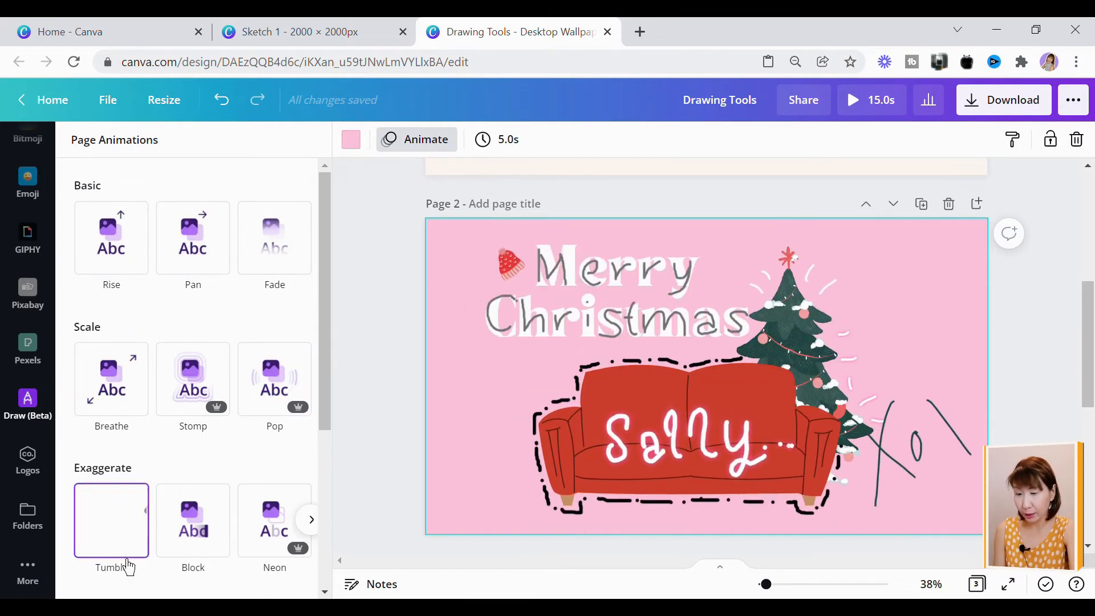
{"action": "left_click", "coordinate": [193, 520]}
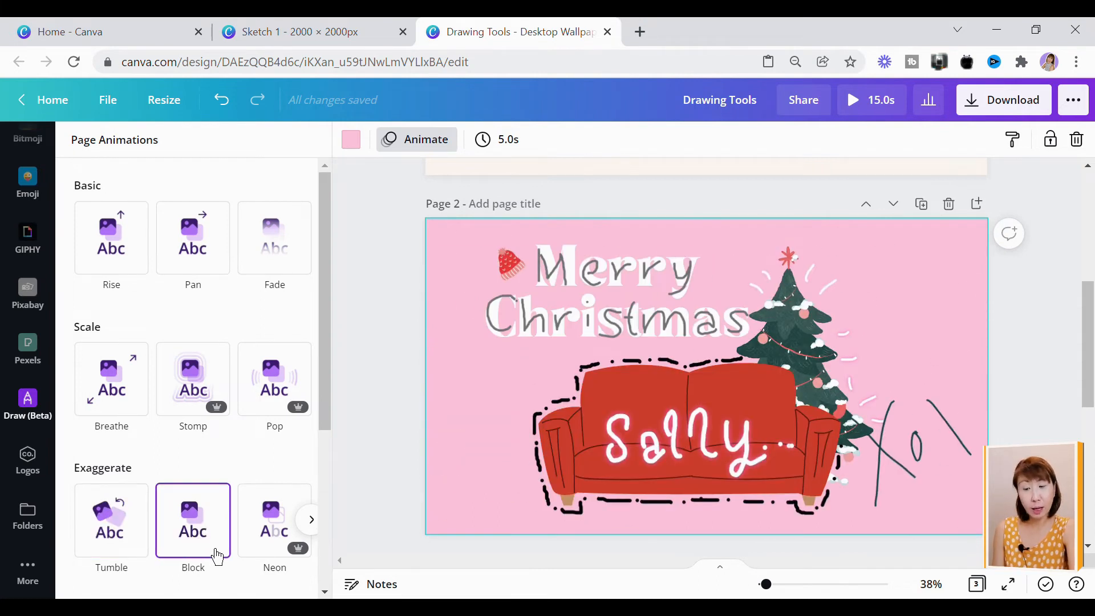
{"action": "left_click", "coordinate": [193, 237]}
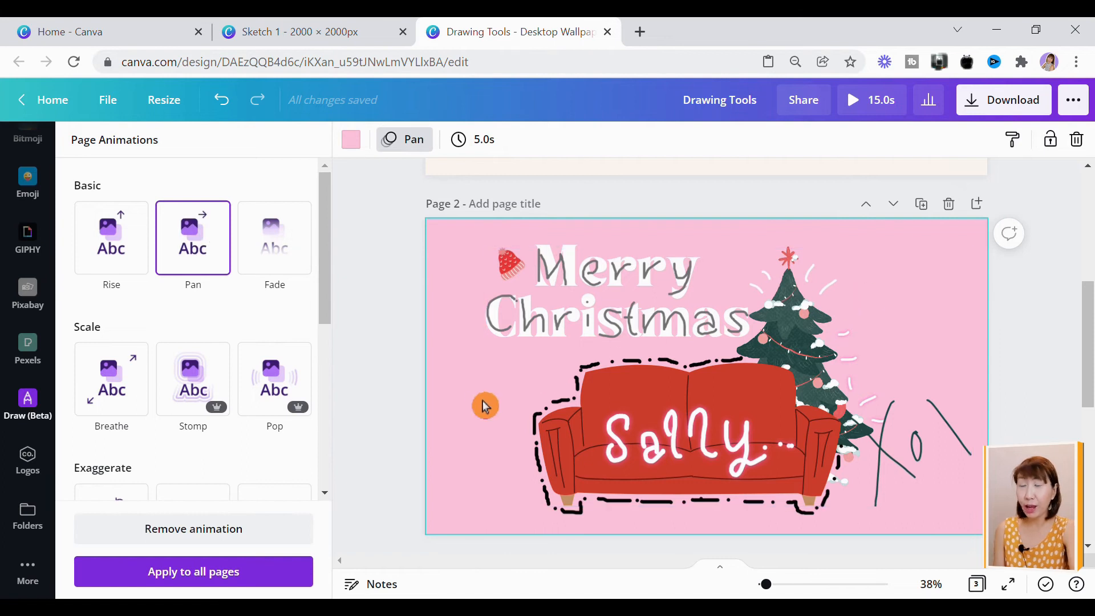
{"action": "left_click", "coordinate": [1002, 99]}
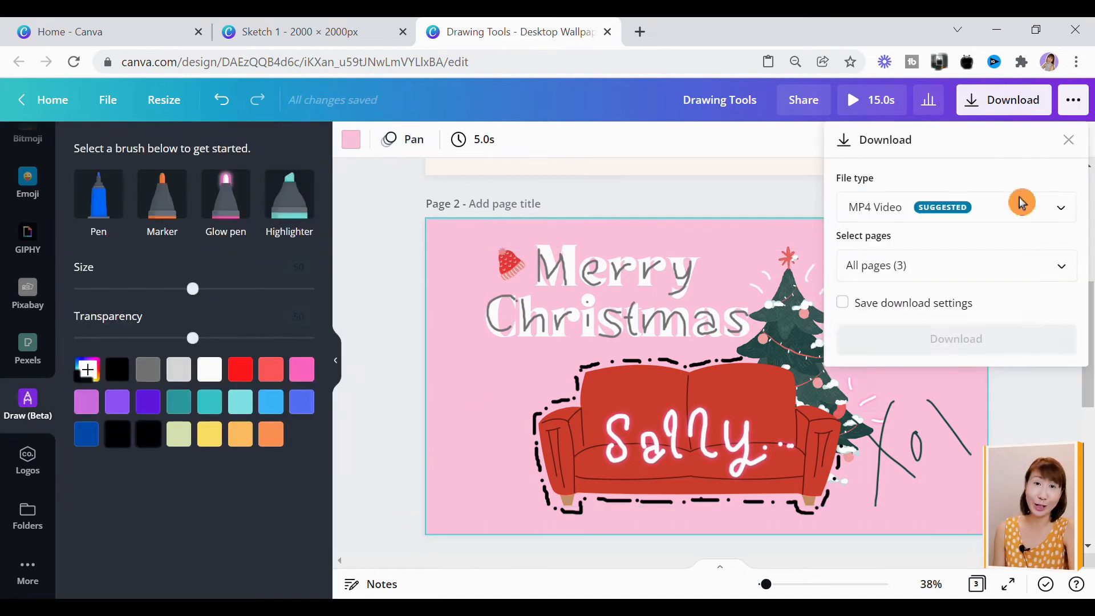
{"action": "left_click", "coordinate": [950, 265]}
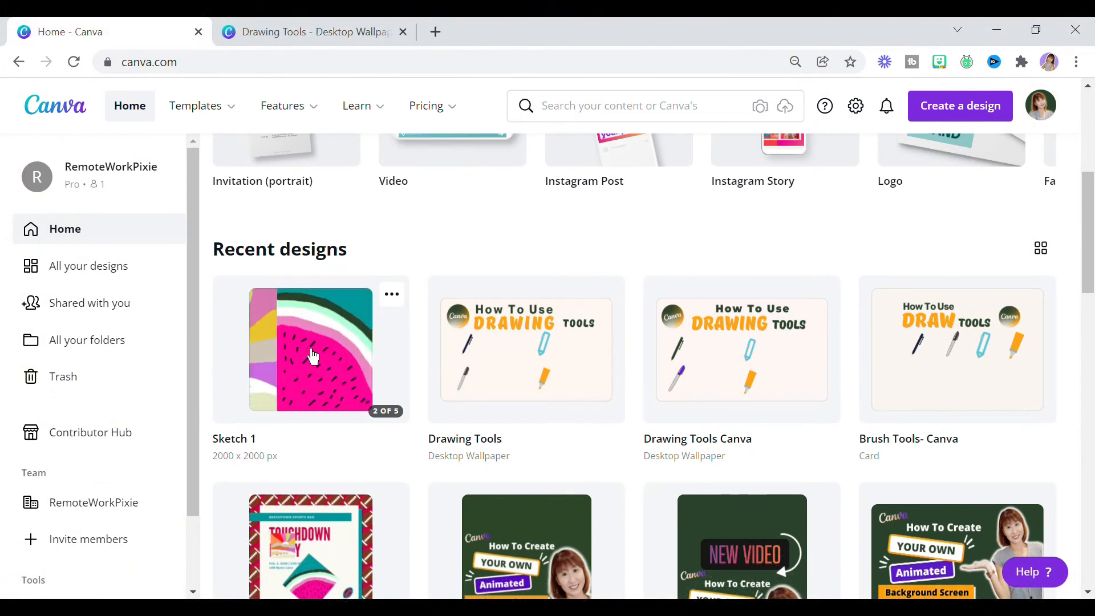
- Open the Sketch 1 design, scroll to the blank Page 5 and launch Draw (Beta)
{"action": "left_click", "coordinate": [311, 349]}
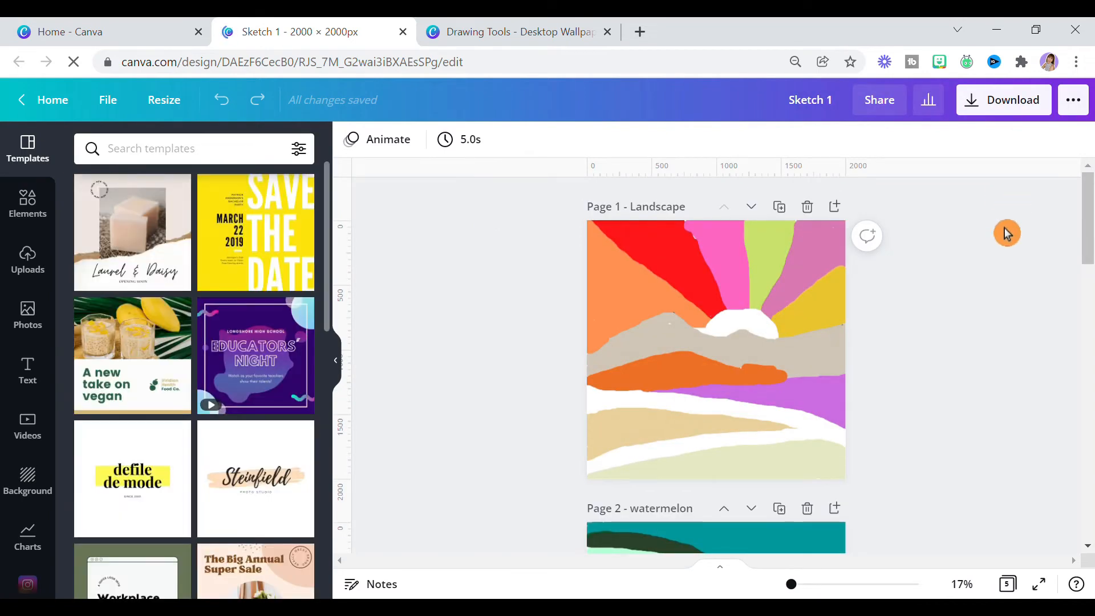
{"action": "scroll", "scroll_direction": "down", "scroll_amount": 3}
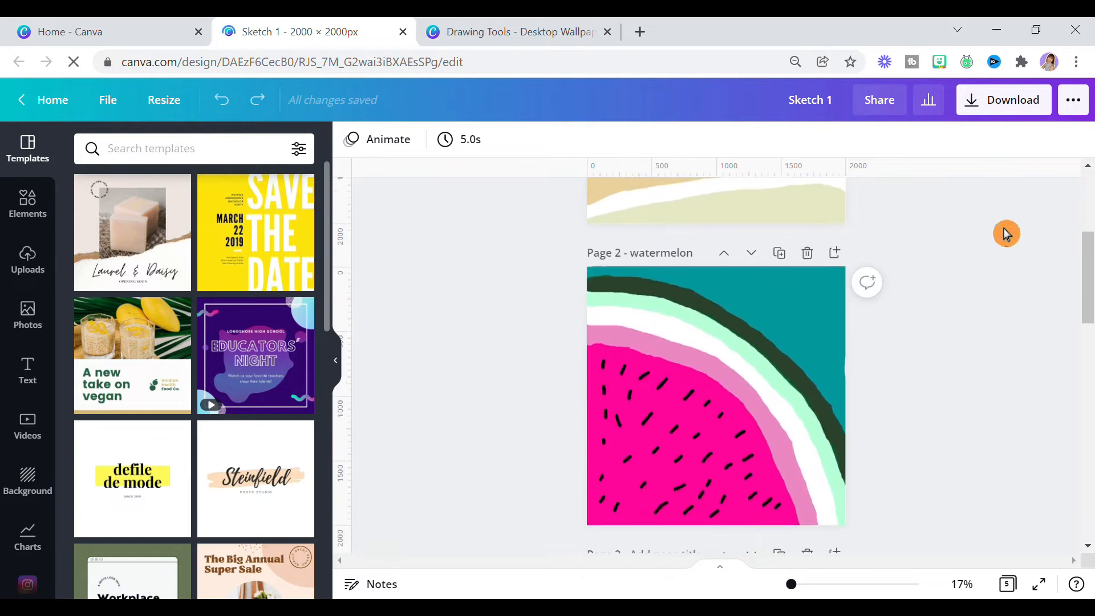
{"action": "scroll", "scroll_direction": "down", "scroll_amount": 3}
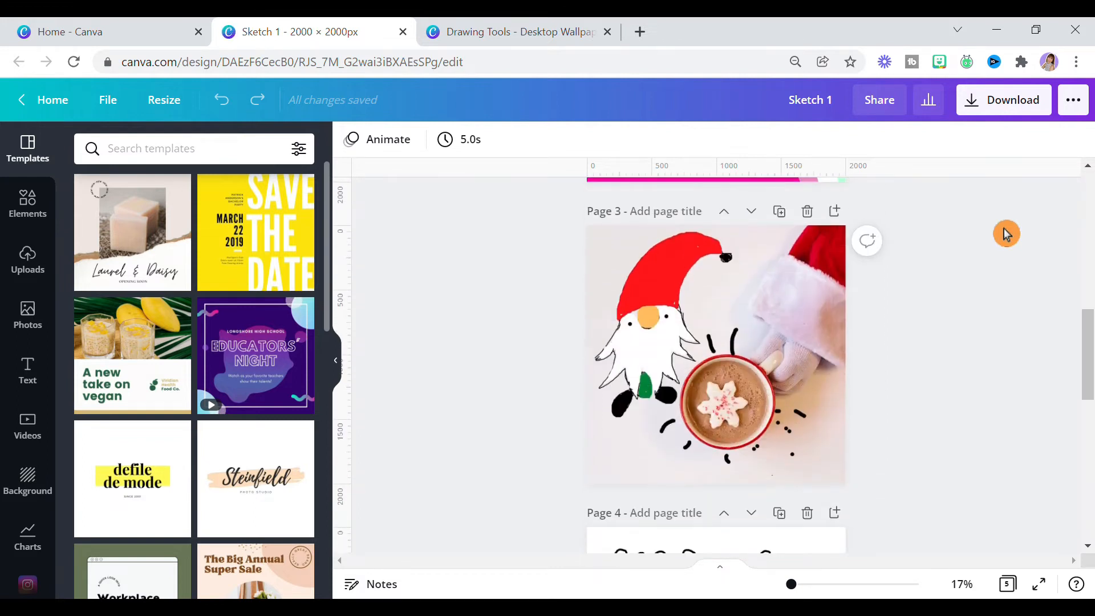
{"action": "left_click", "coordinate": [27, 404]}
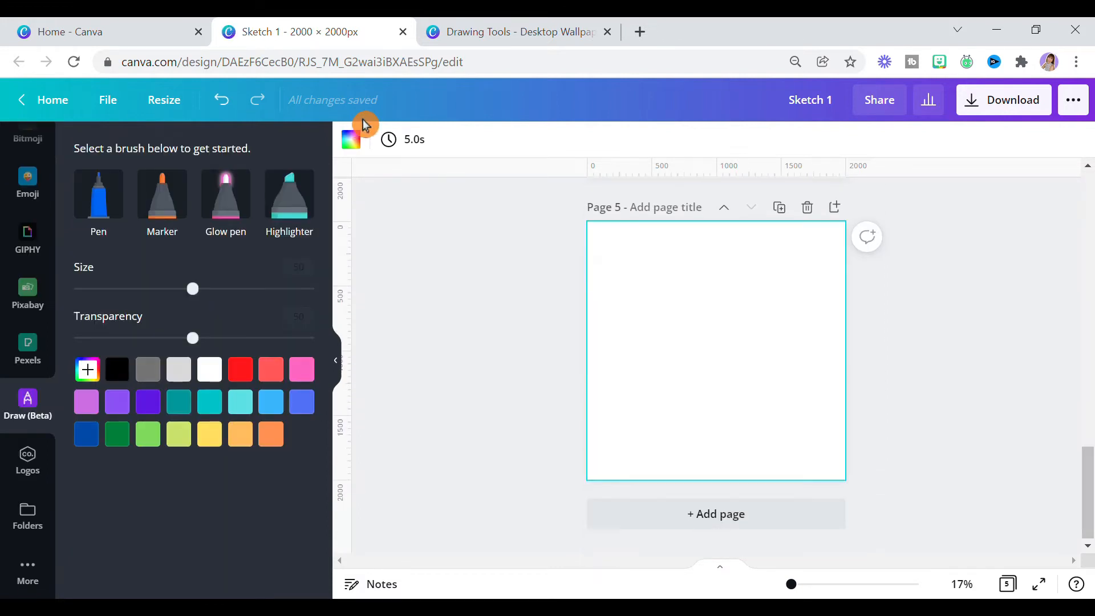
- Draw several thin black Pen arcs, size about 23, sweeping from bottom-left to the right edge
{"action": "left_click", "coordinate": [99, 194]}
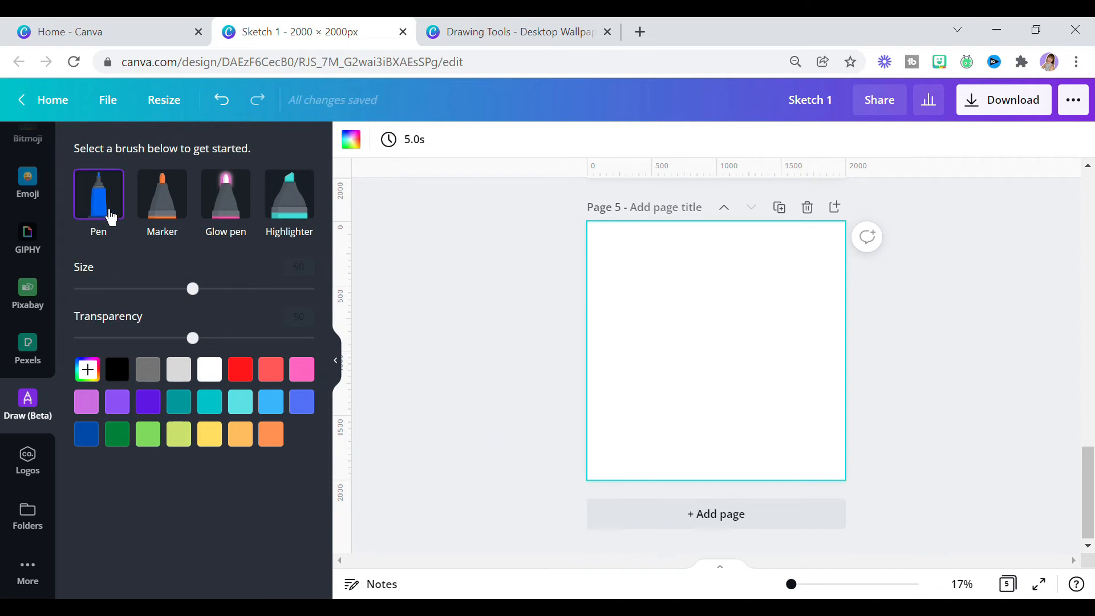
{"action": "left_click_drag", "start_coordinate": [193, 289], "coordinate": [108, 288]}
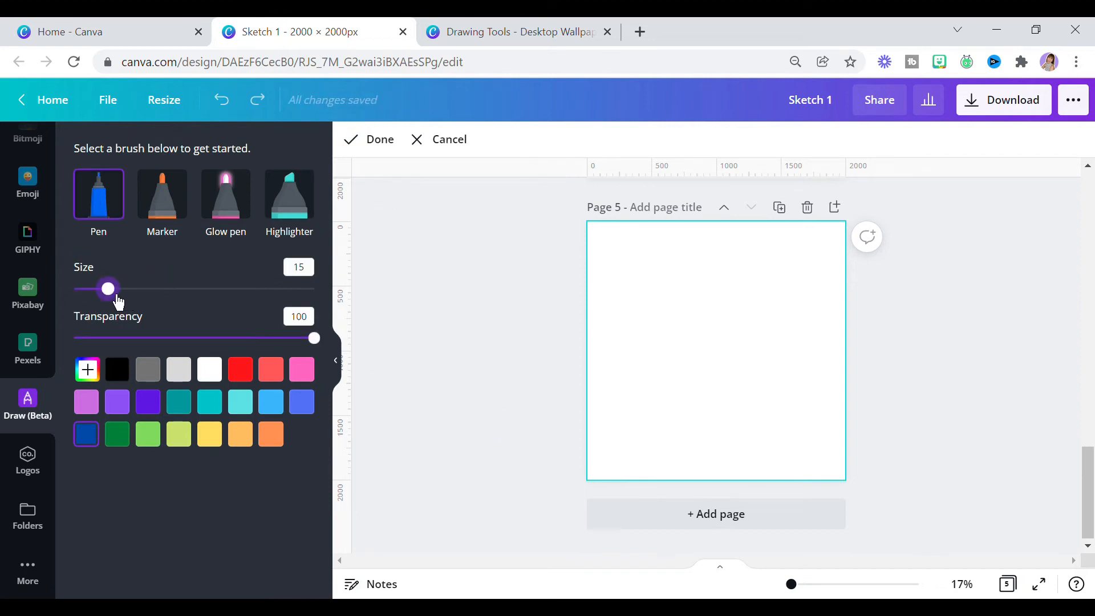
{"action": "left_click_drag", "start_coordinate": [108, 288], "coordinate": [127, 289]}
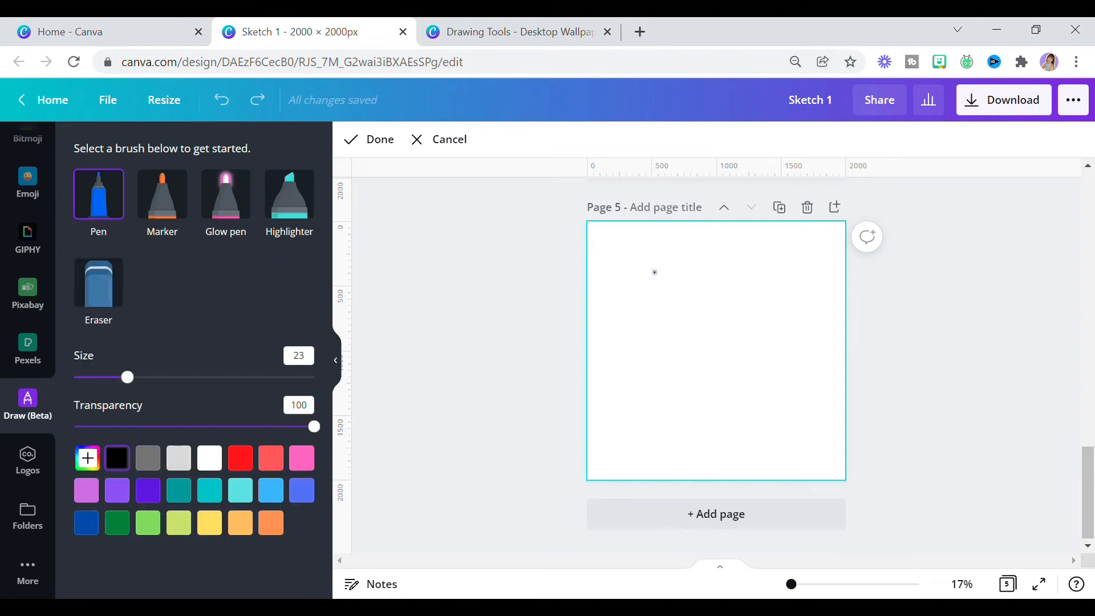
{"action": "mouse_move", "coordinate": [415, 265]}
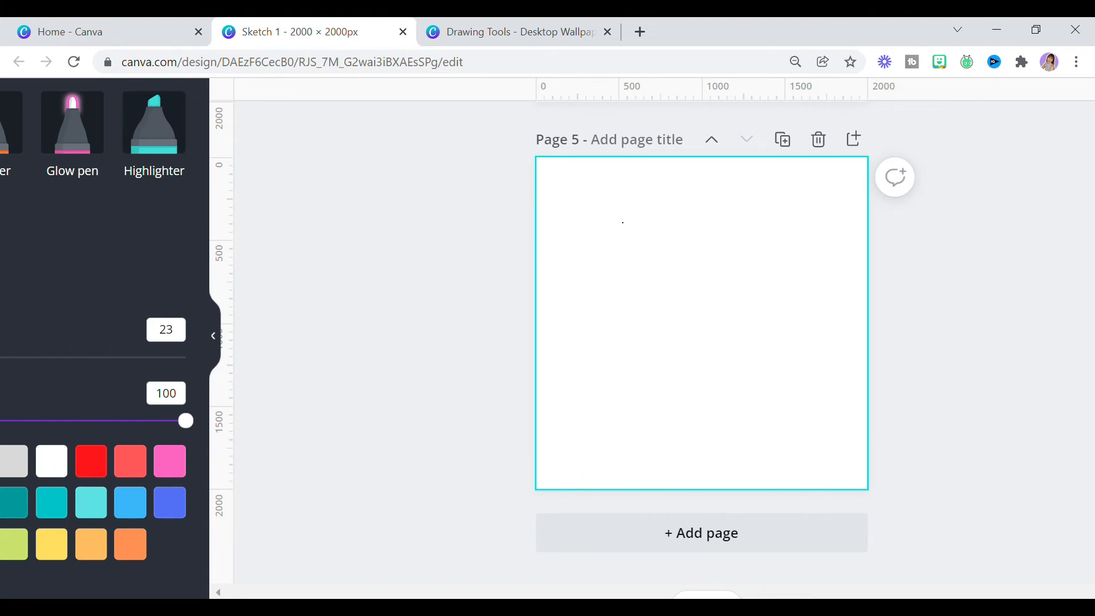
{"action": "left_click_drag", "start_coordinate": [634, 486], "coordinate": [766, 341]}
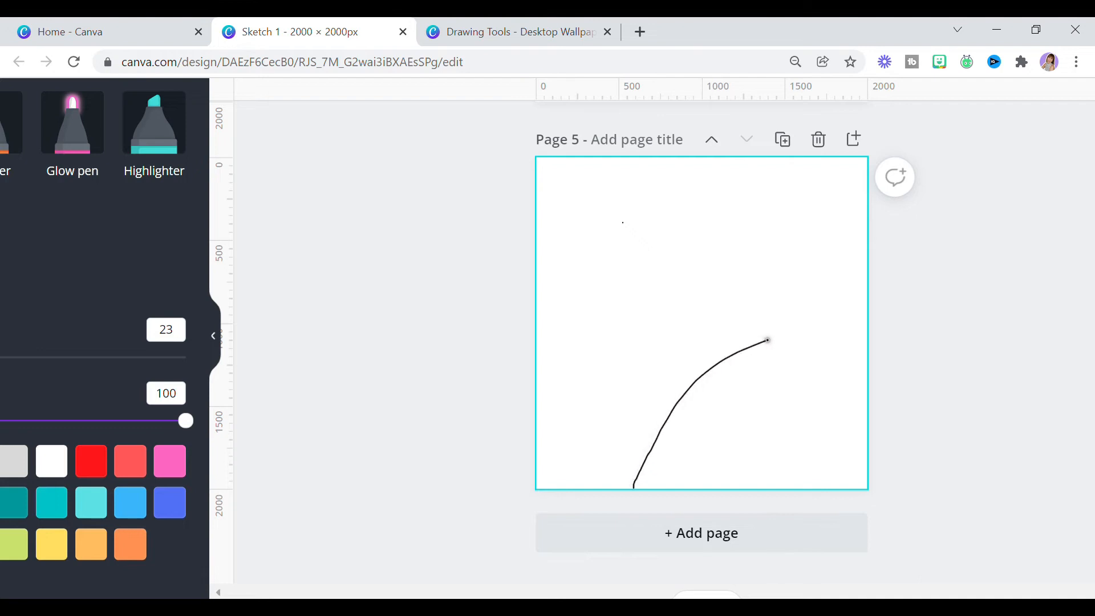
{"action": "left_click_drag", "start_coordinate": [766, 340], "coordinate": [866, 325]}
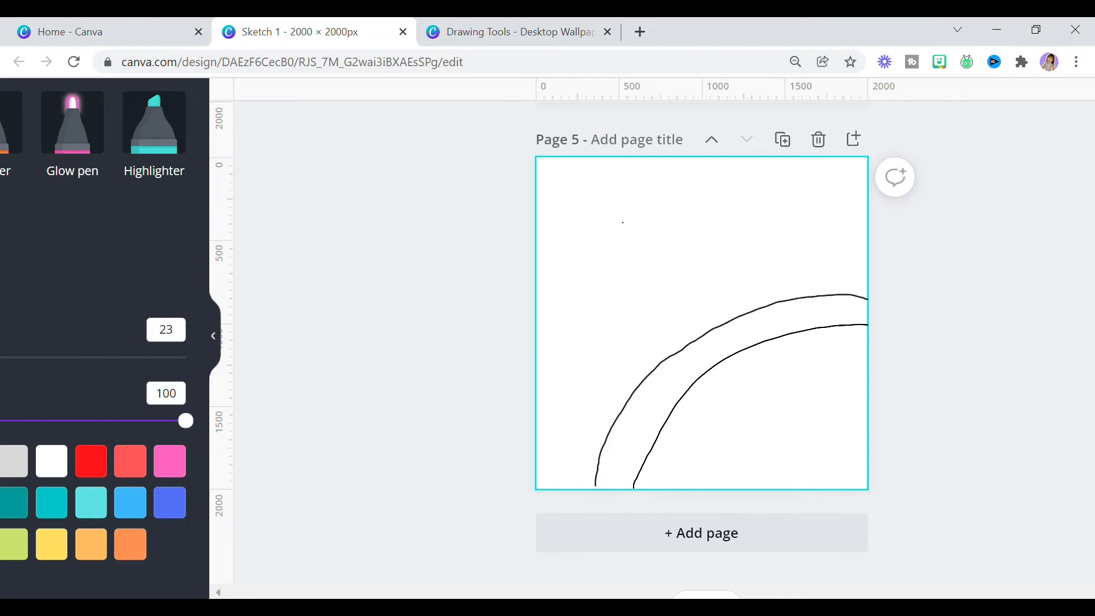
{"action": "left_click_drag", "start_coordinate": [543, 461], "coordinate": [866, 267]}
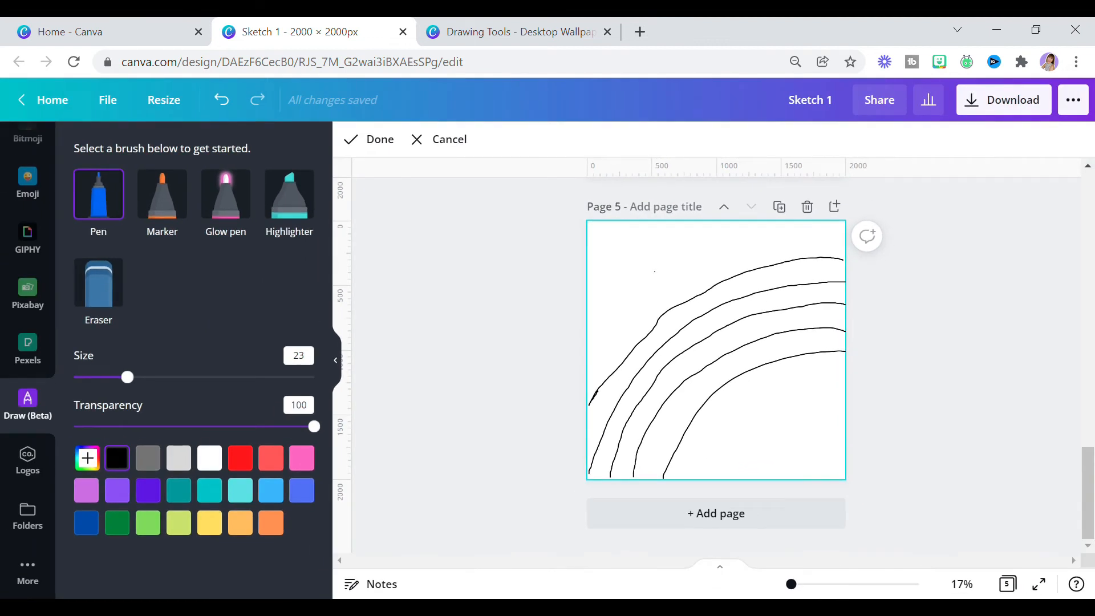
- Switch to the Marker brush with a bright cyan colour and a larger size
{"action": "left_click", "coordinate": [161, 194]}
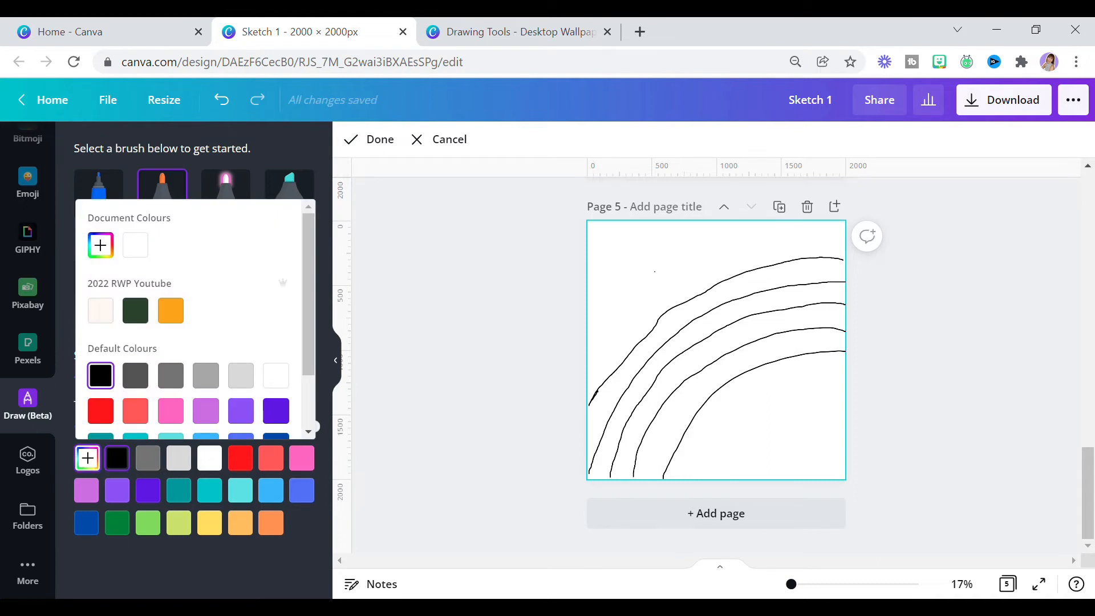
{"action": "left_click", "coordinate": [209, 489]}
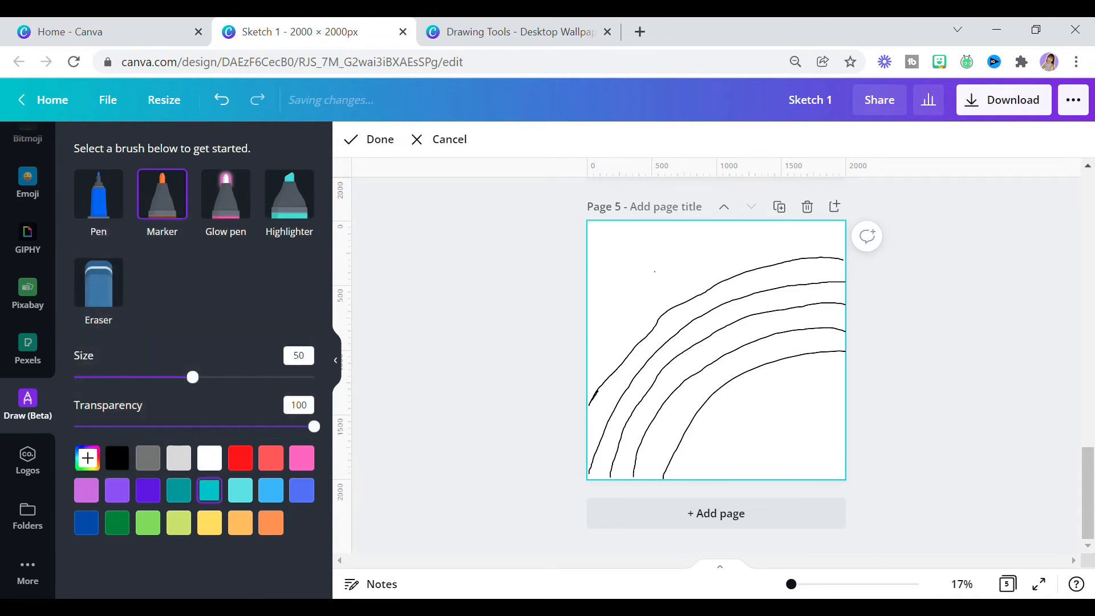
{"action": "left_click", "coordinate": [88, 458]}
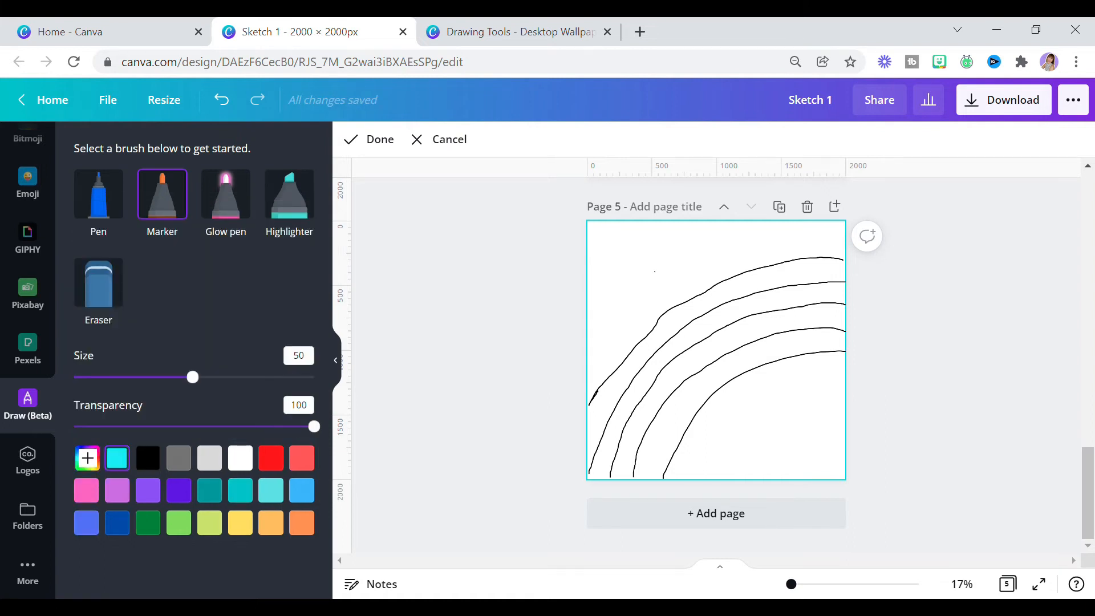
{"action": "left_click_drag", "start_coordinate": [193, 376], "coordinate": [232, 376]}
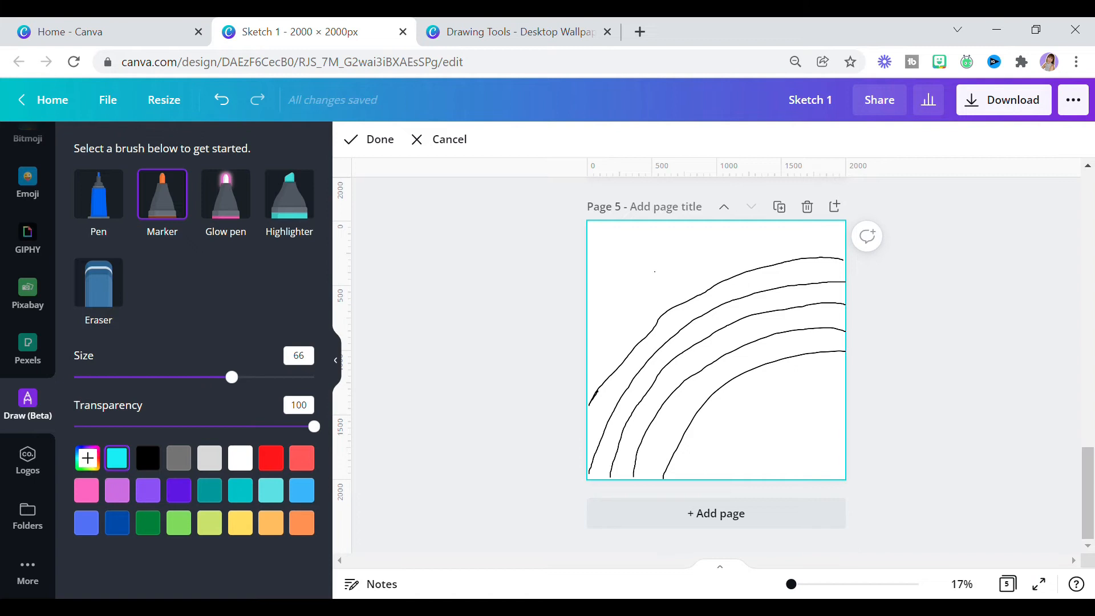
- Fill the region above the outermost black curve with cyan marker
{"action": "left_click_drag", "start_coordinate": [593, 339], "coordinate": [737, 258]}
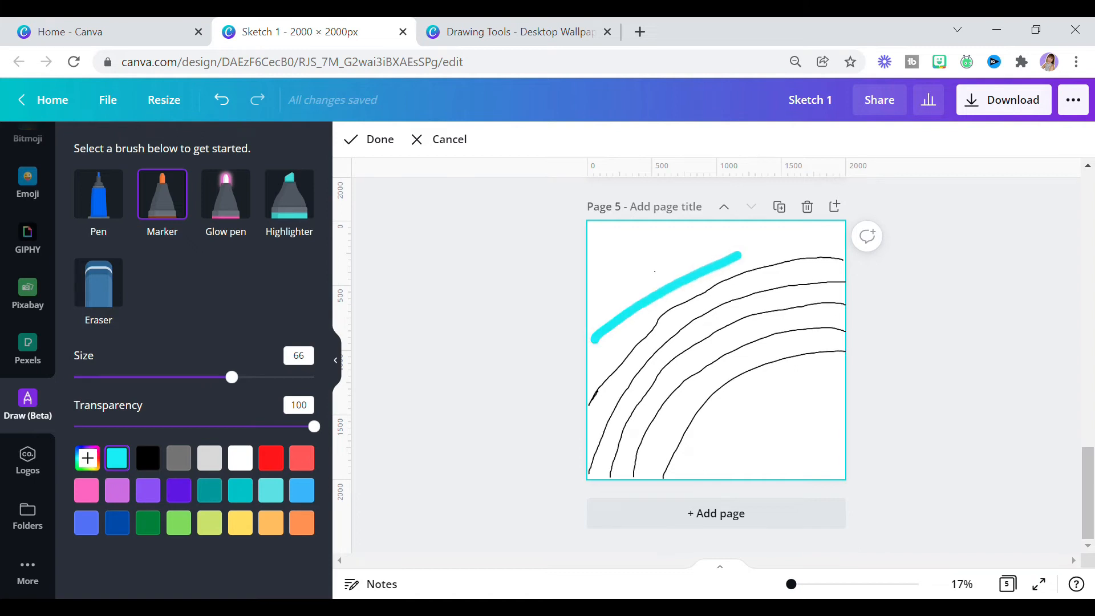
{"action": "left_click_drag", "start_coordinate": [231, 377], "coordinate": [314, 377]}
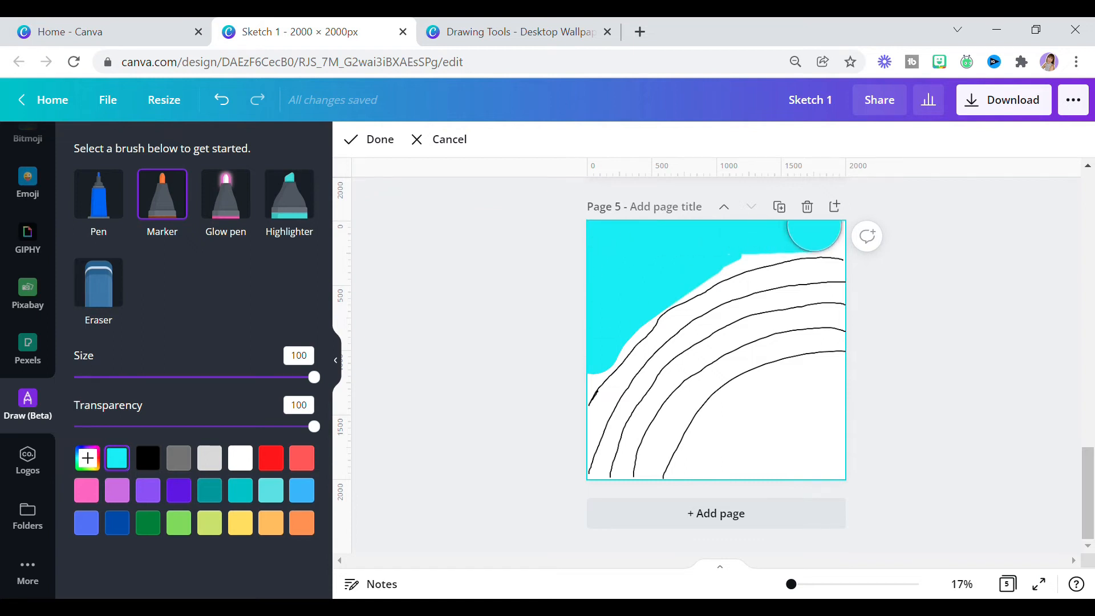
{"action": "left_click_drag", "start_coordinate": [314, 377], "coordinate": [258, 377]}
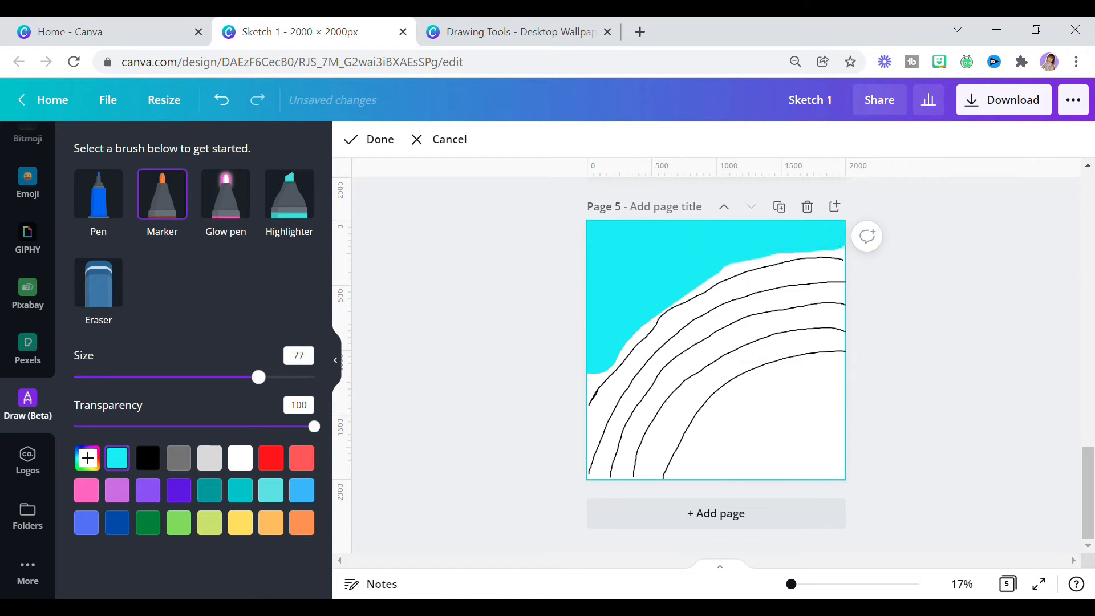
{"action": "left_click_drag", "start_coordinate": [257, 377], "coordinate": [243, 377]}
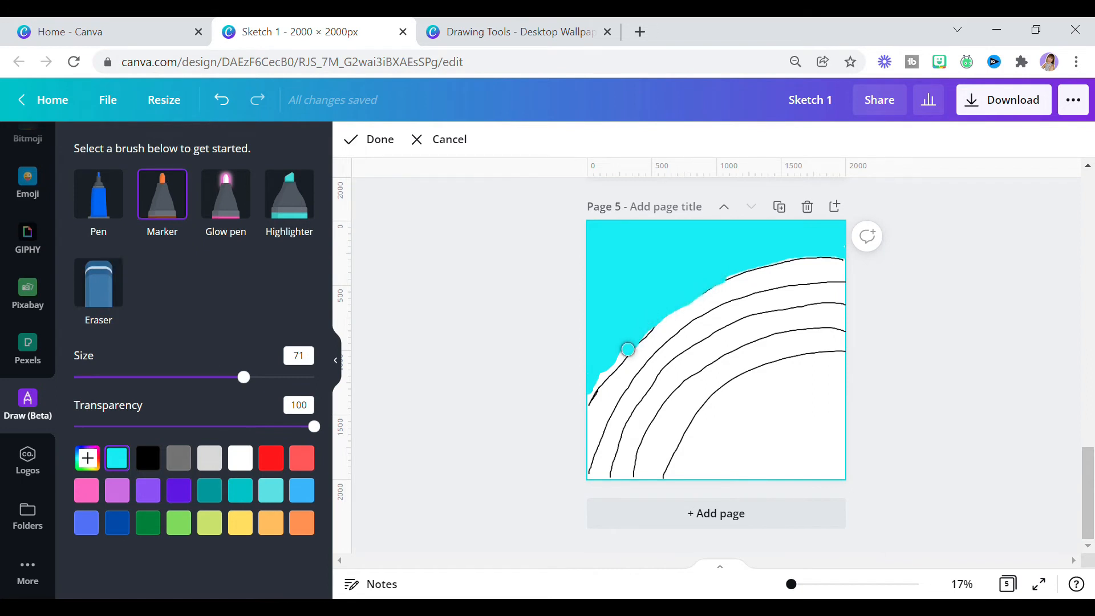
{"action": "left_click_drag", "start_coordinate": [629, 349], "coordinate": [750, 264]}
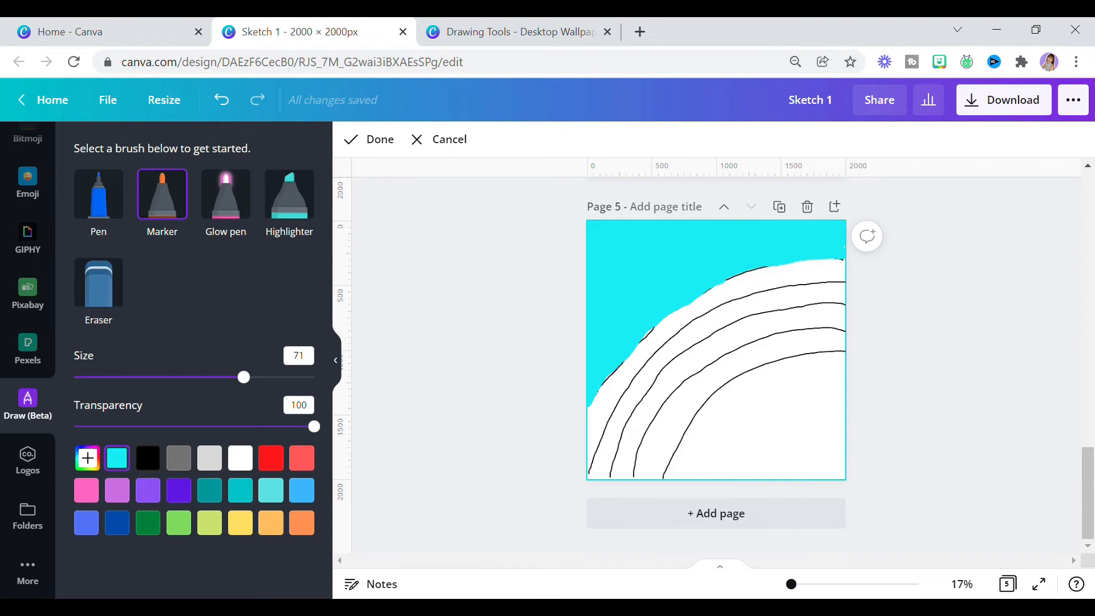
{"action": "mouse_move", "coordinate": [357, 126]}
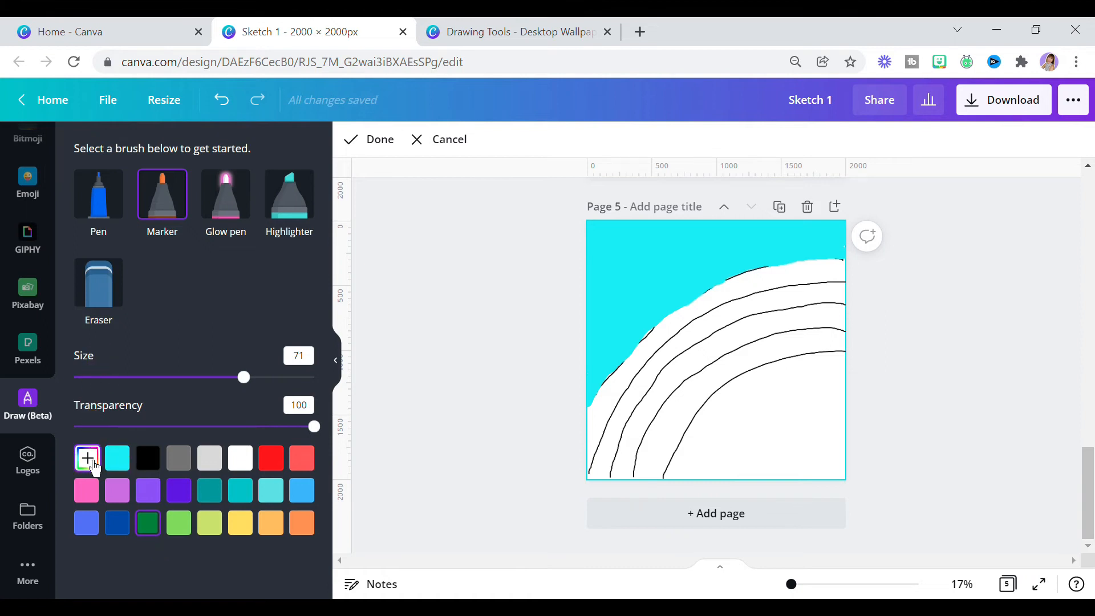
- Colour the rind dark green and the flesh hot pink, then draw black seed strokes
{"action": "left_click", "coordinate": [87, 458]}
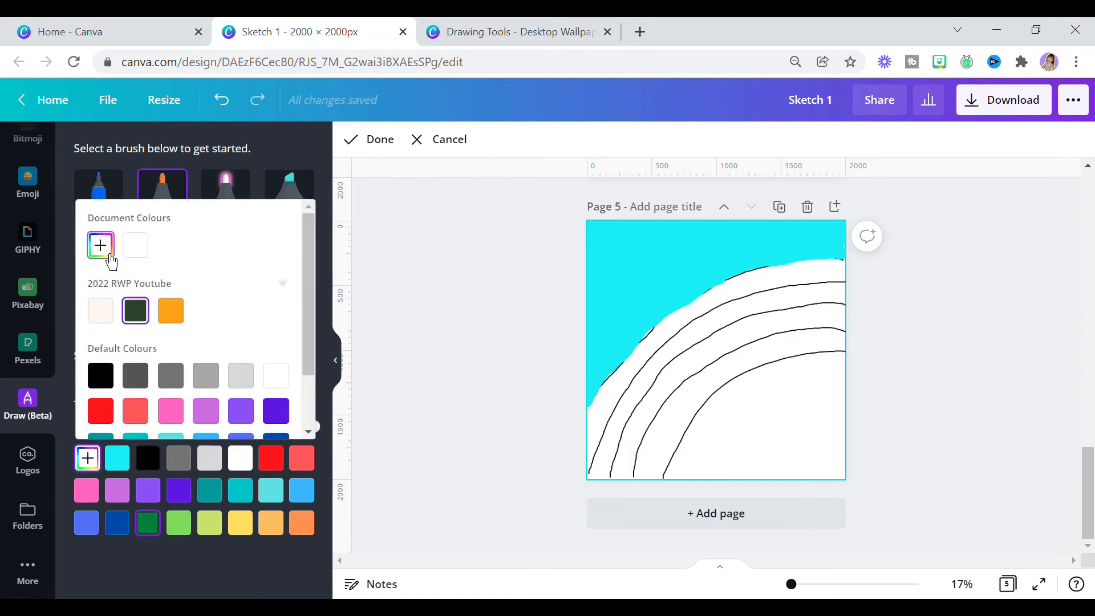
{"action": "left_click", "coordinate": [100, 245]}
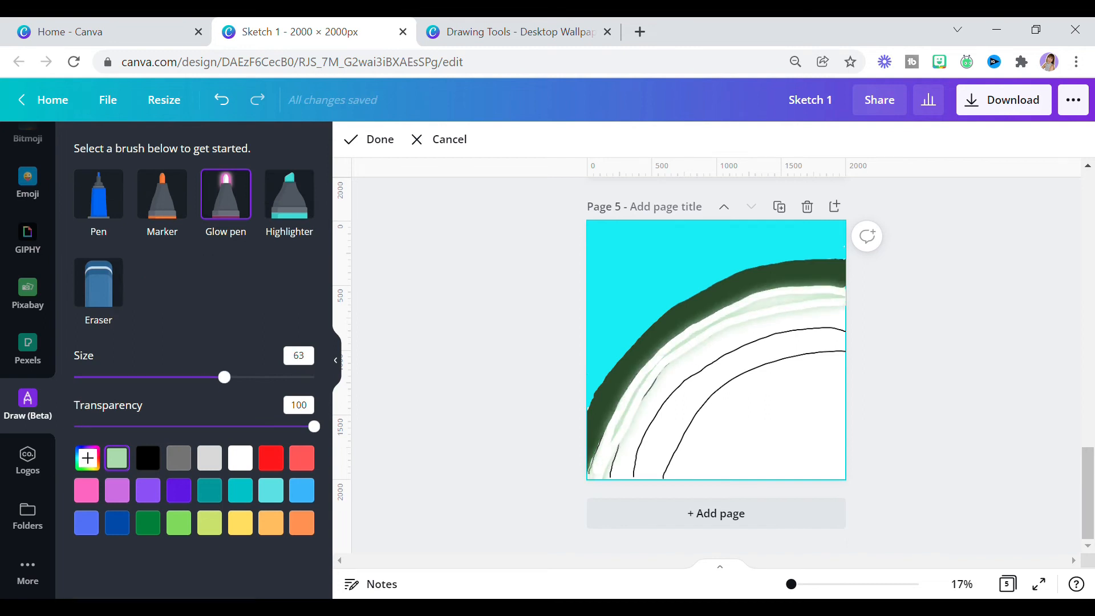
{"action": "left_click", "coordinate": [161, 194]}
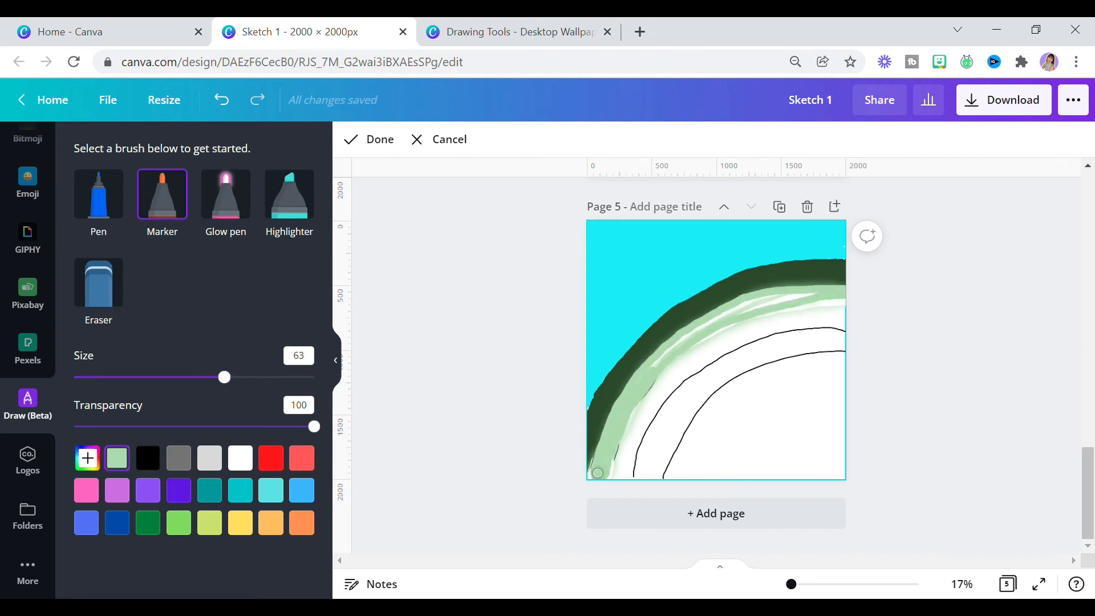
{"action": "left_click", "coordinate": [87, 458]}
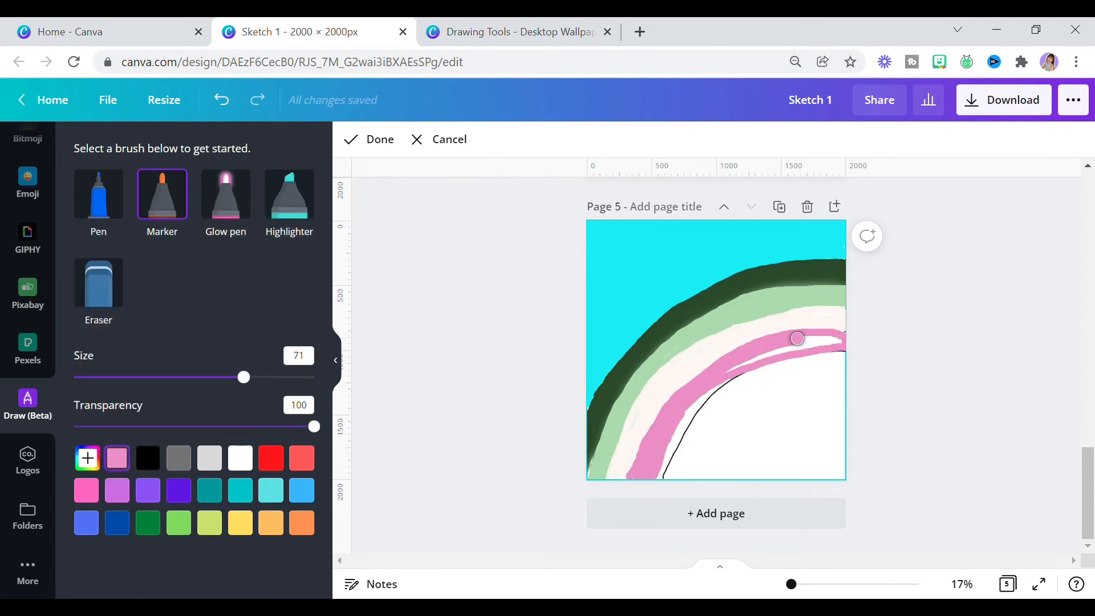
{"action": "left_click", "coordinate": [87, 458]}
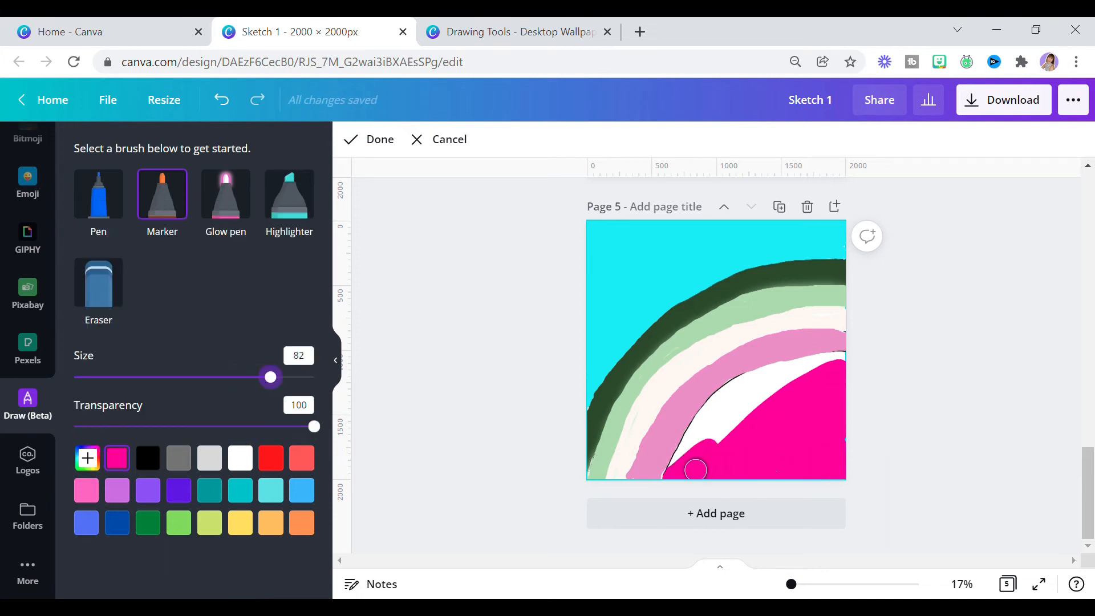
{"action": "left_click", "coordinate": [98, 193]}
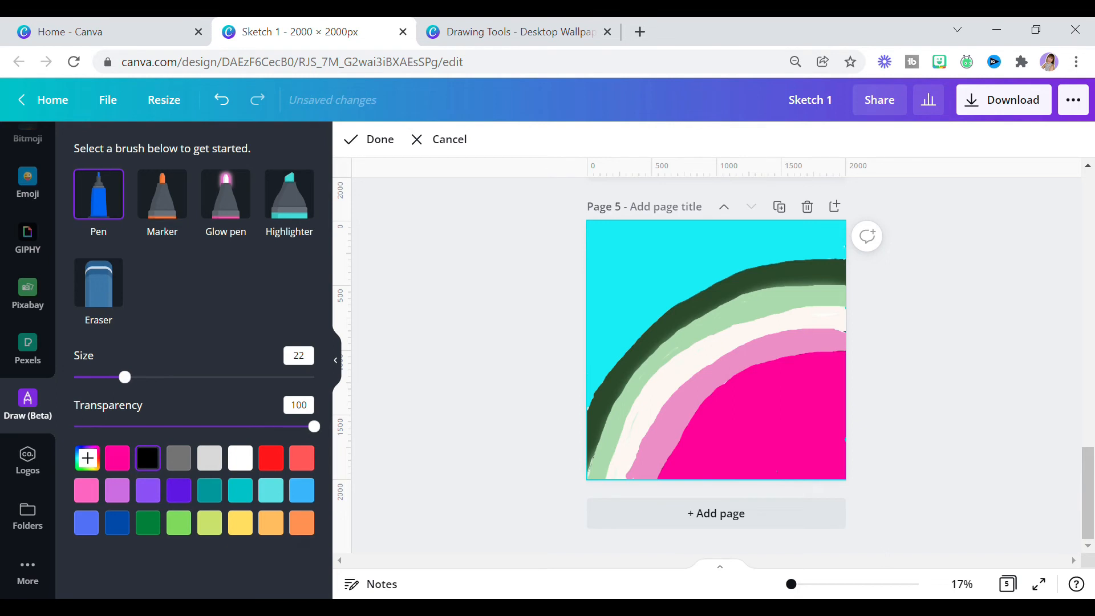
{"action": "left_click_drag", "start_coordinate": [698, 419], "coordinate": [824, 468]}
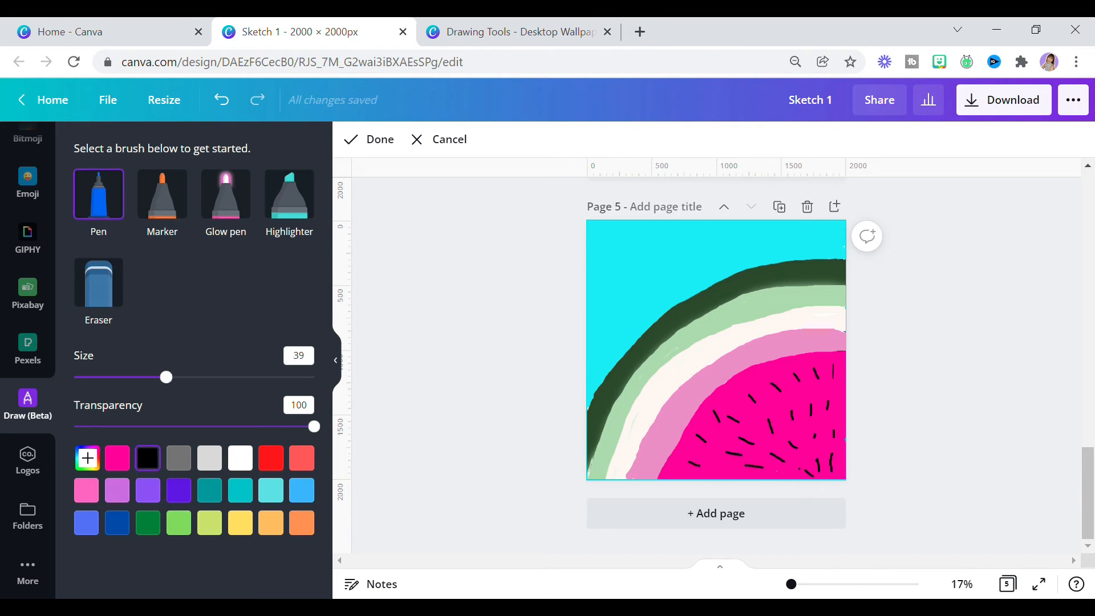
{"action": "left_click", "coordinate": [161, 194]}
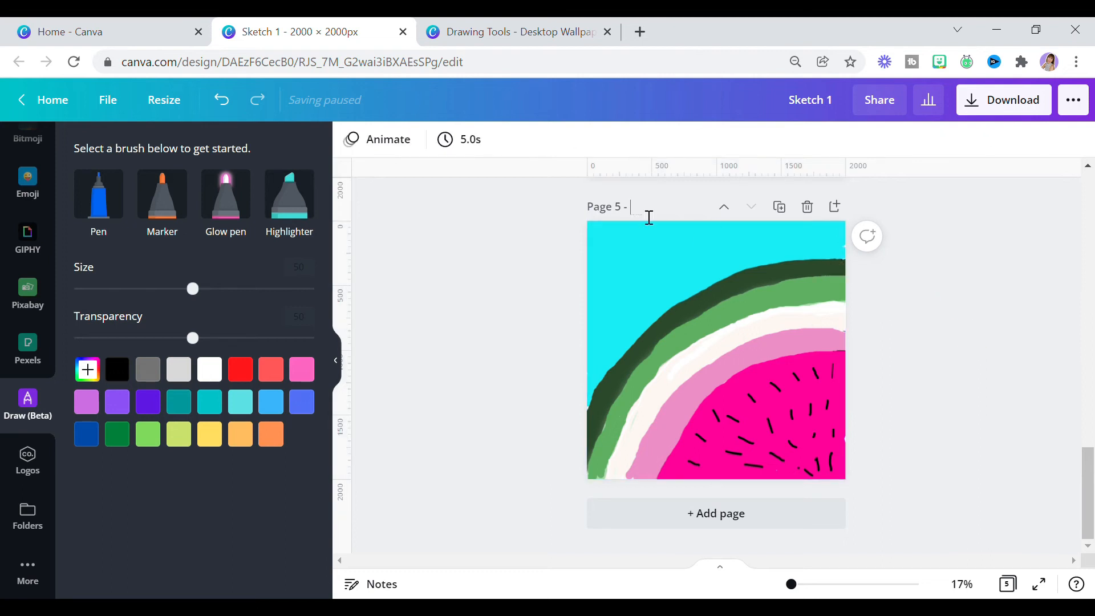
- Exit Draw mode, then type in page 5's title field and clear it
{"action": "type", "text": "Minty"}
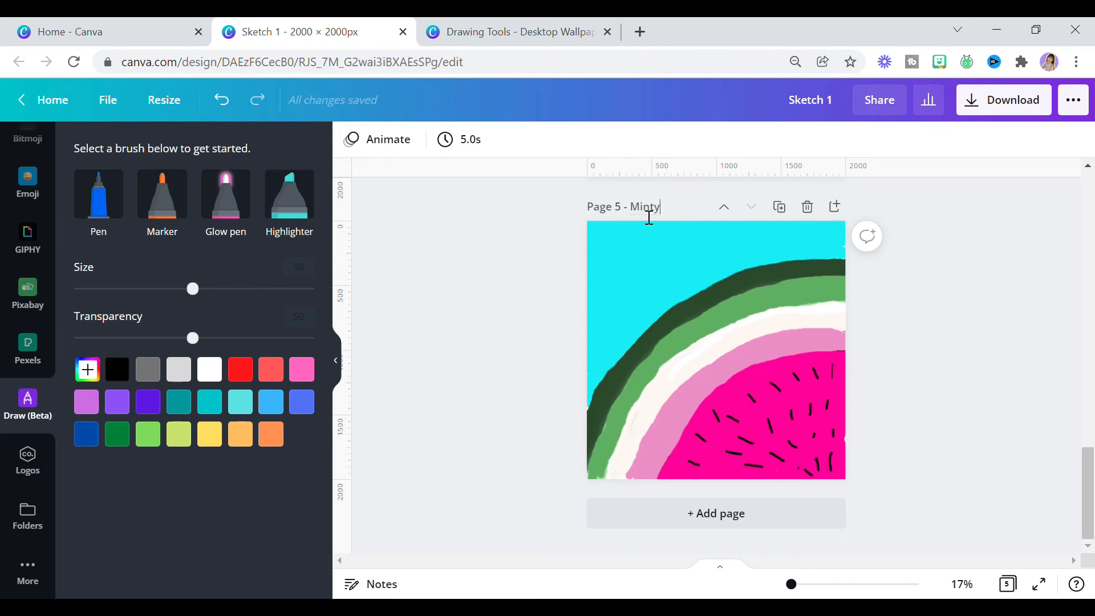
{"action": "type", "text": "Me"}
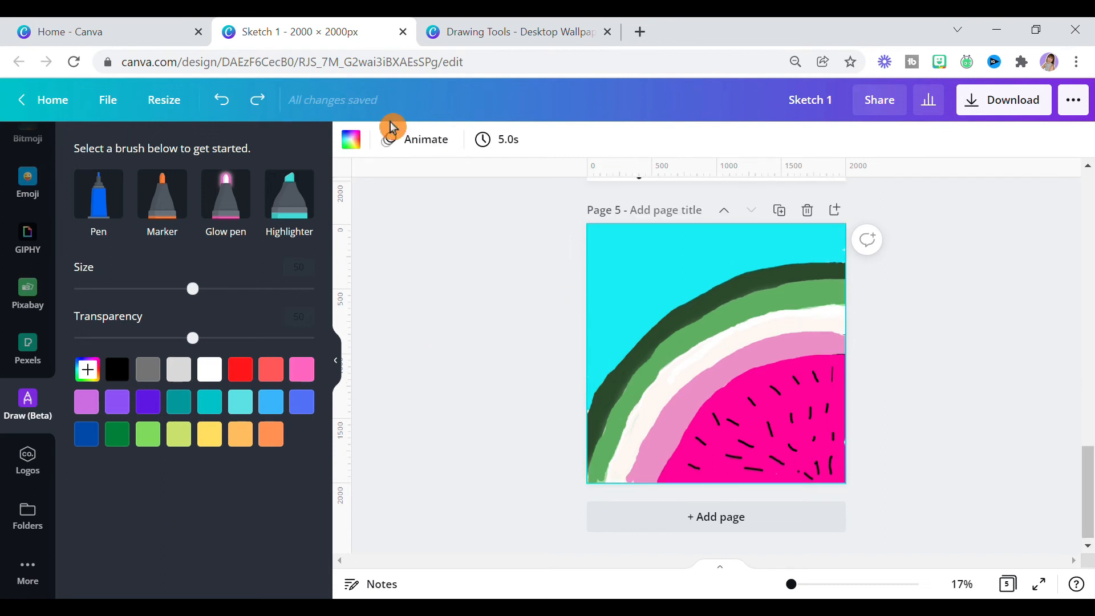
{"action": "mouse_move", "coordinate": [356, 125]}
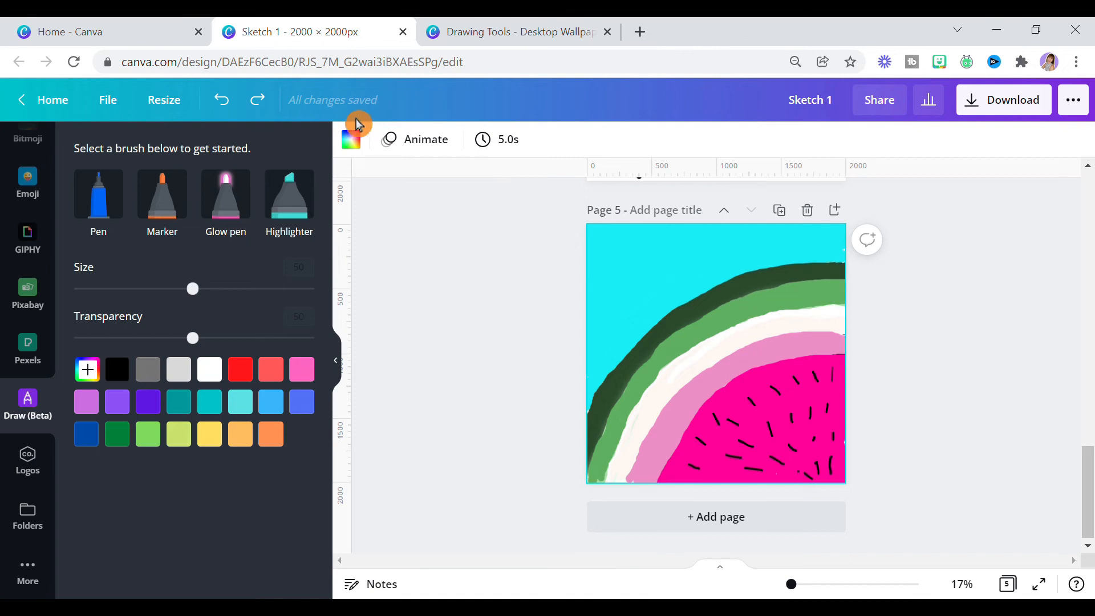
{"action": "mouse_move", "coordinate": [448, 209]}
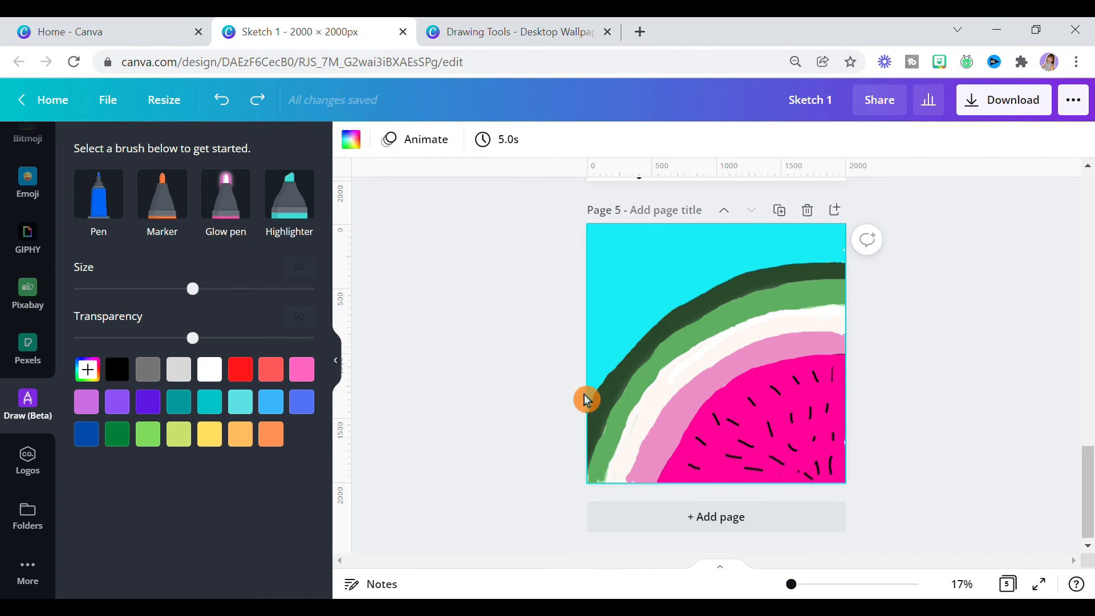
- Use Edit image to apply a Photogenic filter to the watermelon drawing, then deselect it
{"action": "left_click", "coordinate": [587, 399]}
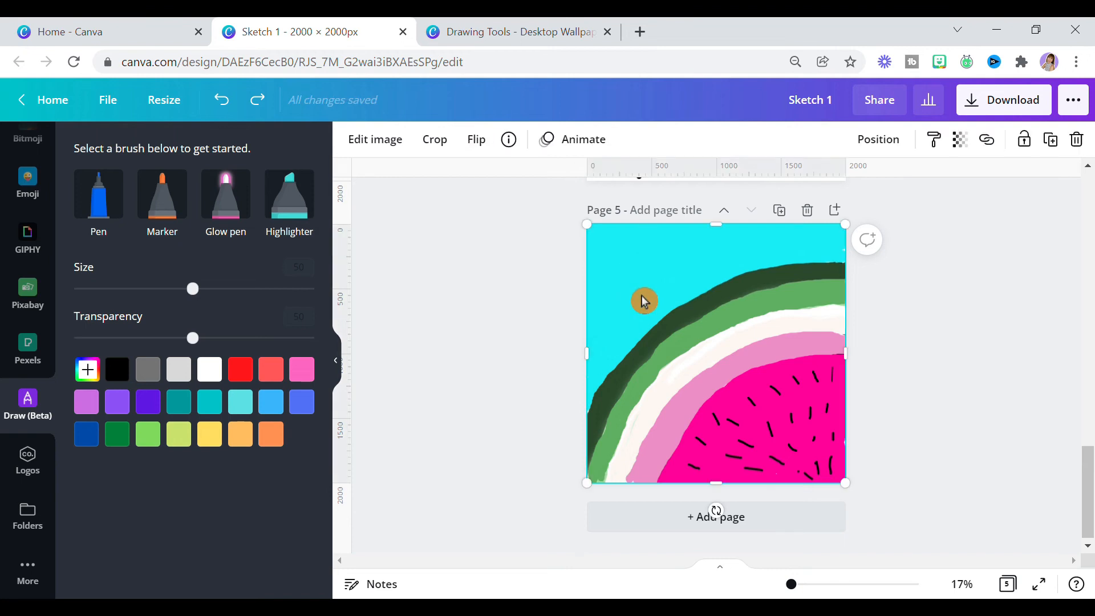
{"action": "left_click", "coordinate": [374, 139]}
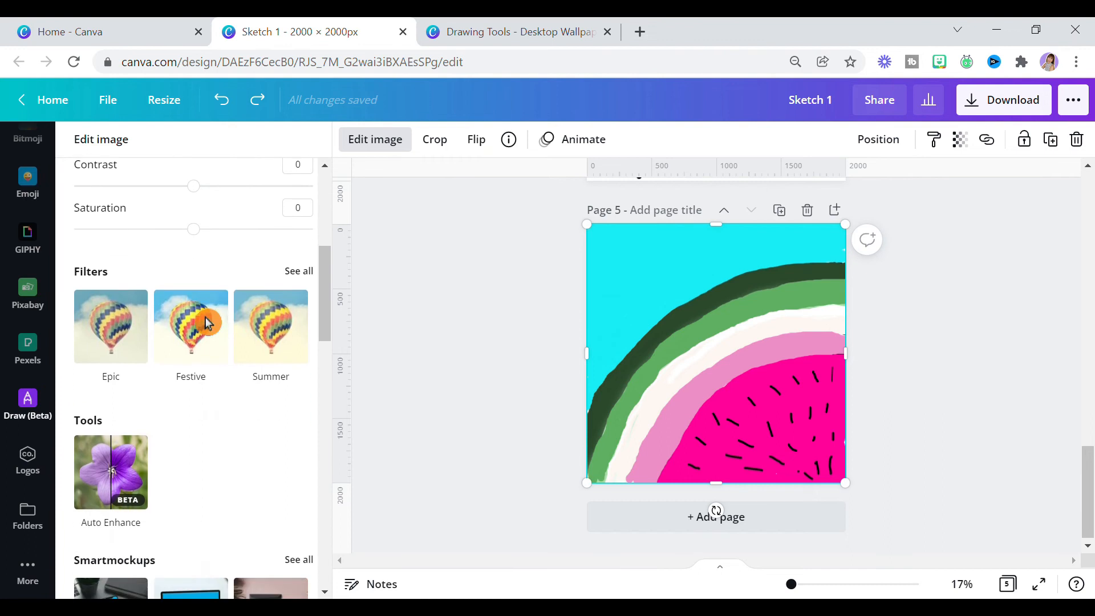
{"action": "scroll", "scroll_direction": "down", "scroll_amount": 3}
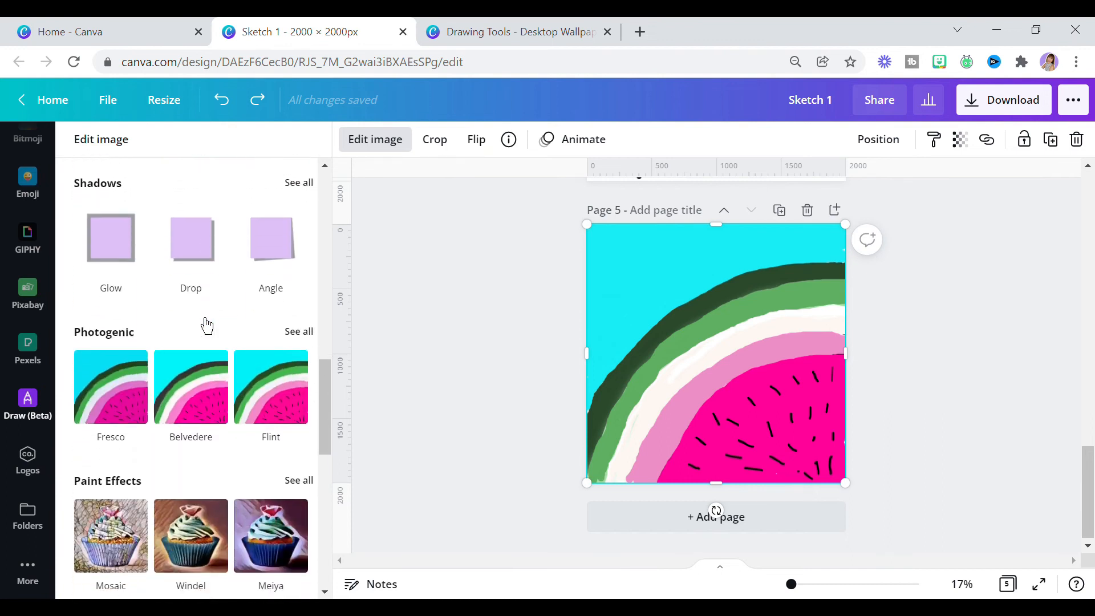
{"action": "scroll", "scroll_direction": "down", "scroll_amount": 3}
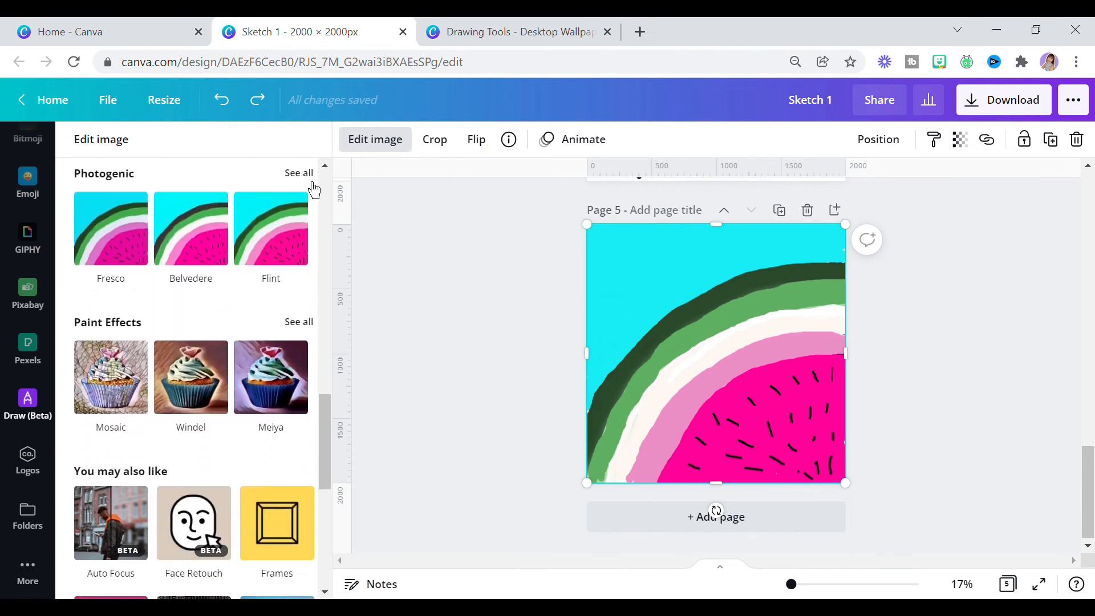
{"action": "left_click", "coordinate": [299, 173]}
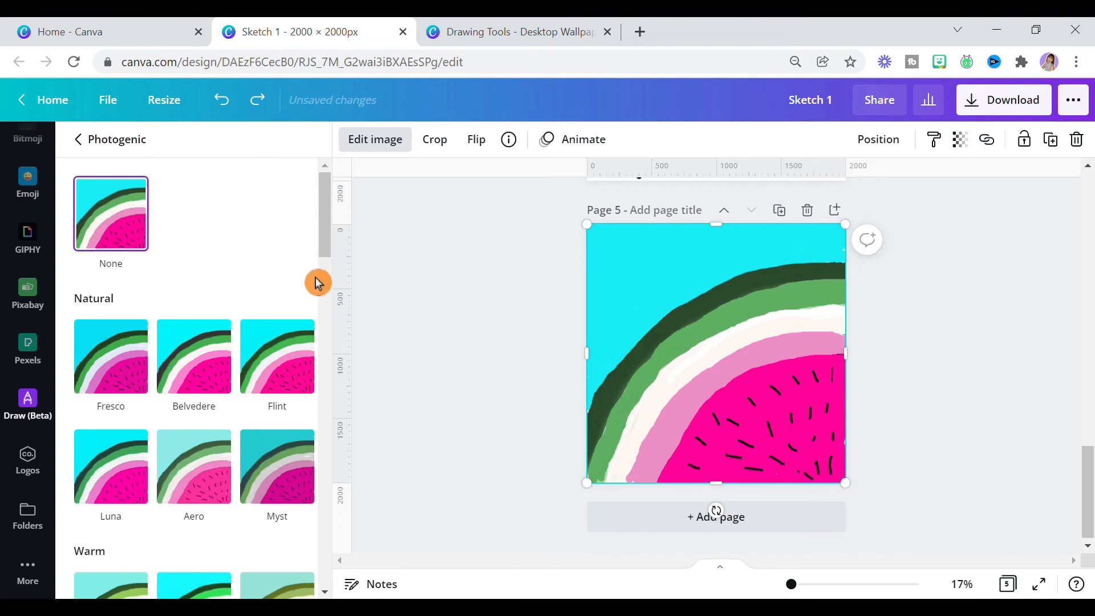
{"action": "scroll", "scroll_direction": "down", "scroll_amount": 3}
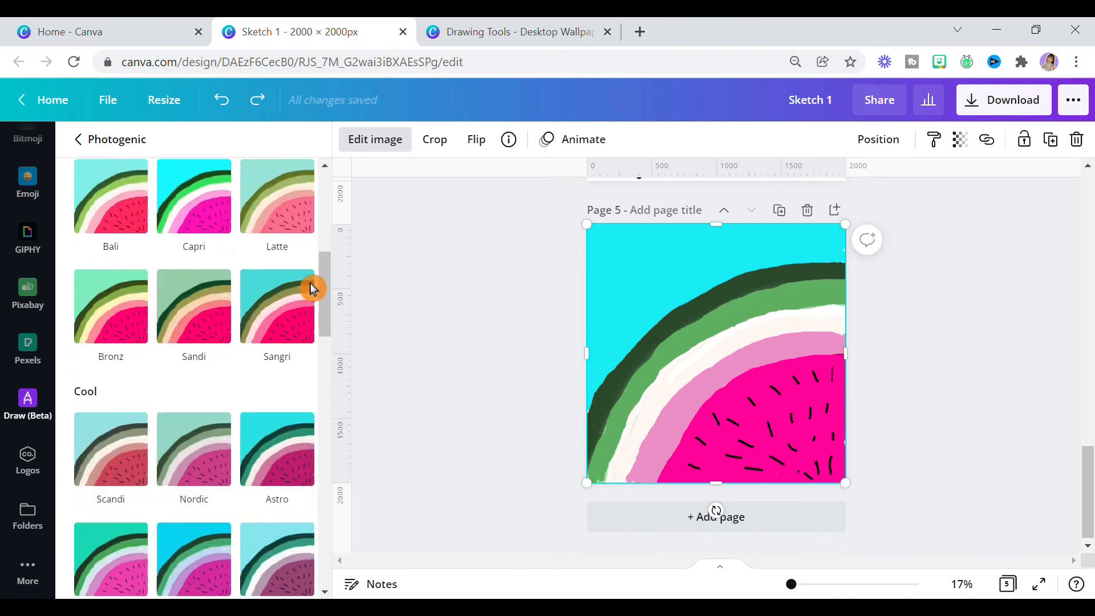
{"action": "scroll", "scroll_direction": "down", "scroll_amount": 3}
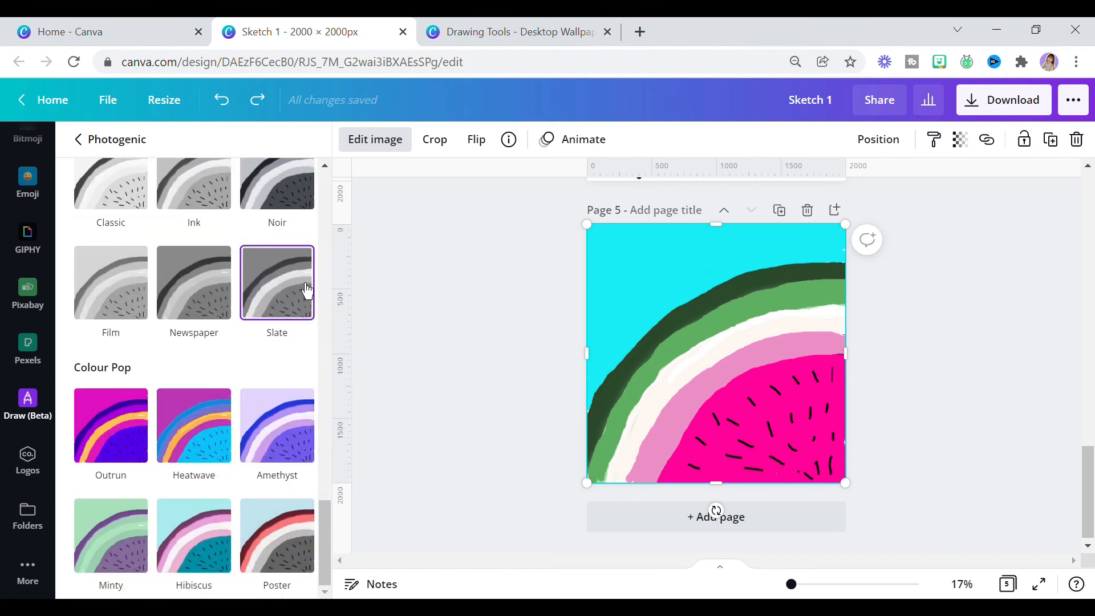
{"action": "left_click", "coordinate": [193, 426]}
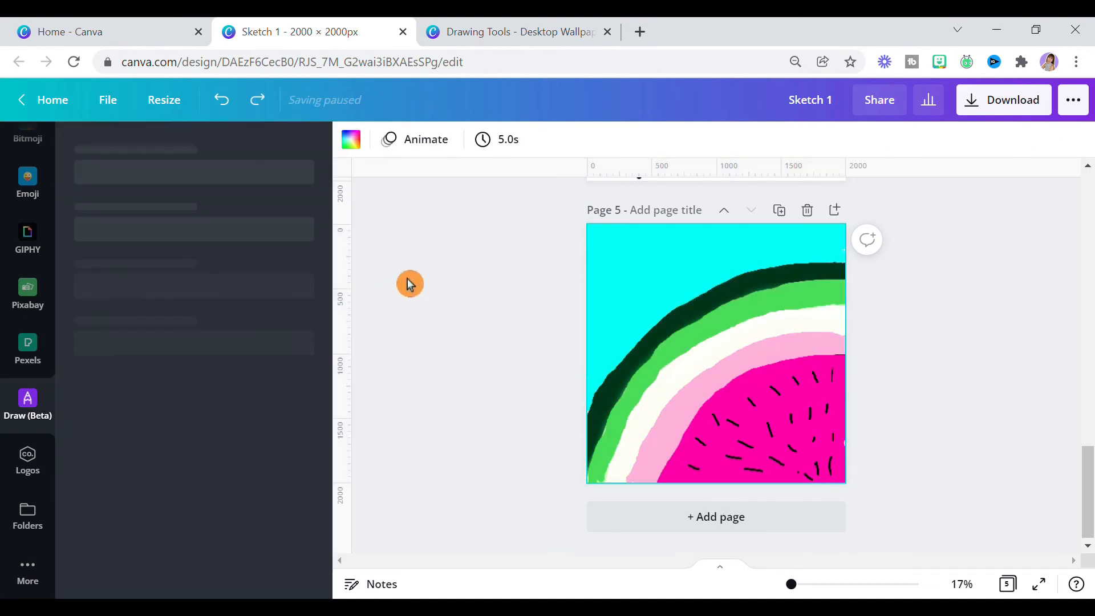
{"action": "left_click", "coordinate": [28, 404]}
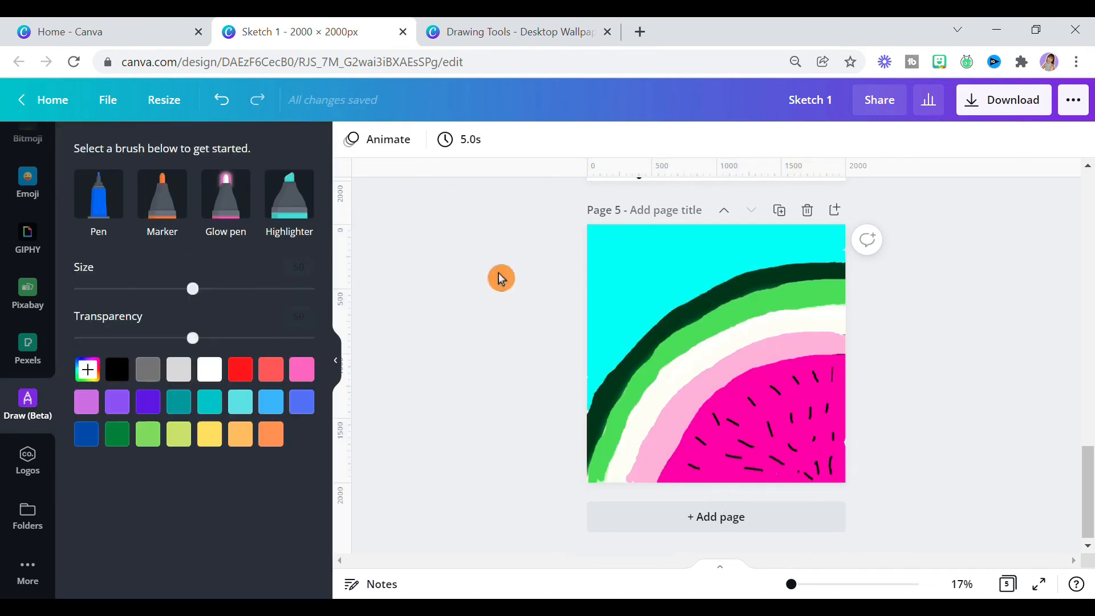
{"action": "mouse_move", "coordinate": [609, 31]}
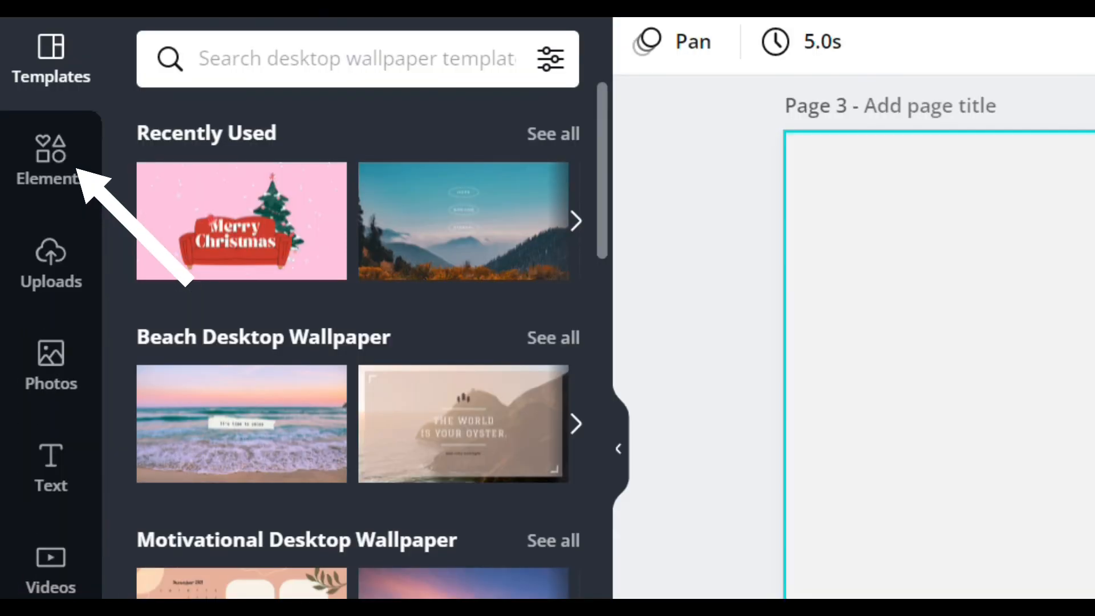
- Search Elements for 'mockup' and add the brick-wall frame mockup to page 3
{"action": "type", "text": "mockup"}
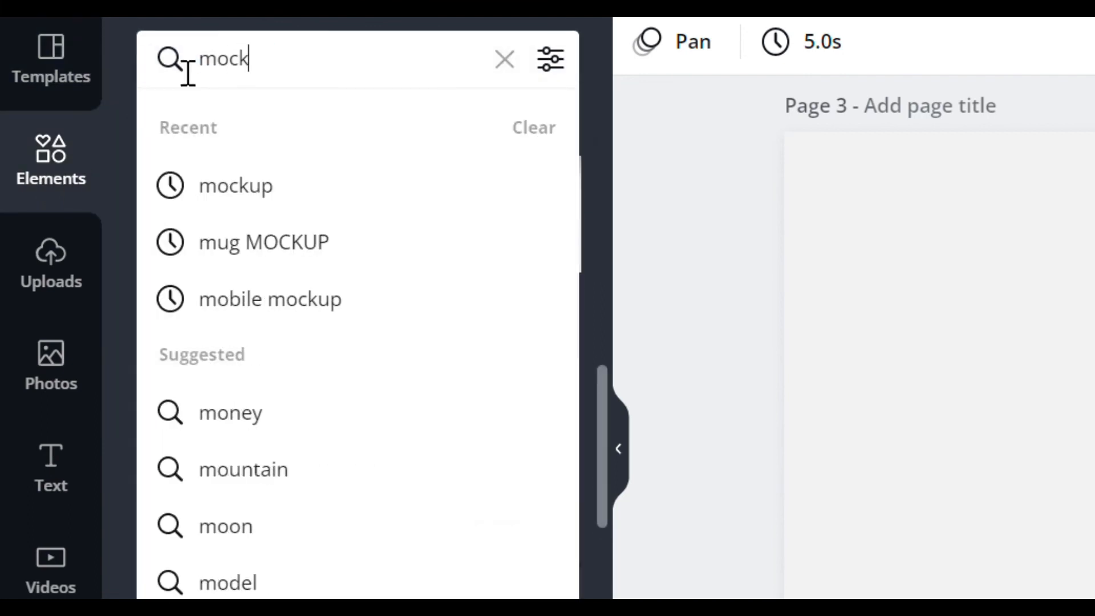
{"action": "left_click", "coordinate": [236, 185]}
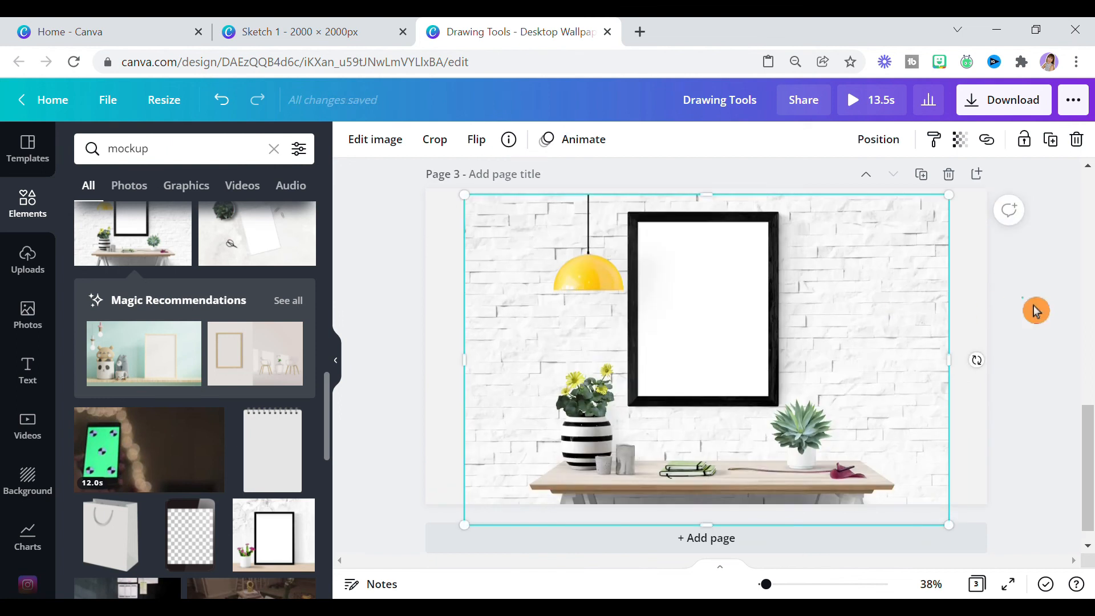
- Copy the watermelon drawing from Sketch 1 and paste it onto the Drawing Tools frame
{"action": "left_click", "coordinate": [299, 31]}
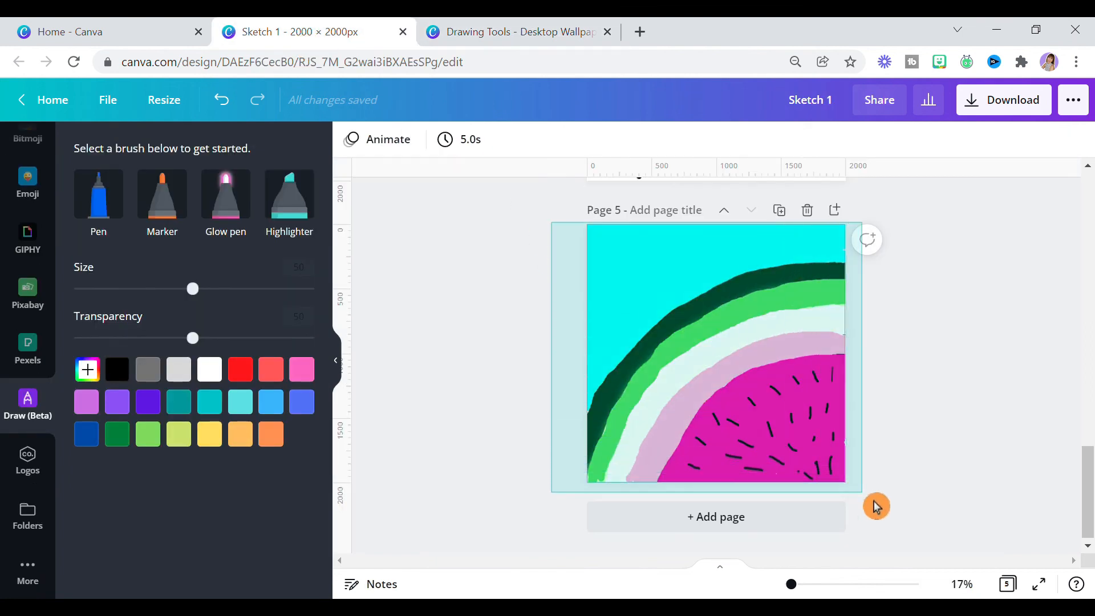
{"action": "right_click", "coordinate": [716, 356]}
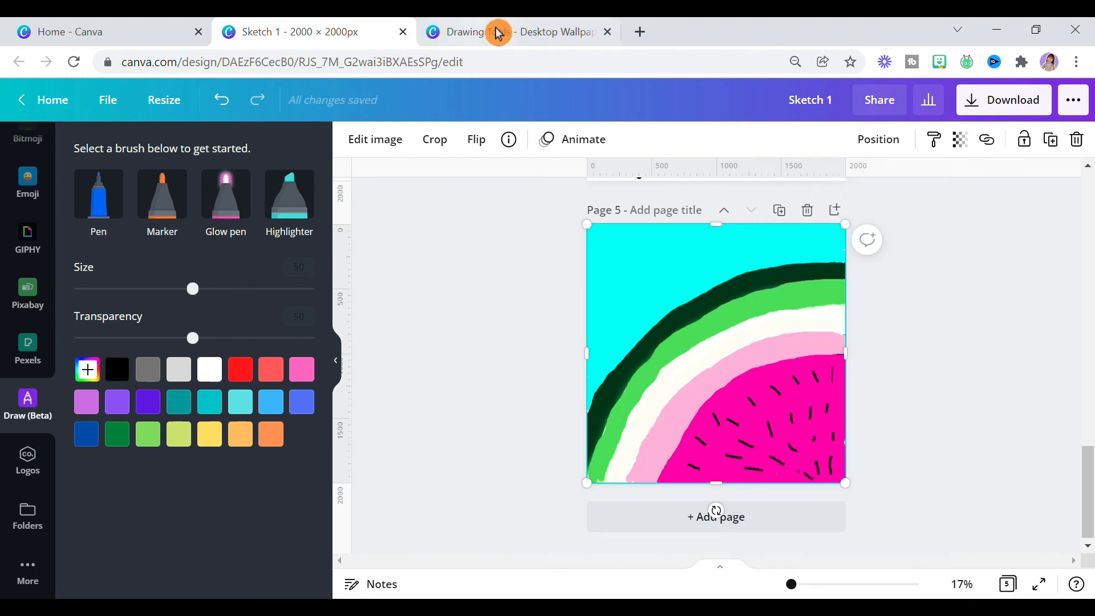
{"action": "left_click", "coordinate": [514, 32]}
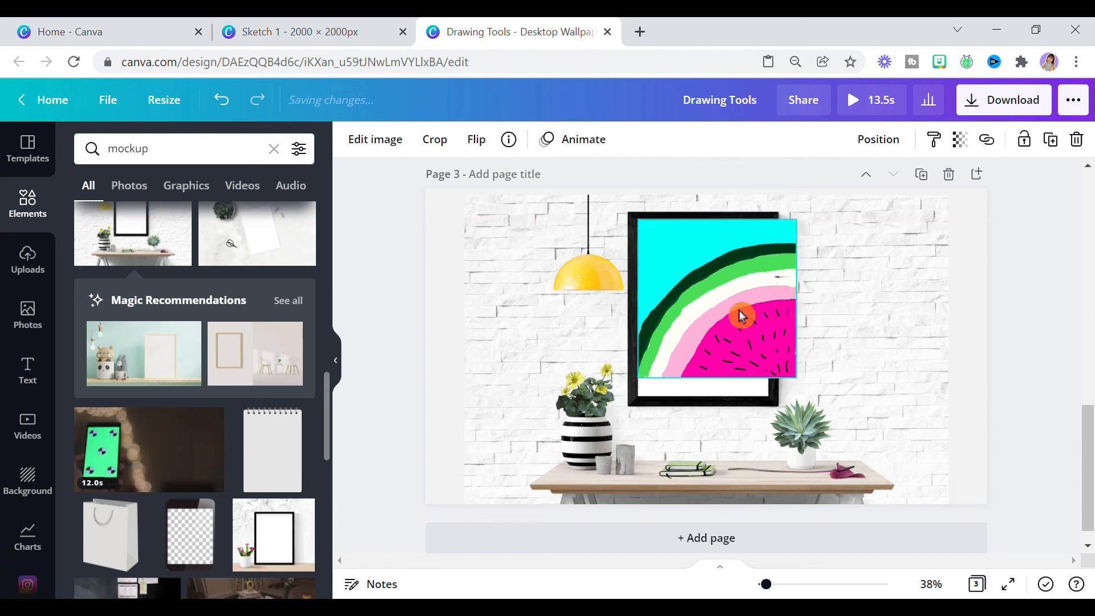
- Drag the drawing's side and bottom handles to fit the black frame's opening, then select the mockup
{"action": "left_click_drag", "start_coordinate": [796, 312], "coordinate": [779, 312]}
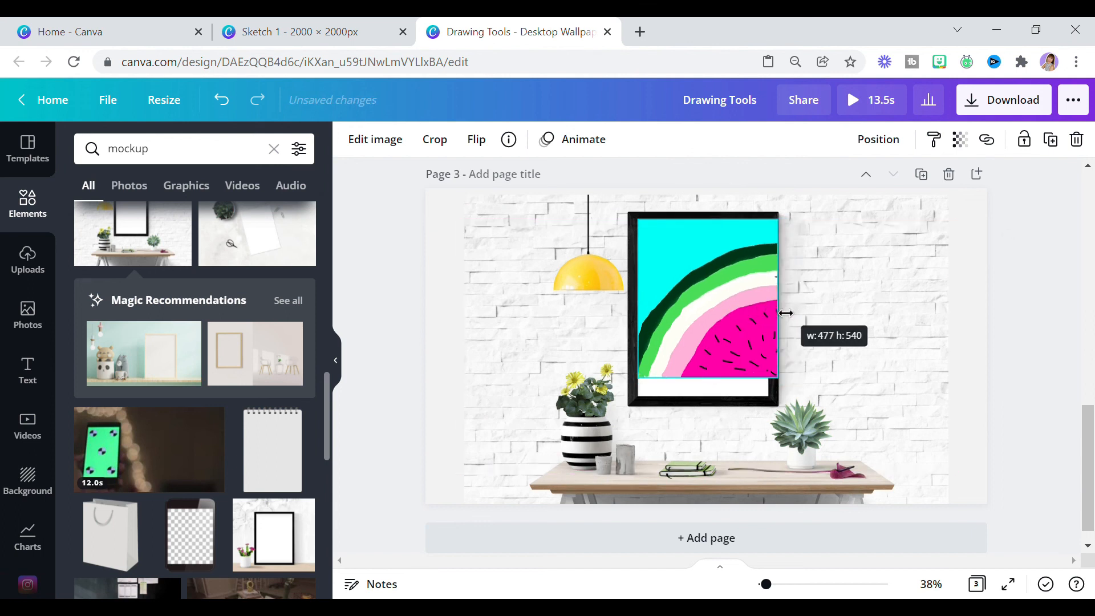
{"action": "left_click_drag", "start_coordinate": [786, 313], "coordinate": [768, 299]}
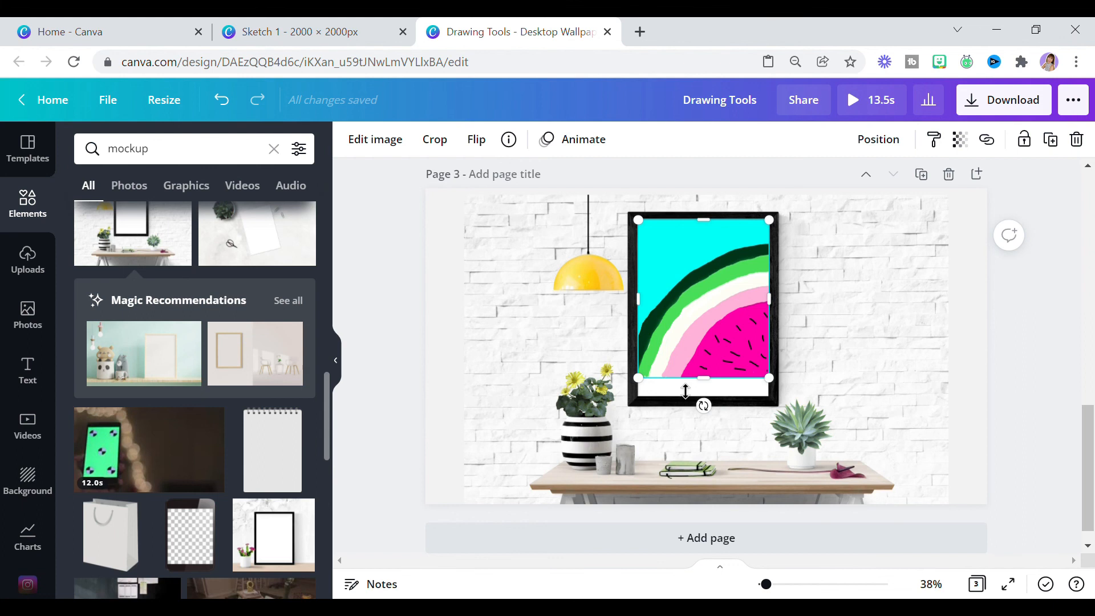
{"action": "left_click_drag", "start_coordinate": [704, 394], "coordinate": [715, 405]}
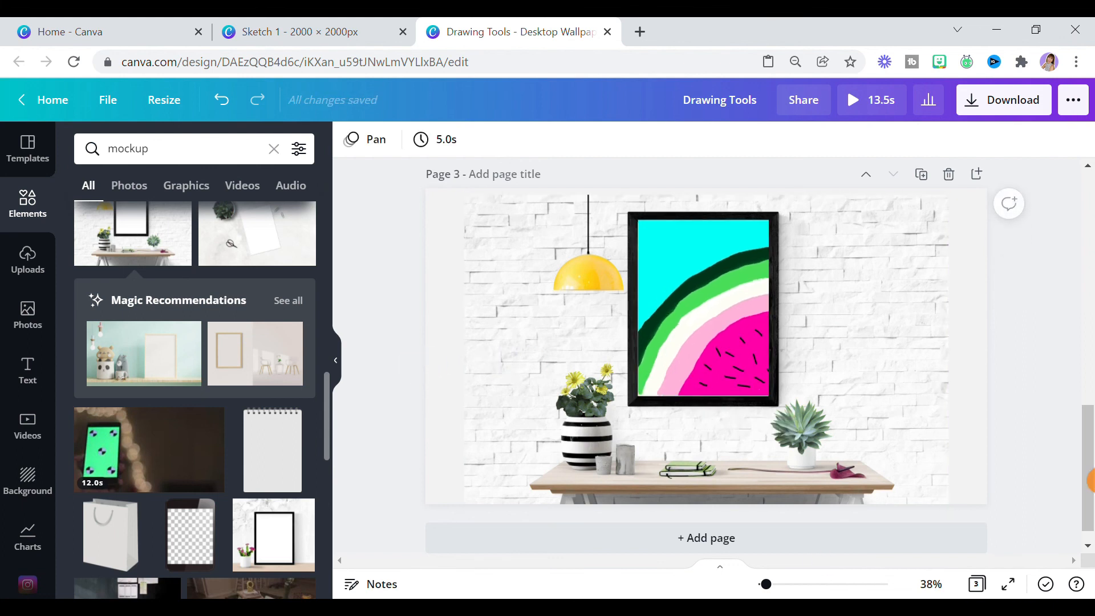
{"action": "left_click", "coordinate": [866, 274]}
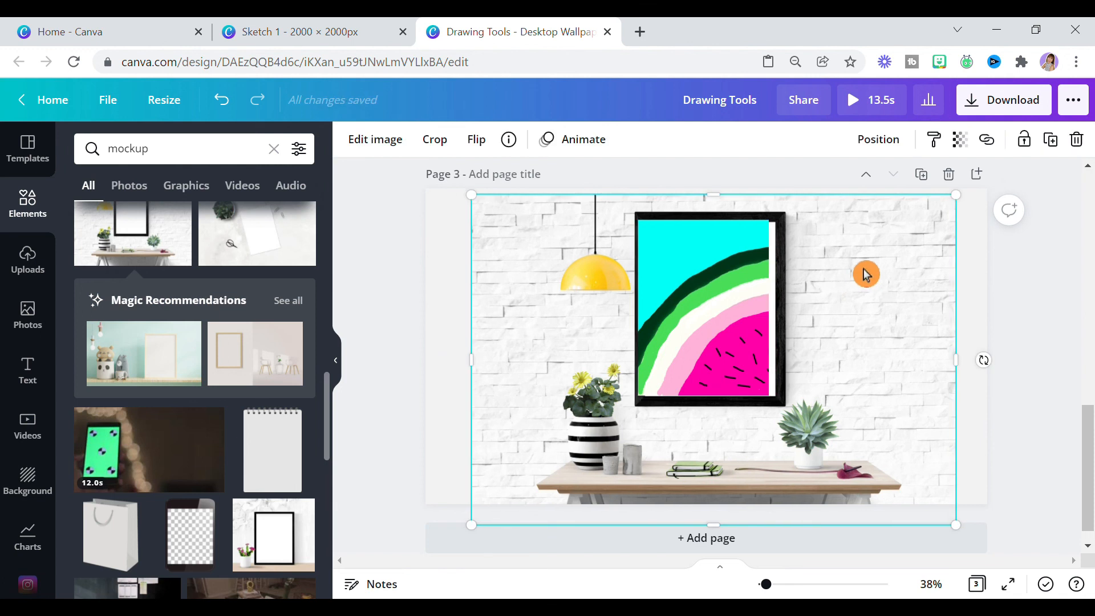